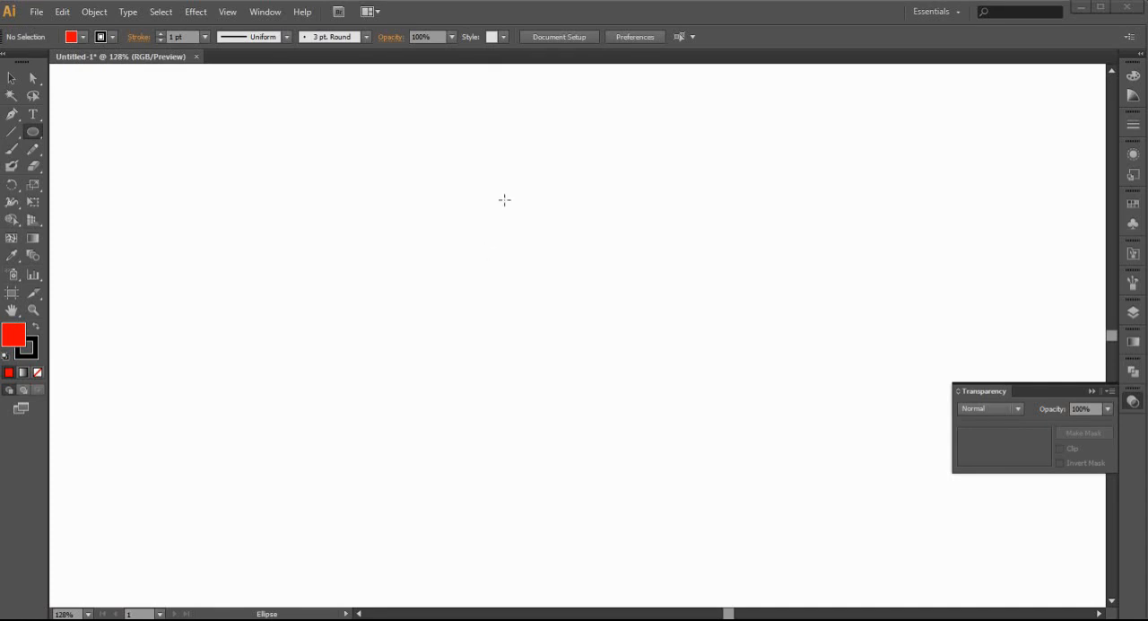
mouse_move(487, 178)
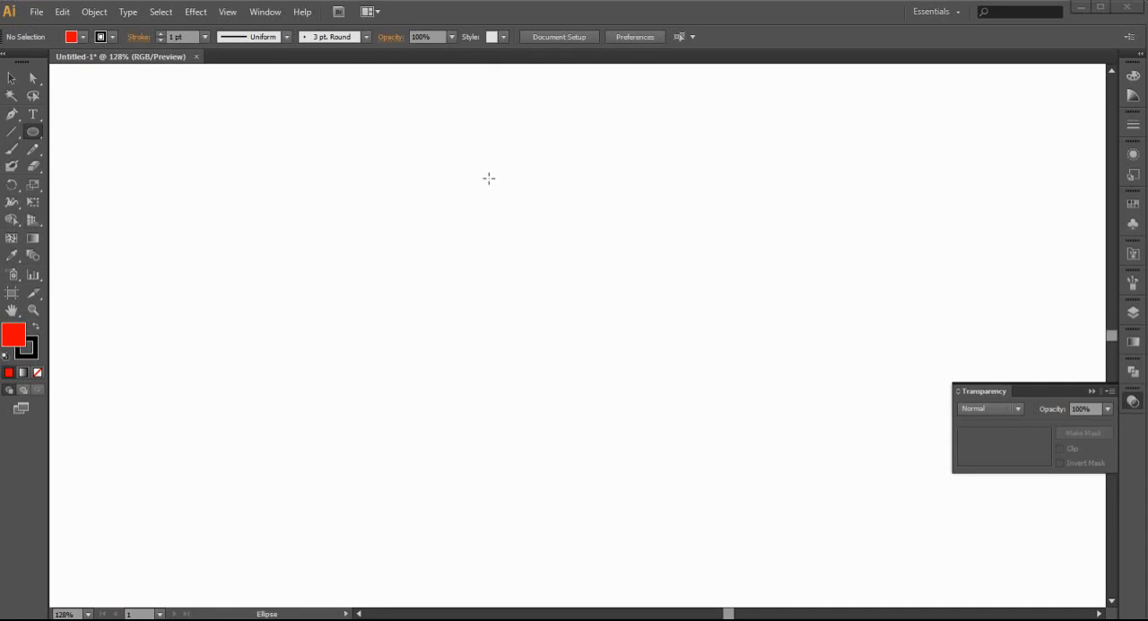
mouse_move(492, 161)
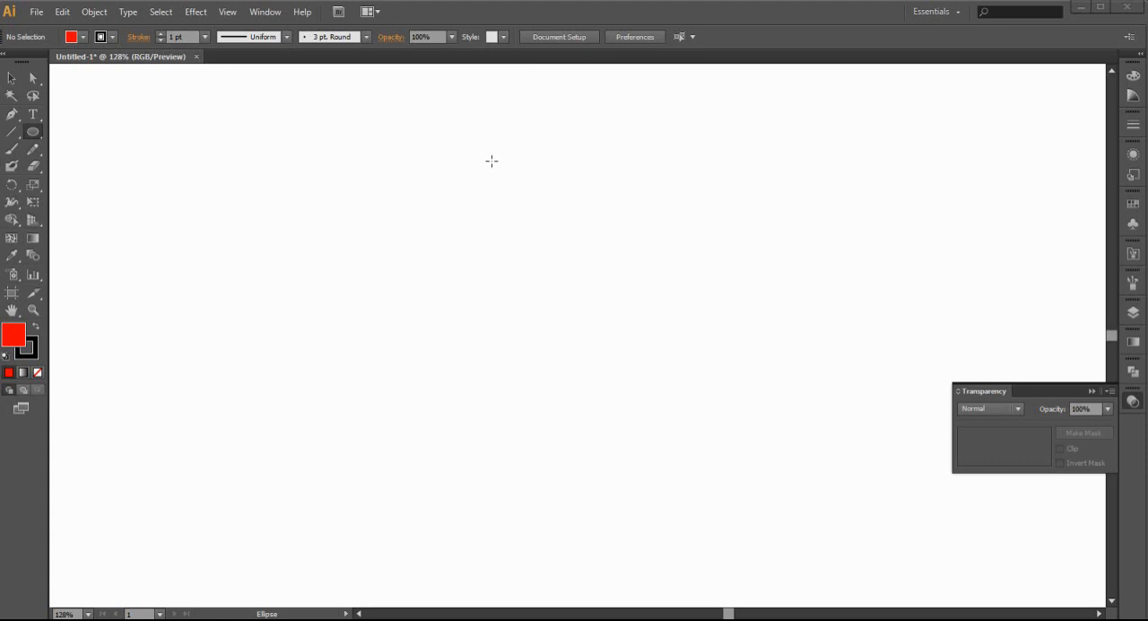
mouse_move(359, 237)
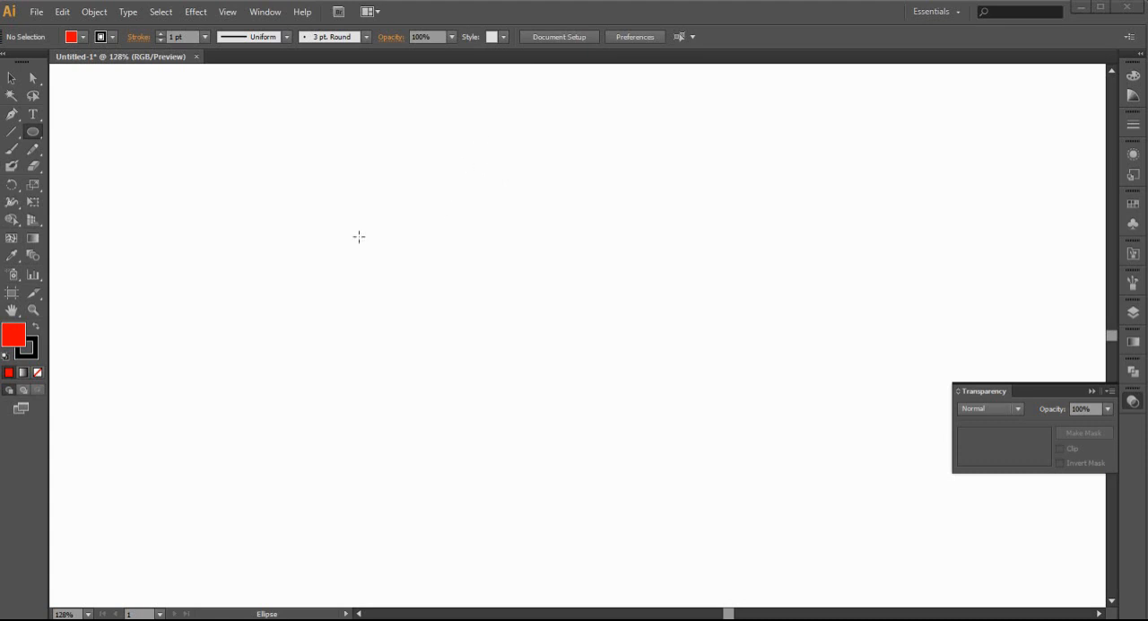
mouse_move(61, 131)
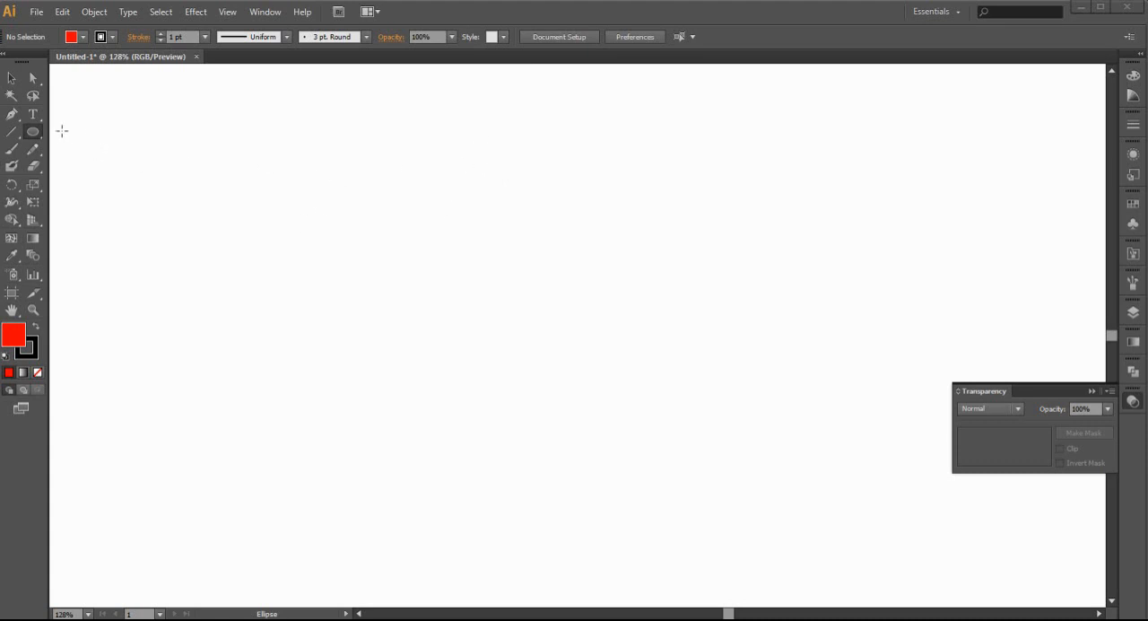
mouse_move(33, 131)
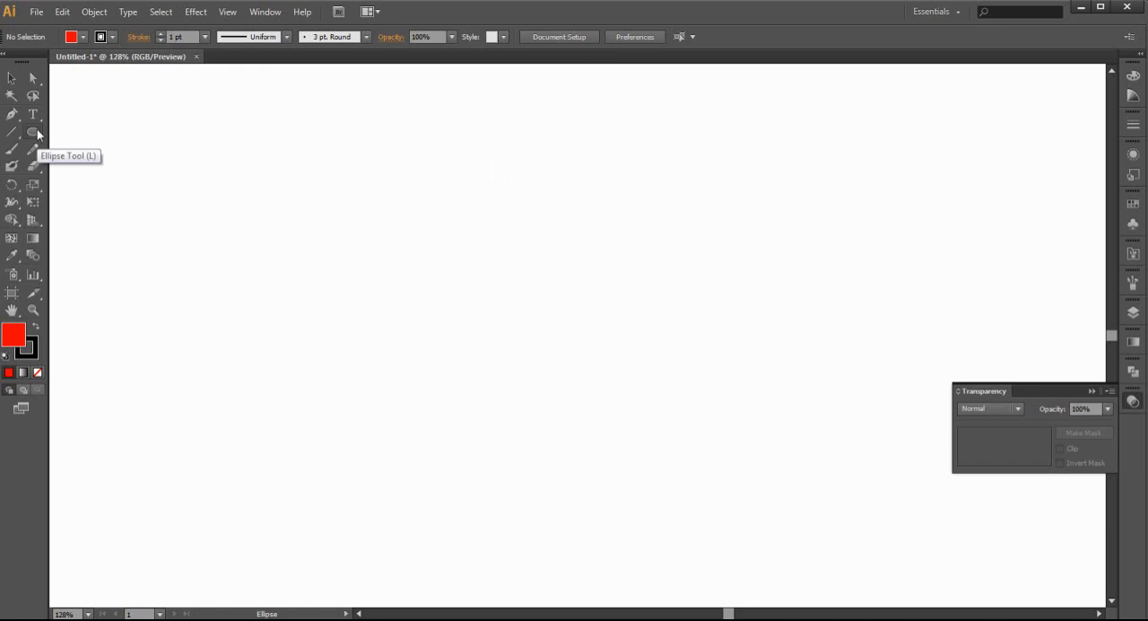
mouse_move(398, 149)
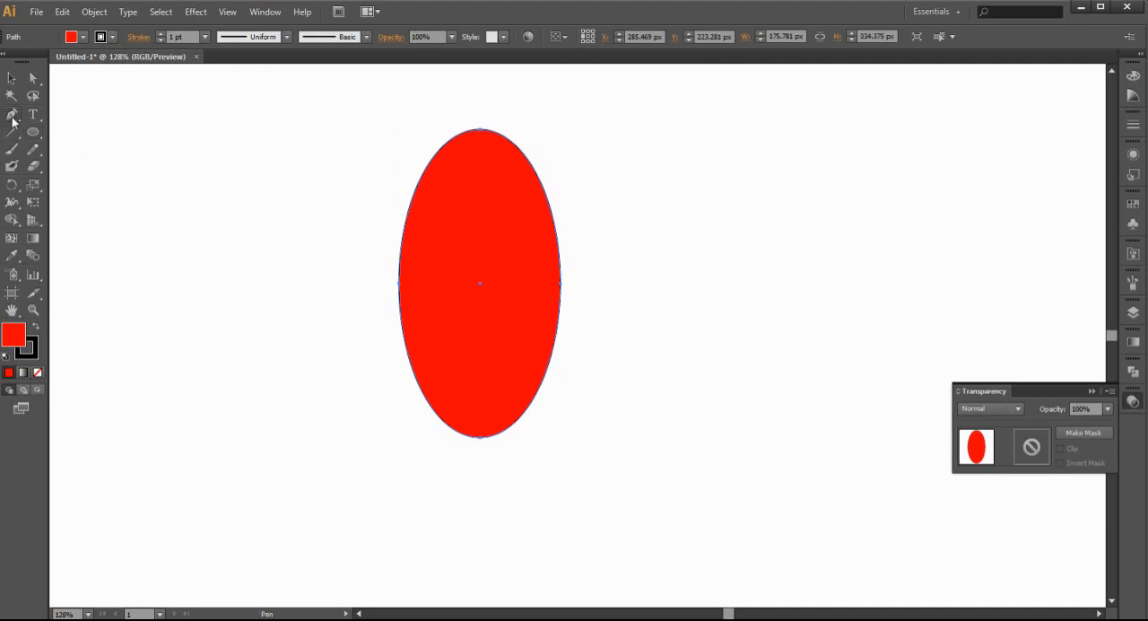
- Reshape the tall red oval's lower curve into a broad, rounded base
left_click_drag(481, 430, 488, 434)
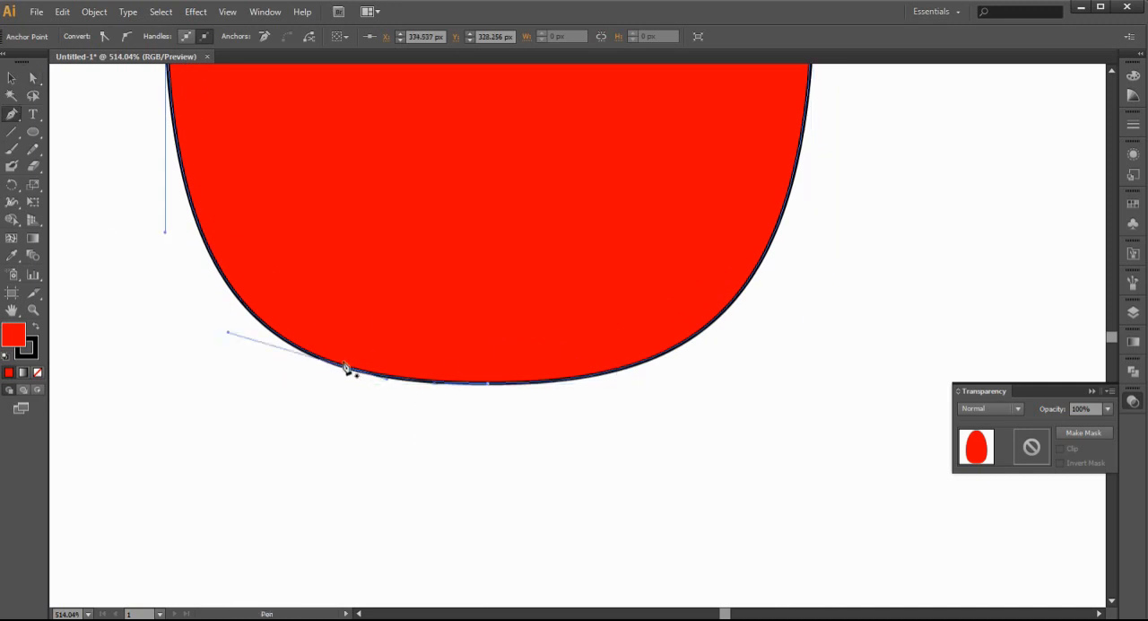
mouse_move(583, 373)
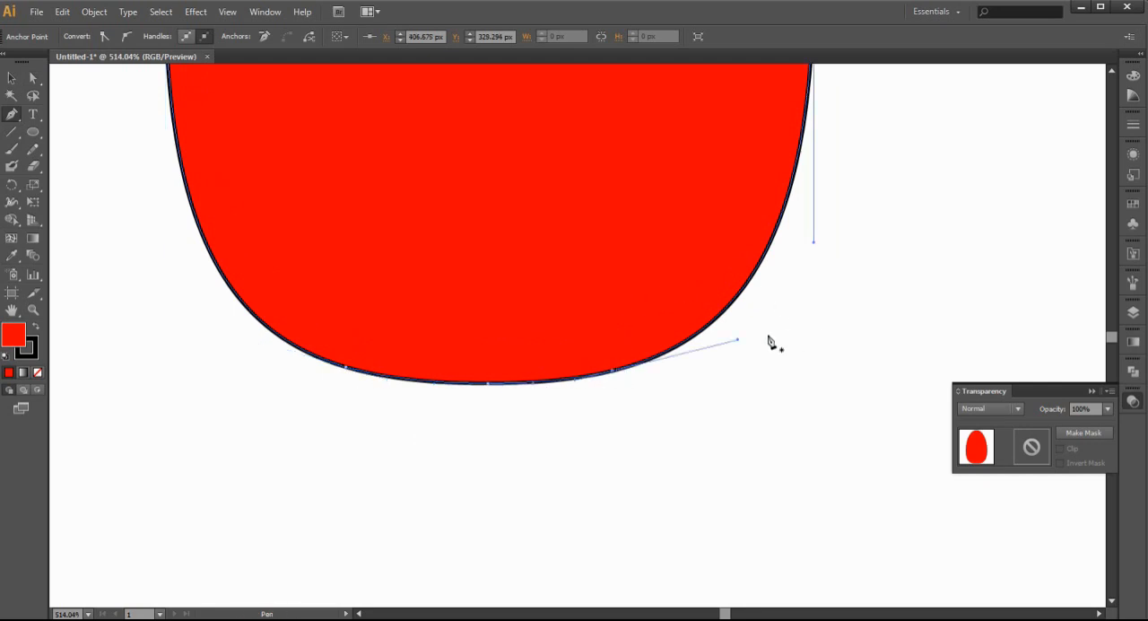
left_click(33, 97)
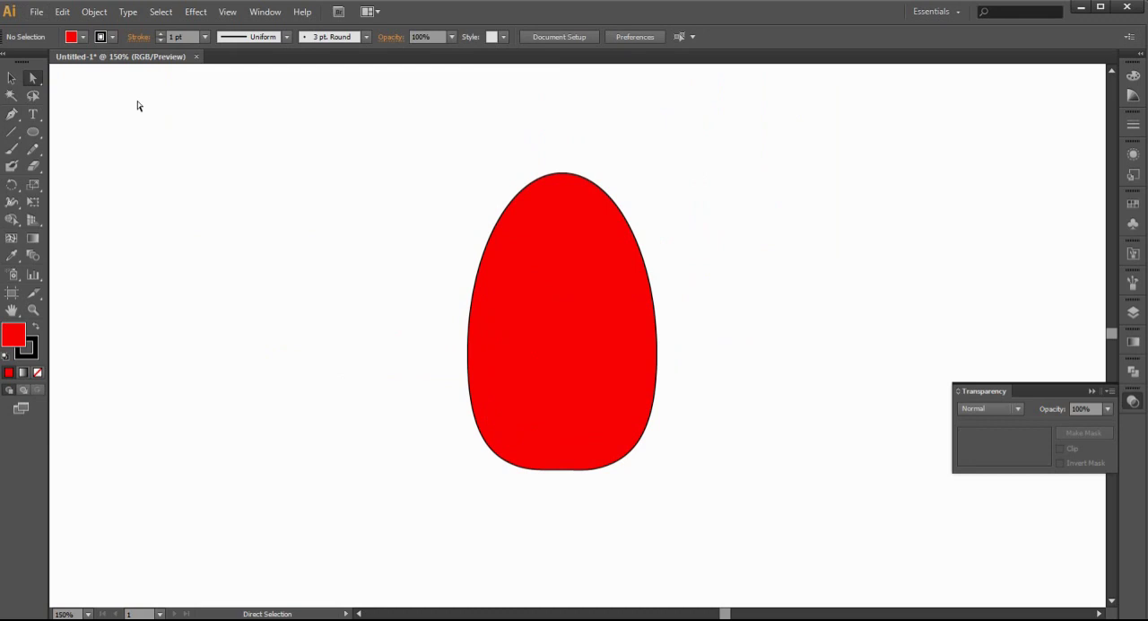
- Convert the shape's top anchor into a sharp corner to form a pointed nose
left_click(562, 158)
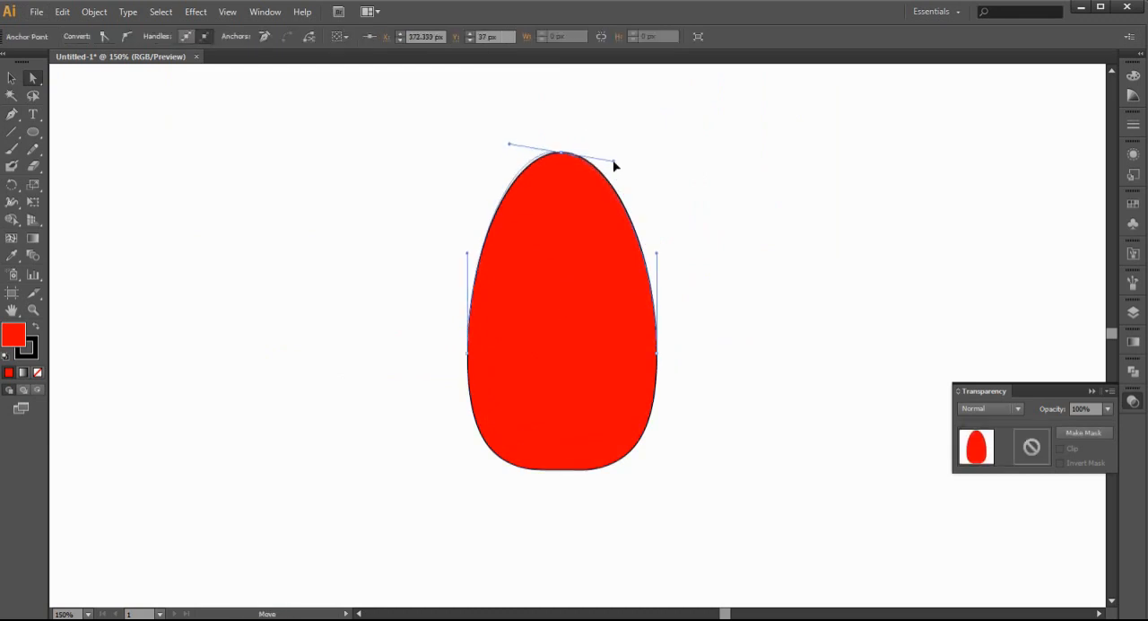
left_click(11, 115)
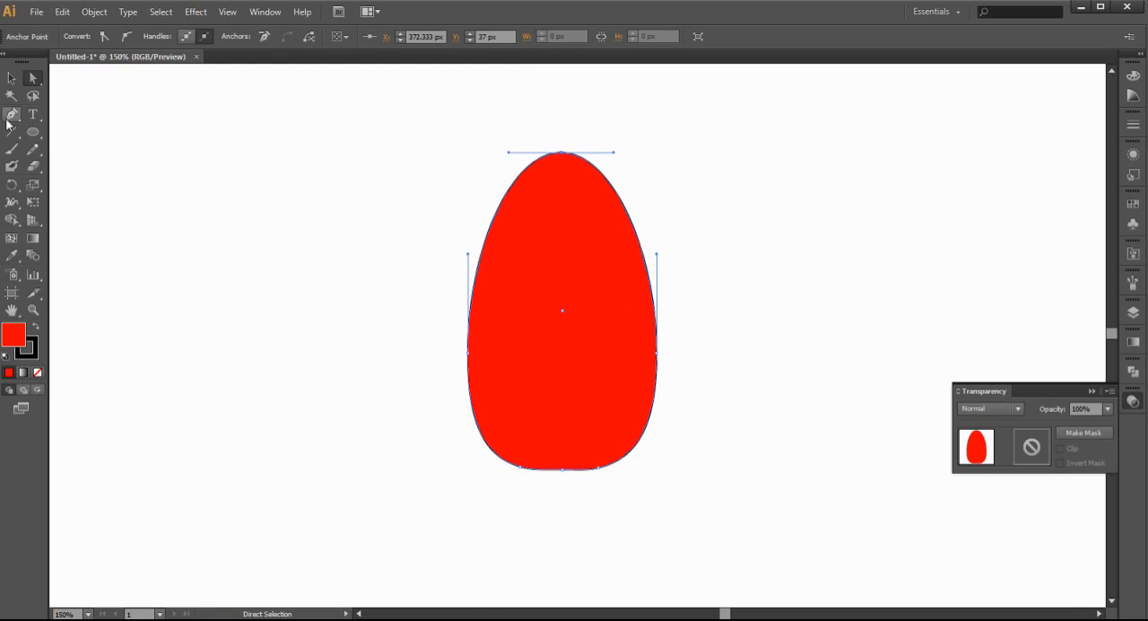
mouse_move(571, 160)
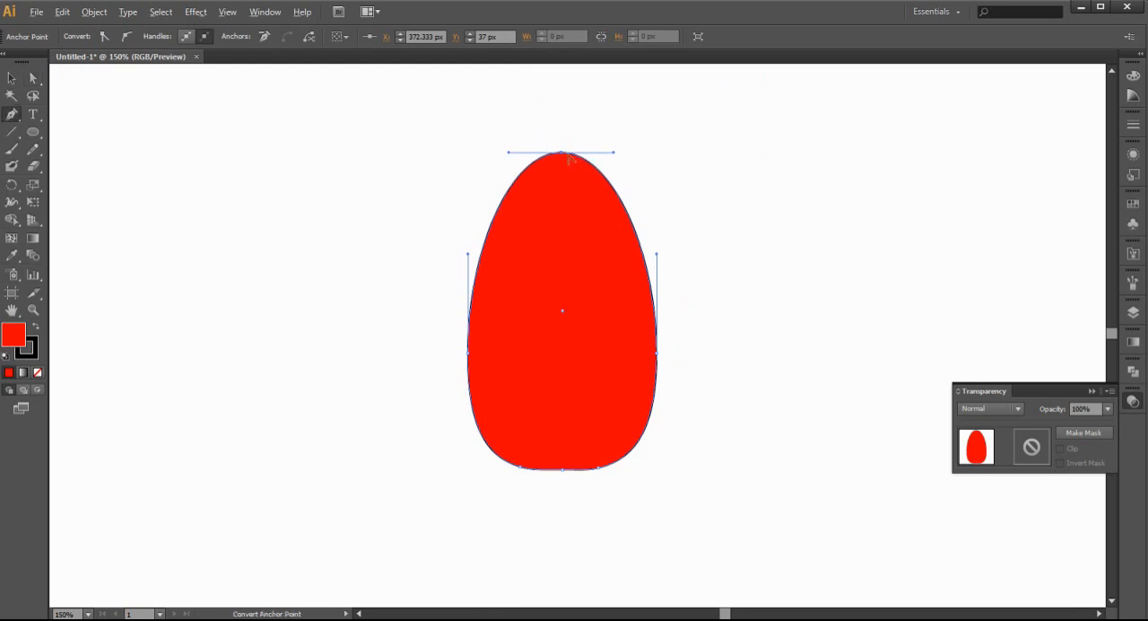
left_click(561, 152)
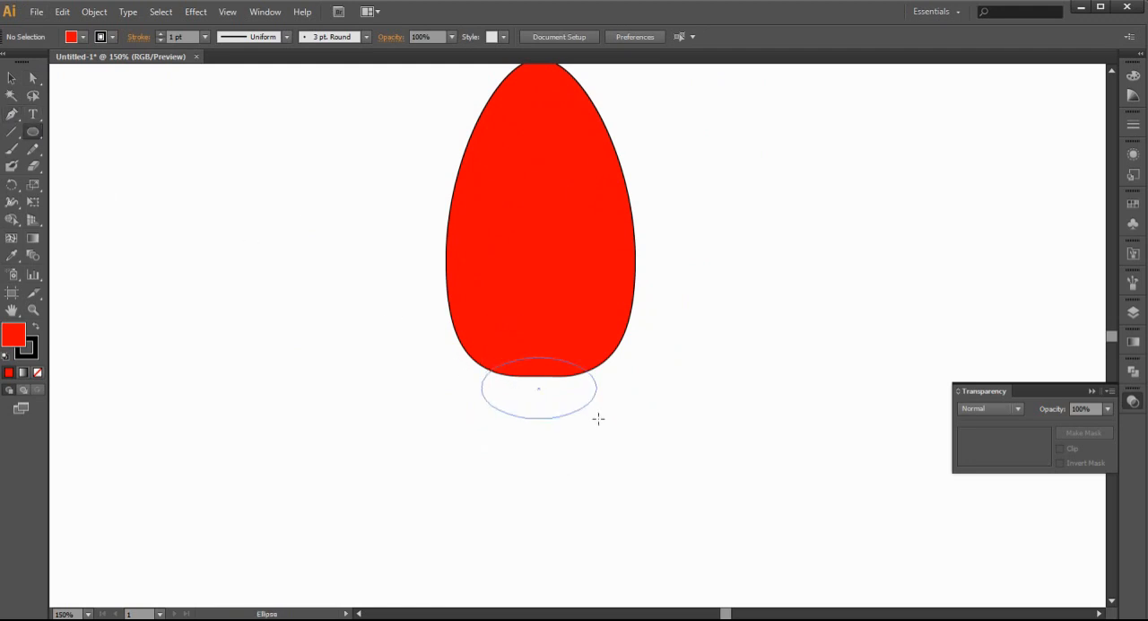
- Place a small oval under the body and unite both into one shape with Pathfinder
left_click(546, 389)
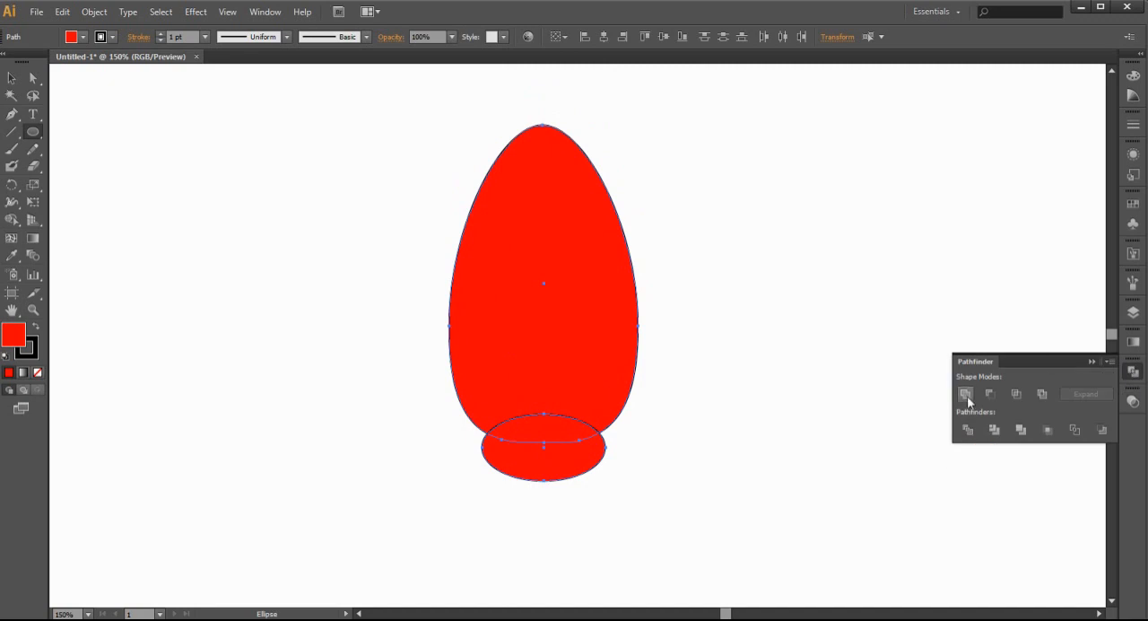
left_click(968, 393)
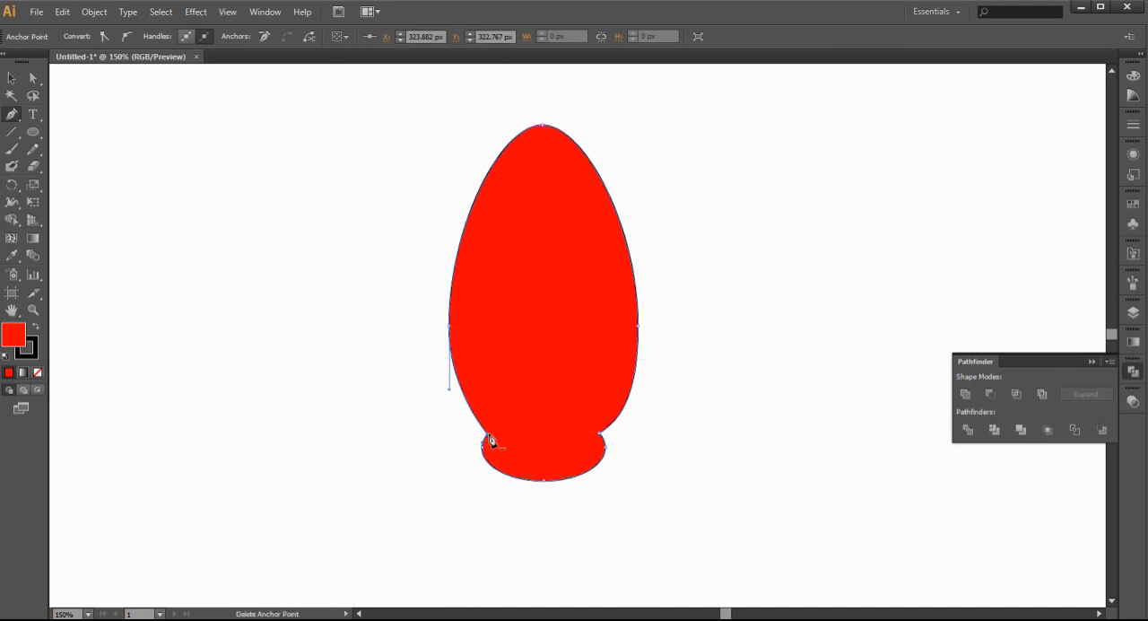
- Delete the extra bottom anchor points and dismiss the anchor point warning
left_click(491, 441)
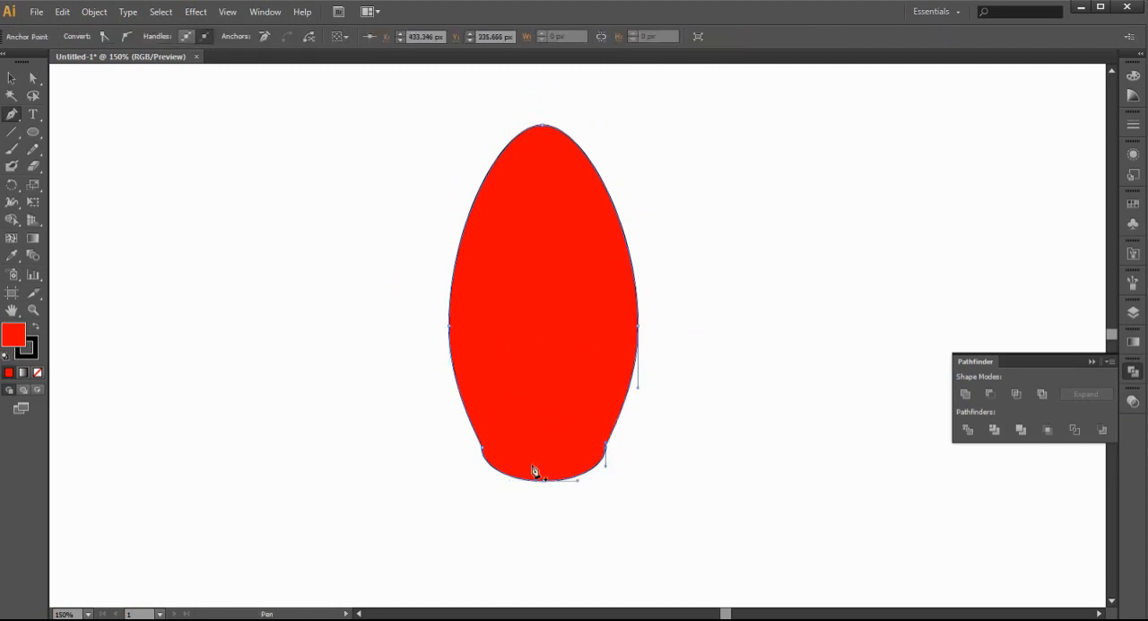
left_click(534, 474)
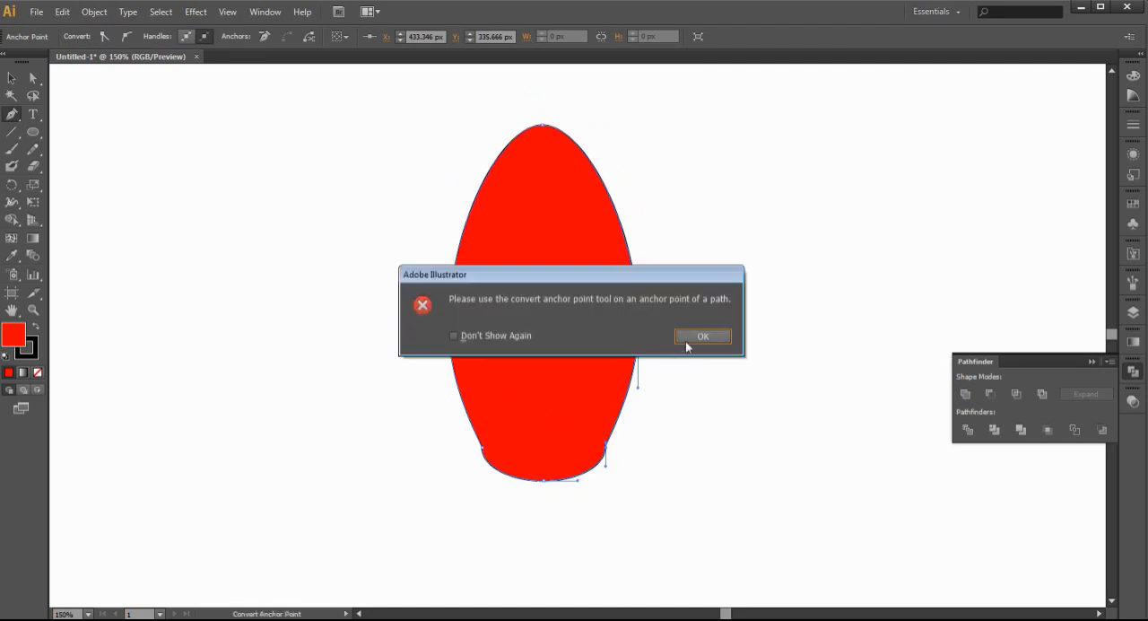
left_click(703, 336)
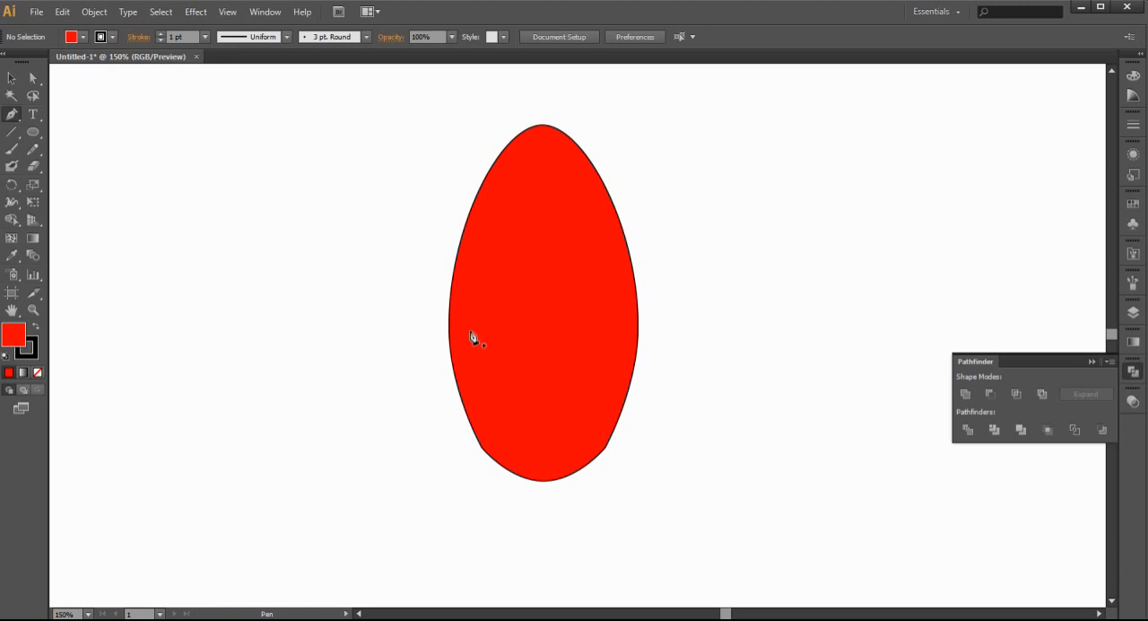
mouse_move(437, 332)
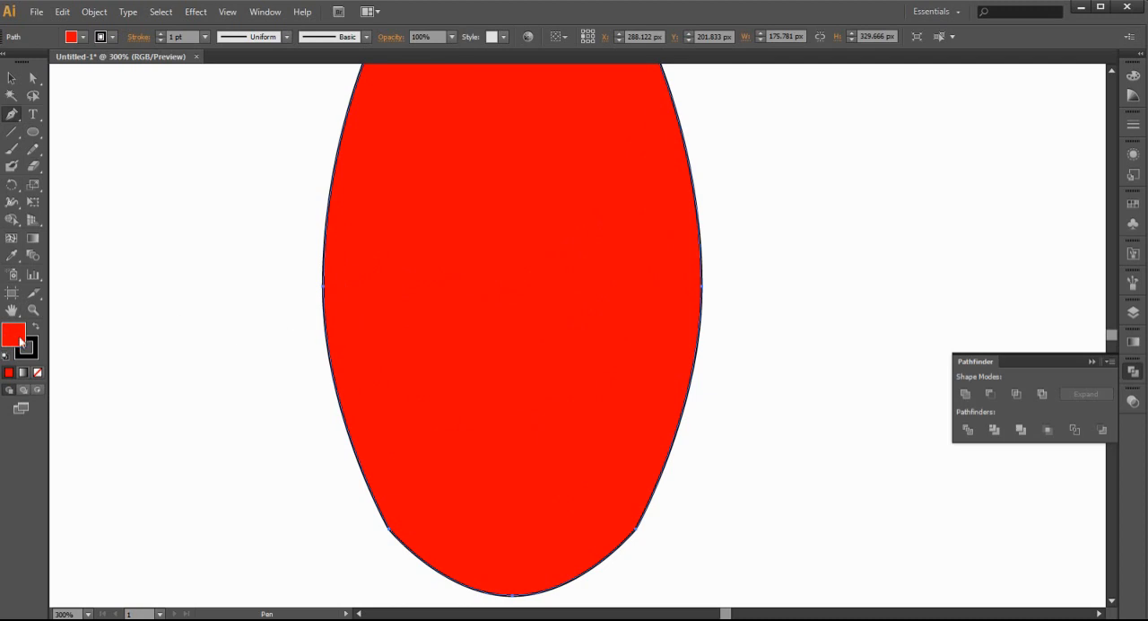
- Fill the body dark grey and draw a rectangular band across its lower part
double_click(13, 334)
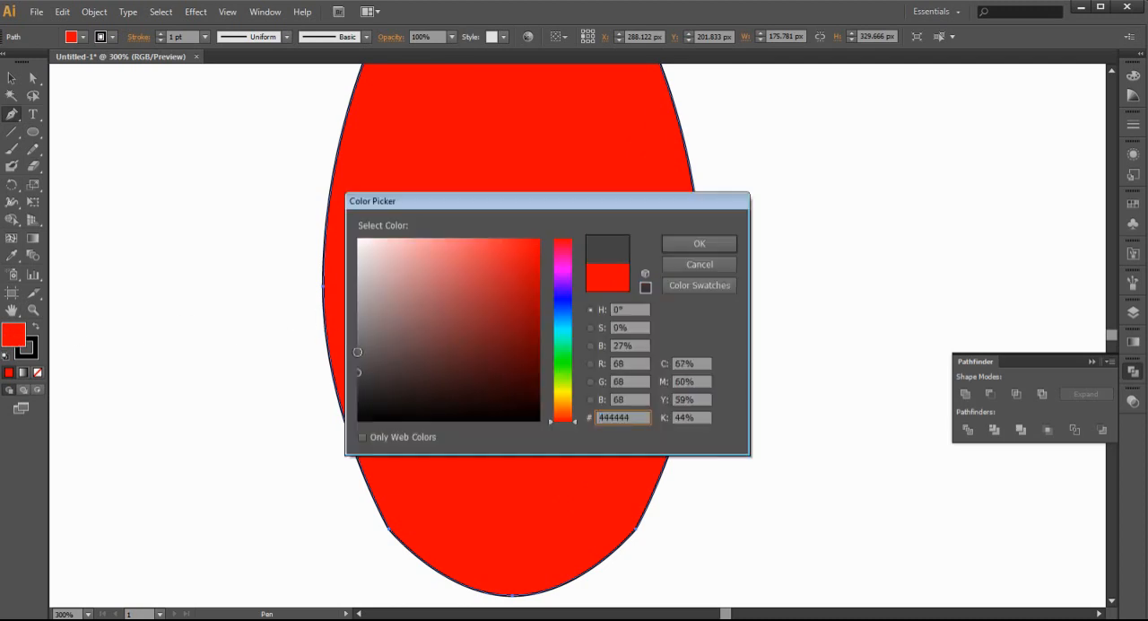
left_click(700, 243)
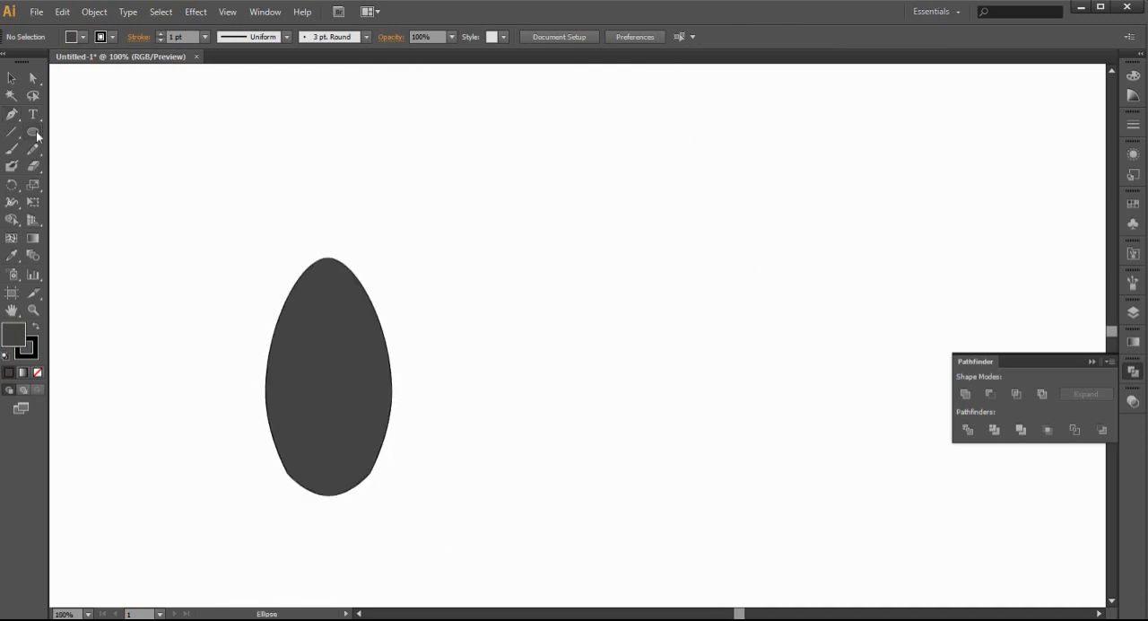
left_click(32, 132)
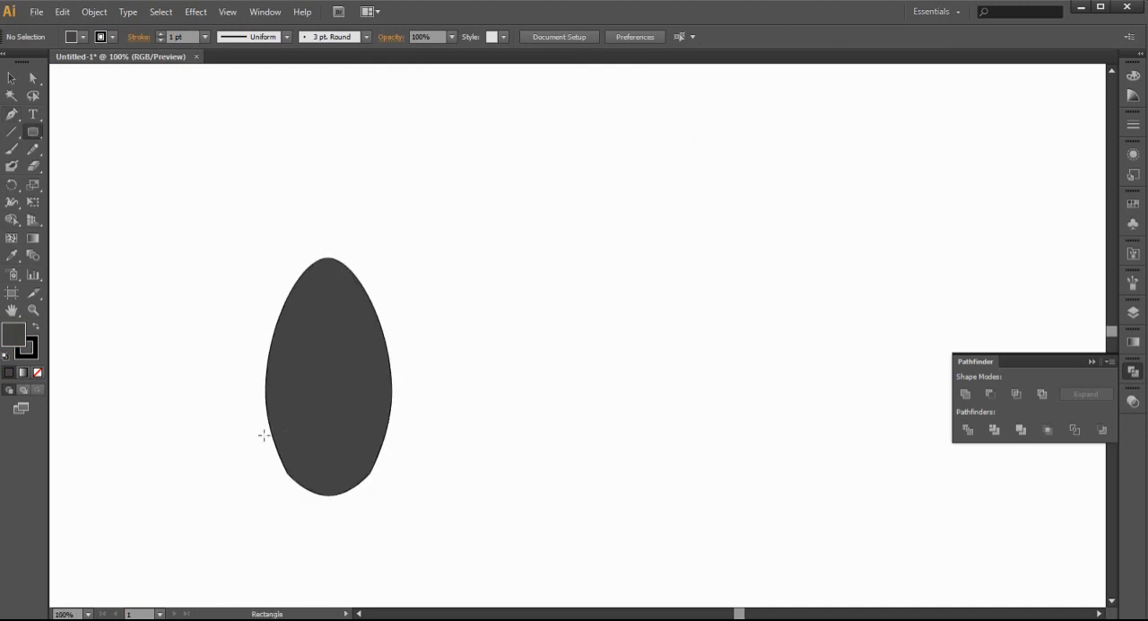
left_click_drag(240, 434, 411, 459)
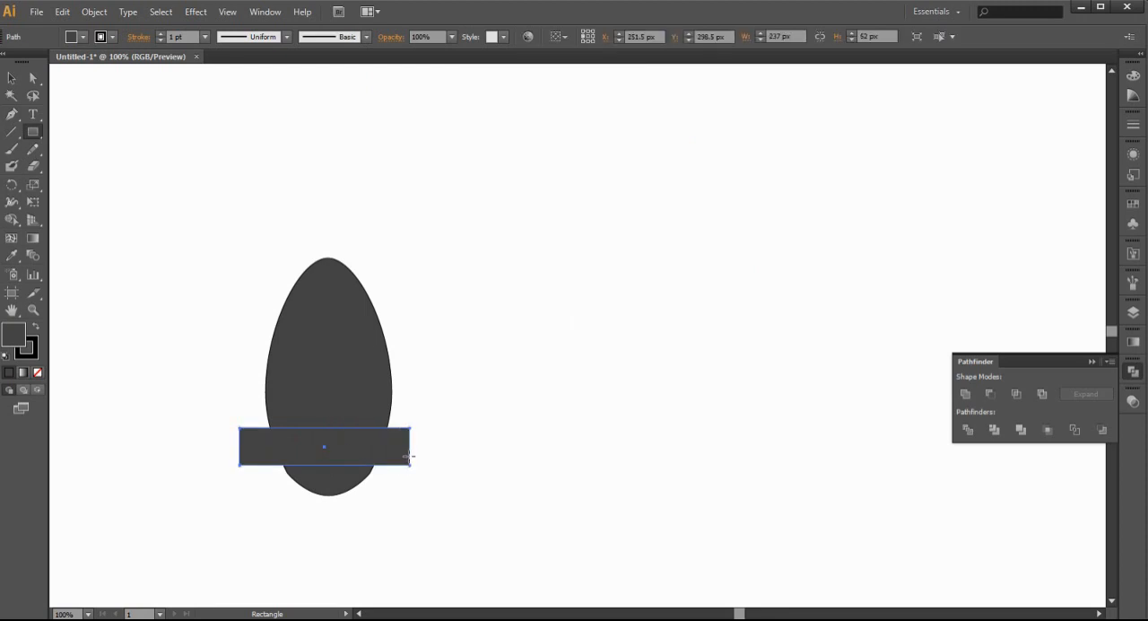
- Colour the band red and start an envelope warp distortion on it
double_click(14, 337)
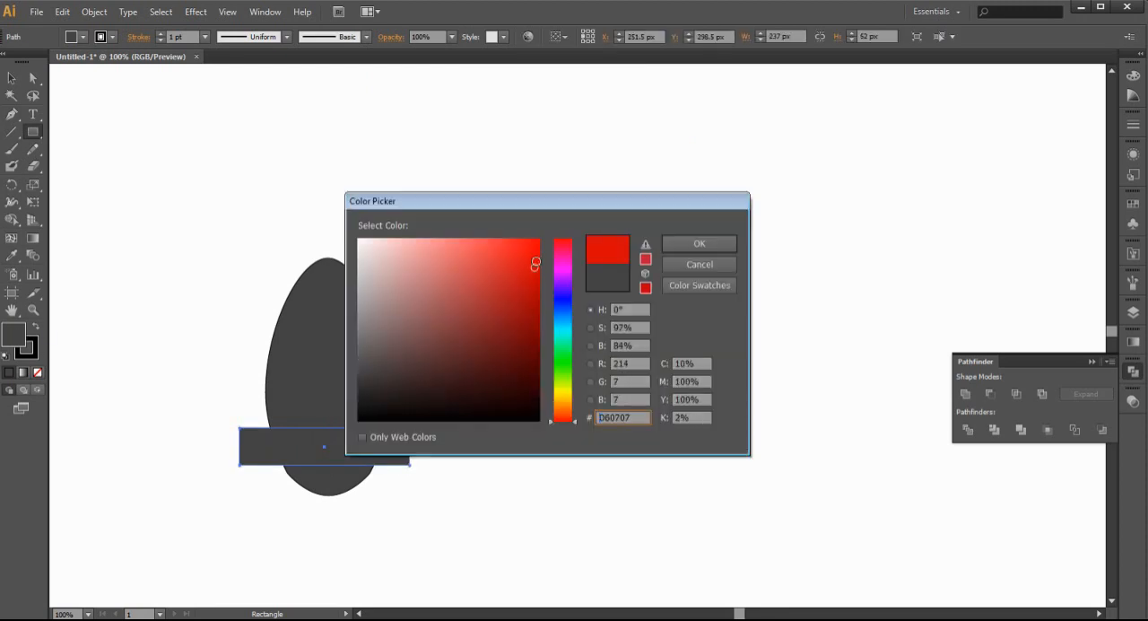
left_click(699, 244)
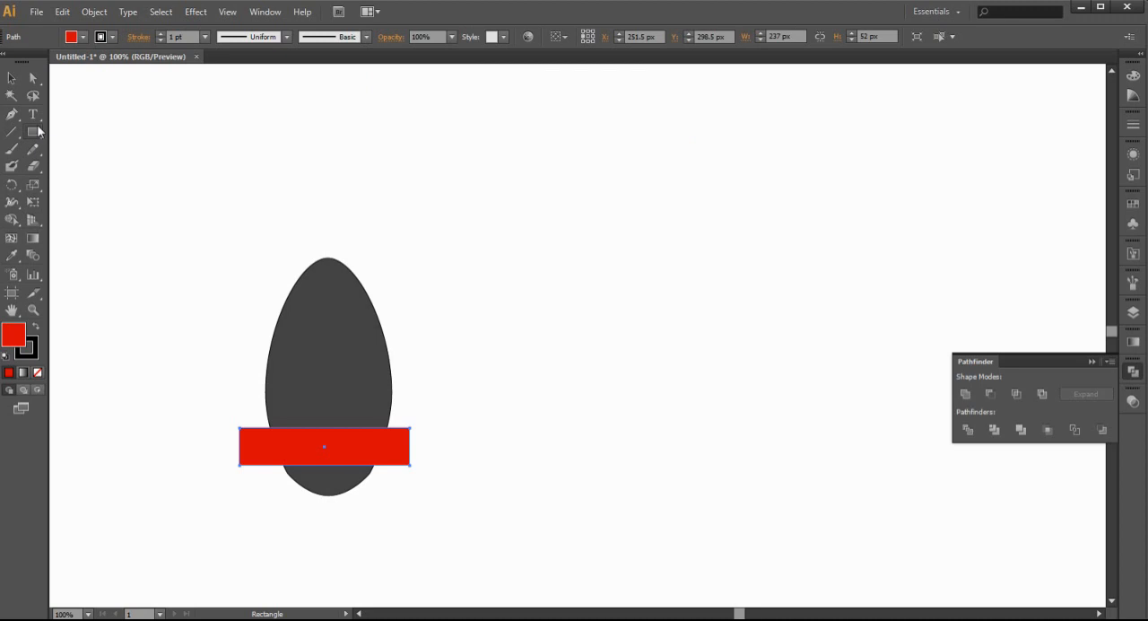
left_click(93, 11)
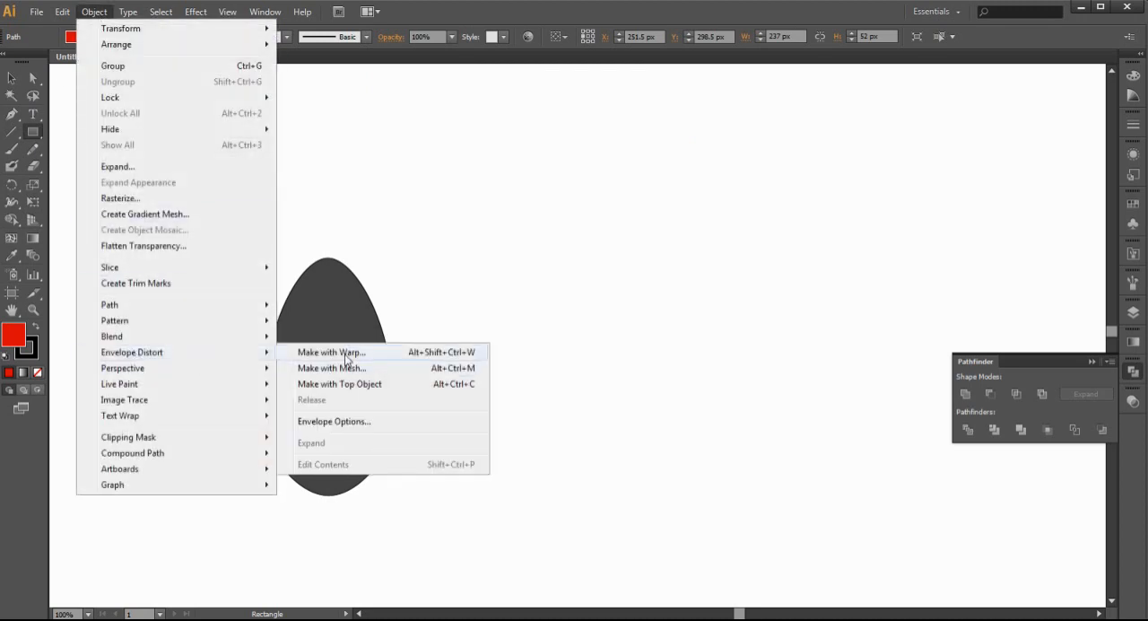
- Warp the band with a horizontal Arch style bent about -32%
left_click(330, 352)
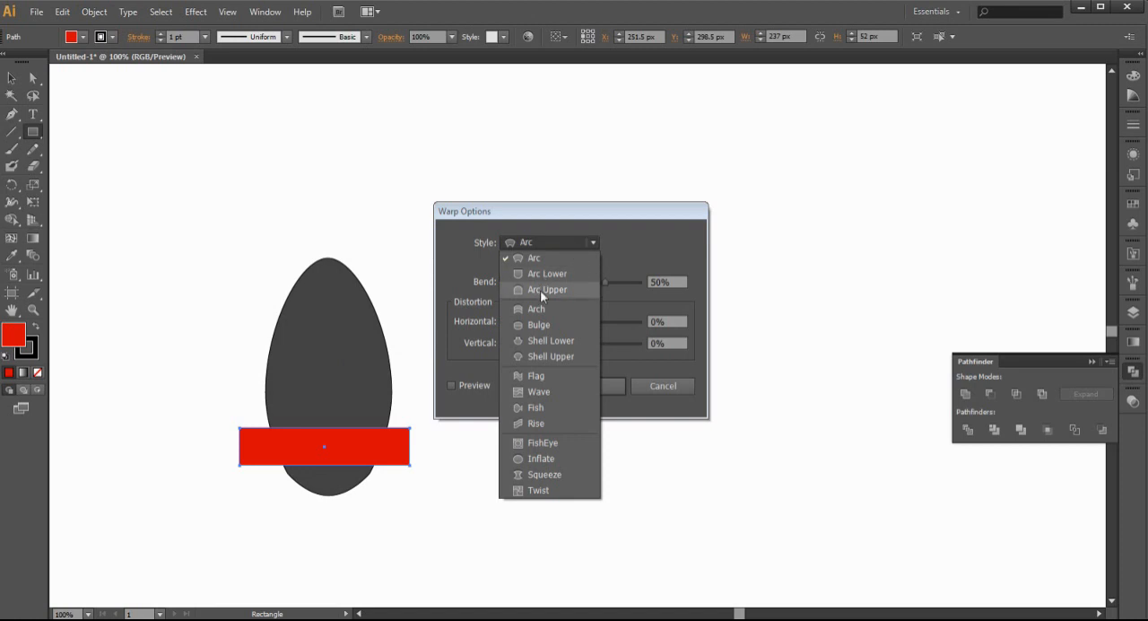
left_click(534, 308)
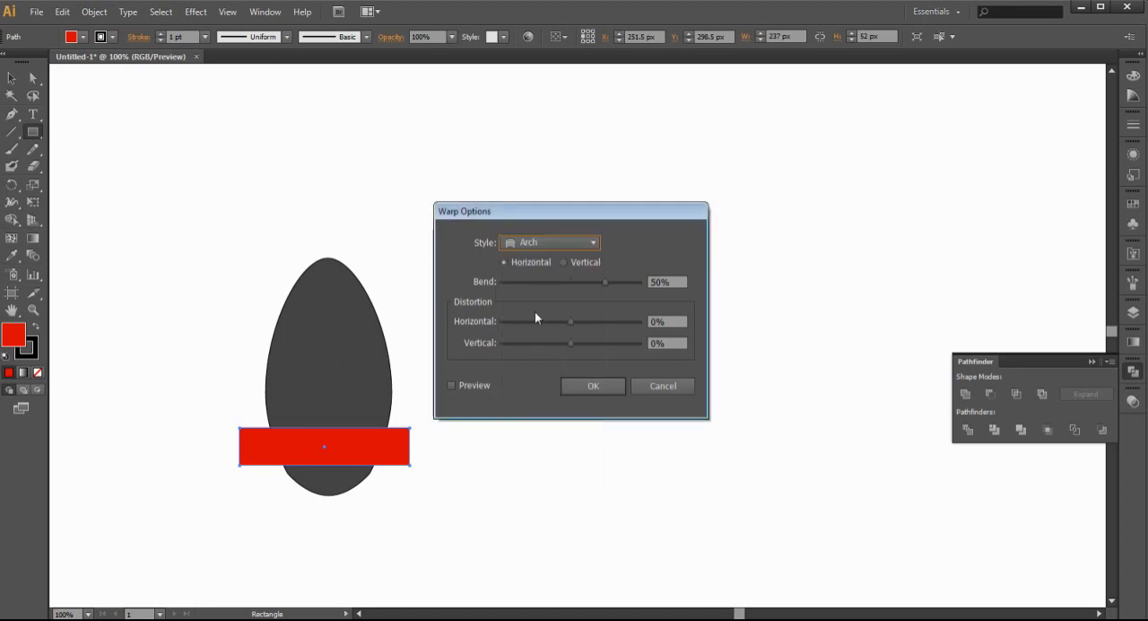
left_click_drag(605, 281, 556, 282)
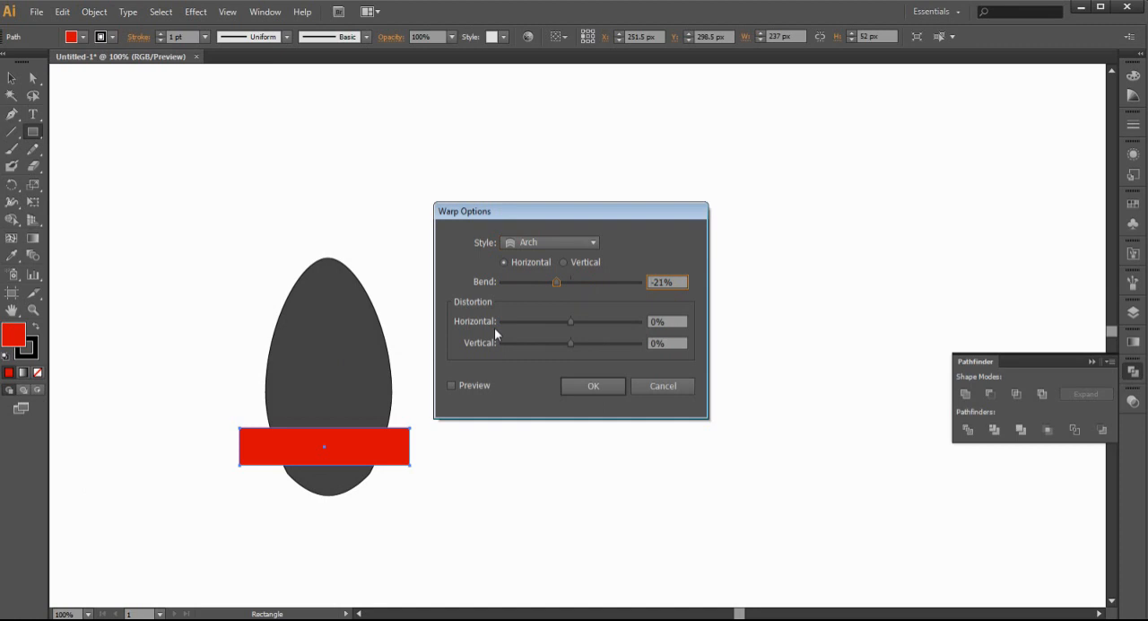
left_click(563, 261)
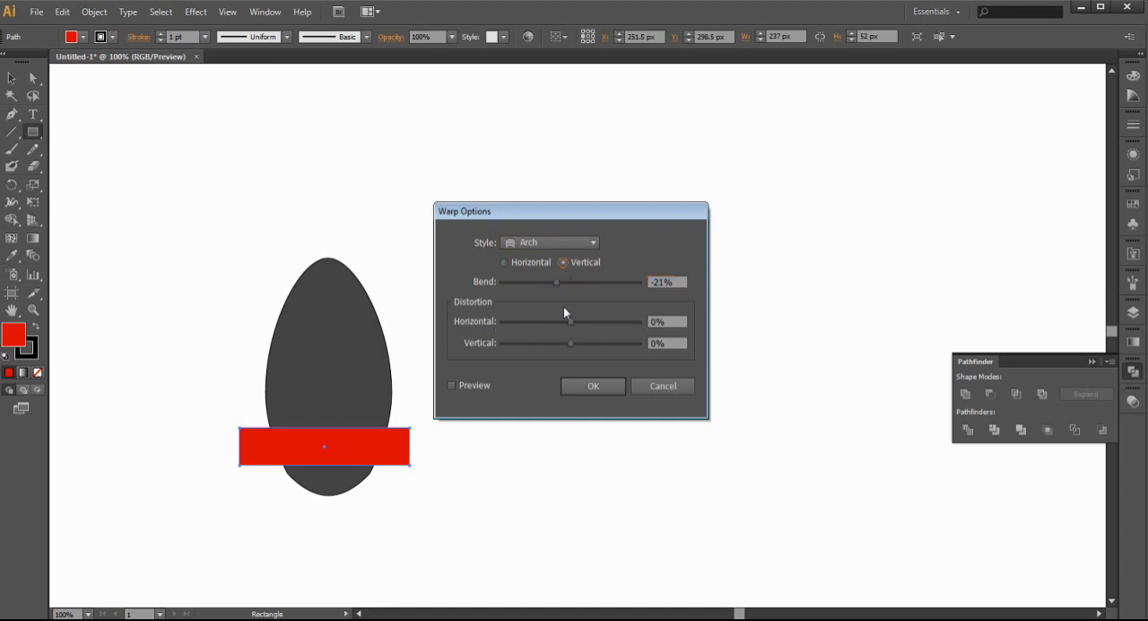
left_click(504, 262)
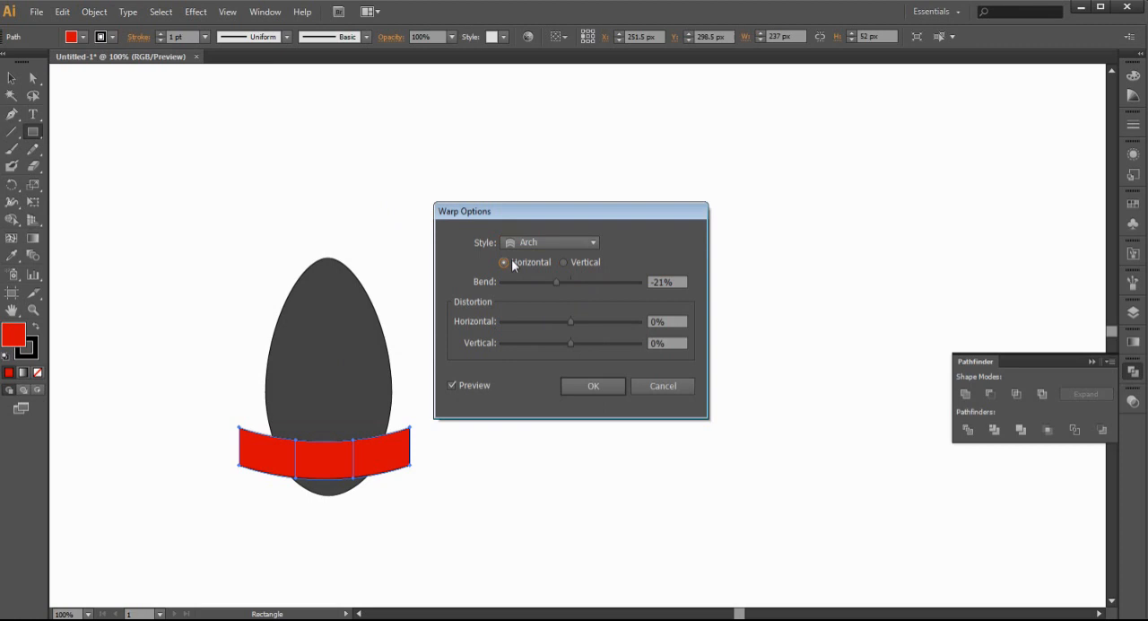
left_click_drag(556, 282, 549, 282)
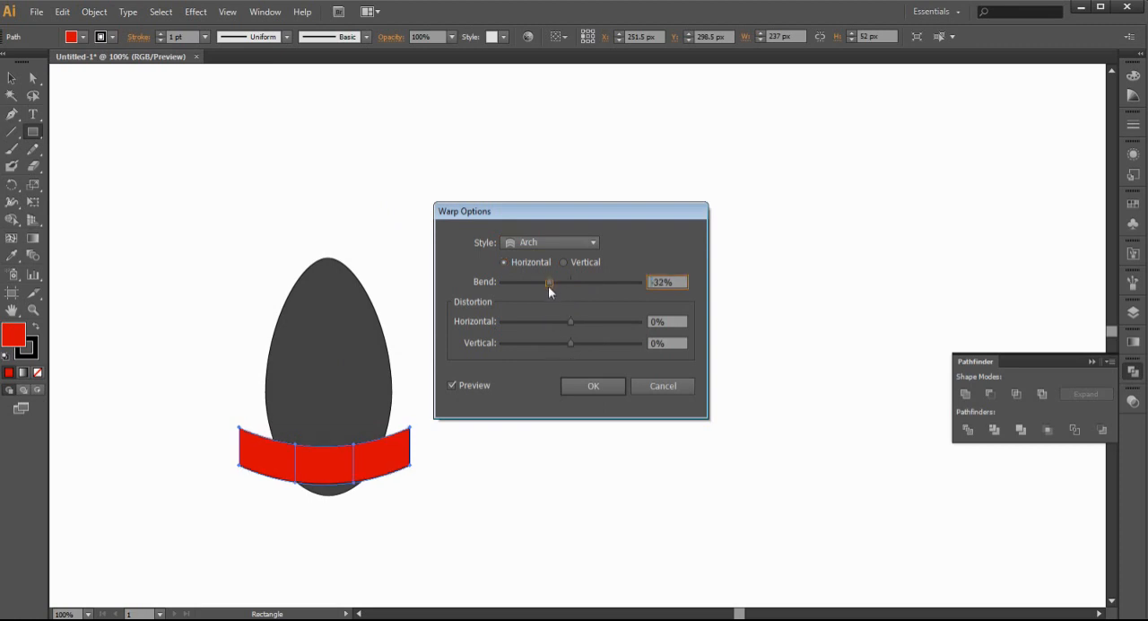
left_click(592, 383)
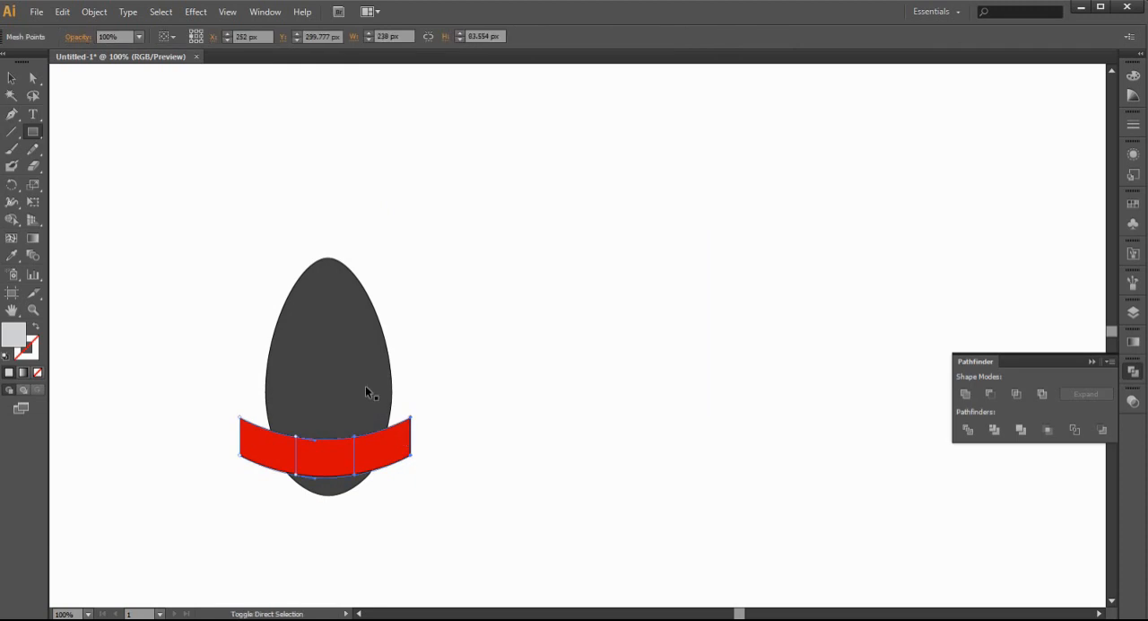
- Duplicate body and band, intersect them, and move the trimmed band onto the original body
left_click(284, 481)
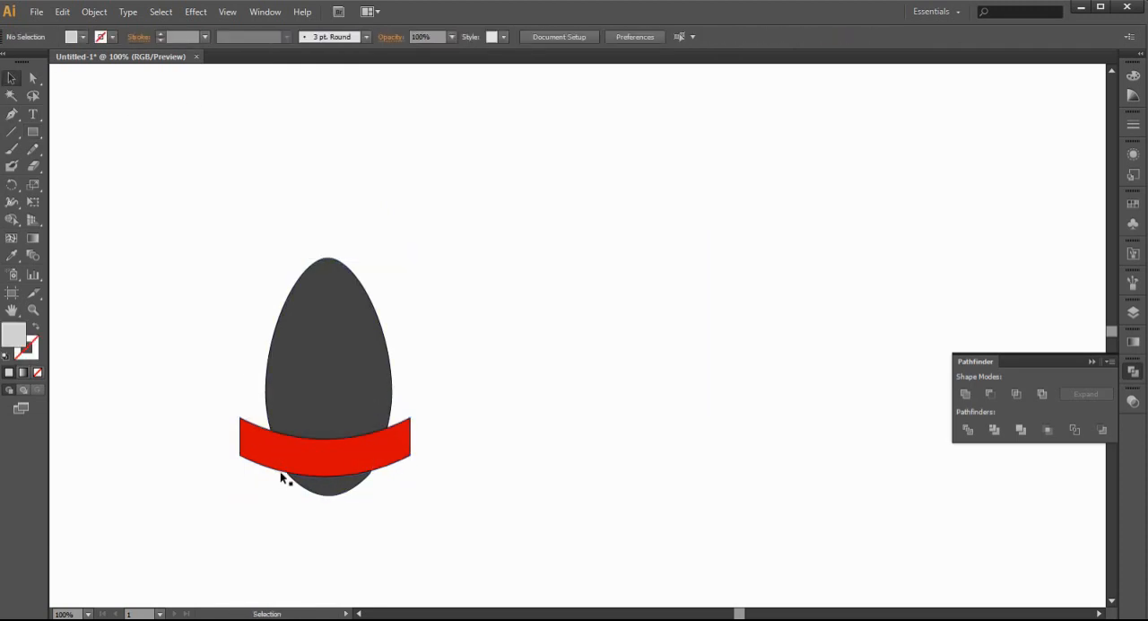
left_click(93, 10)
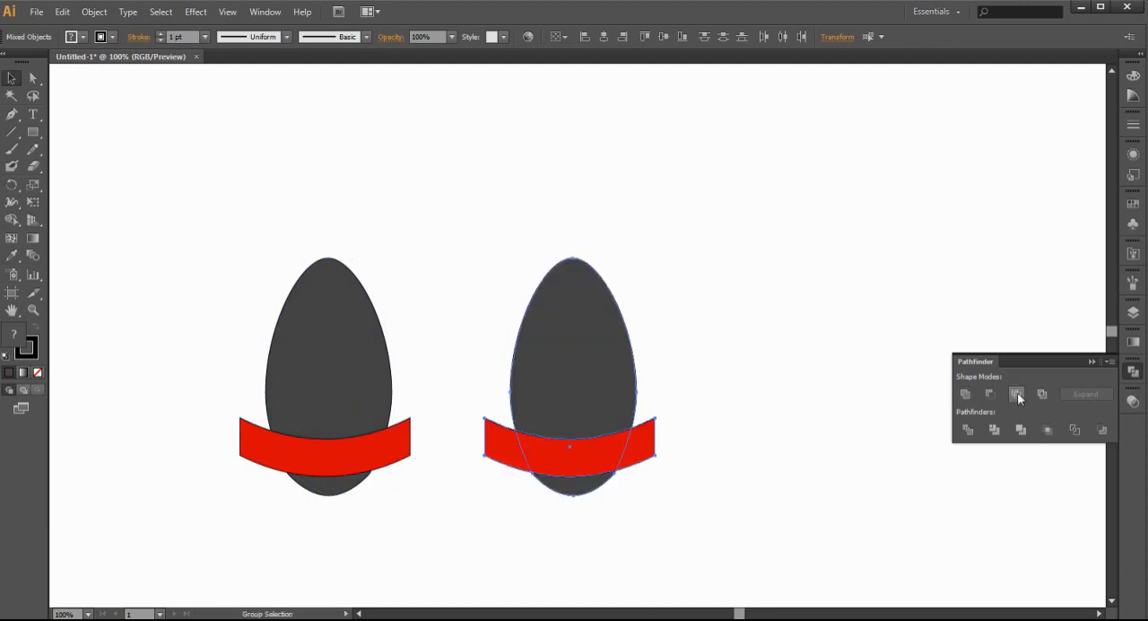
left_click(1016, 395)
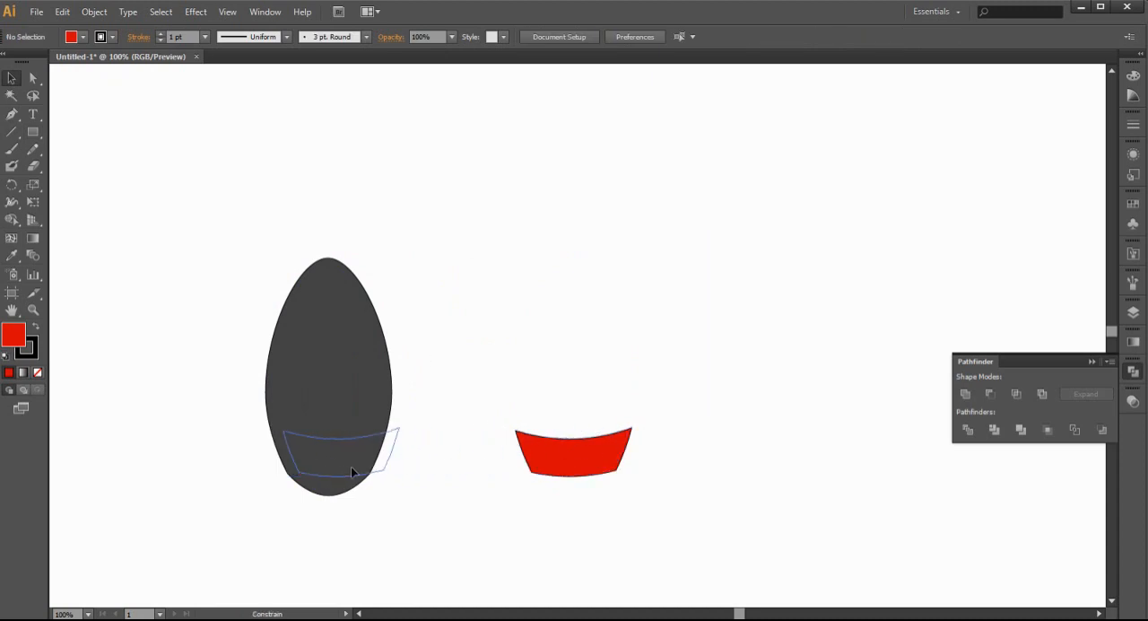
left_click_drag(573, 452, 327, 452)
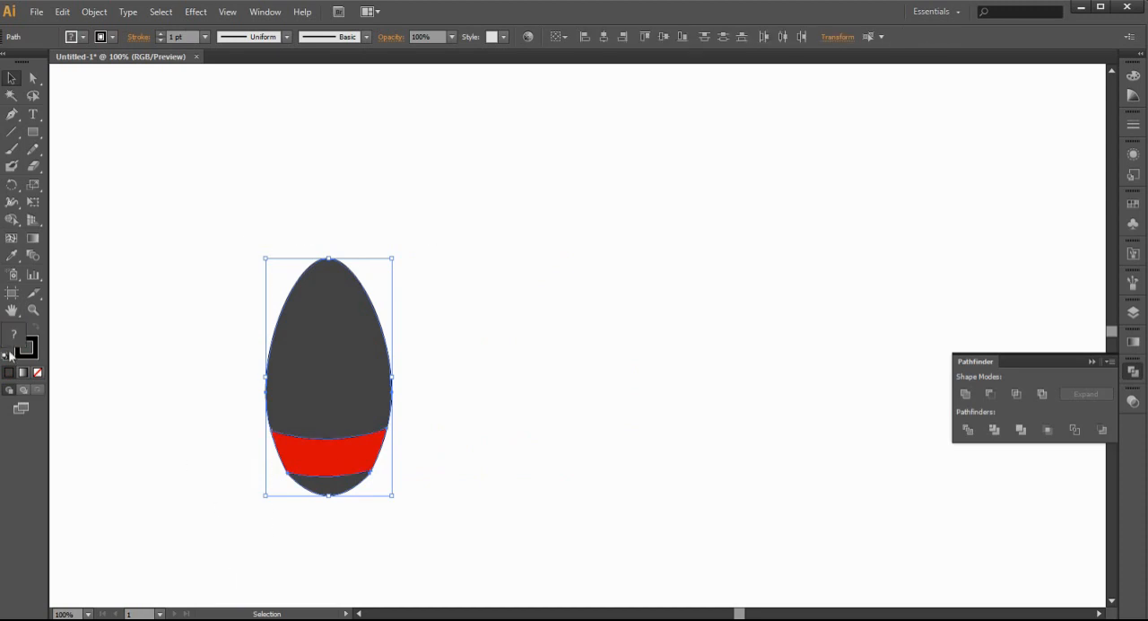
left_click(253, 360)
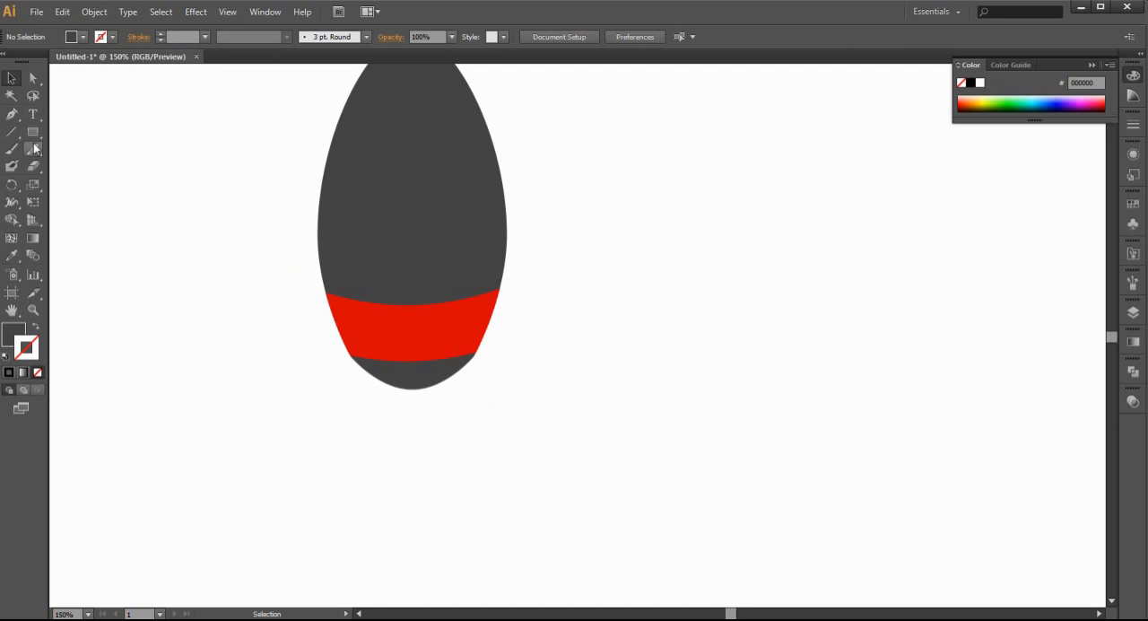
- Draw a three-point star triangle and place it as a fin at the body's lower left
left_click(32, 131)
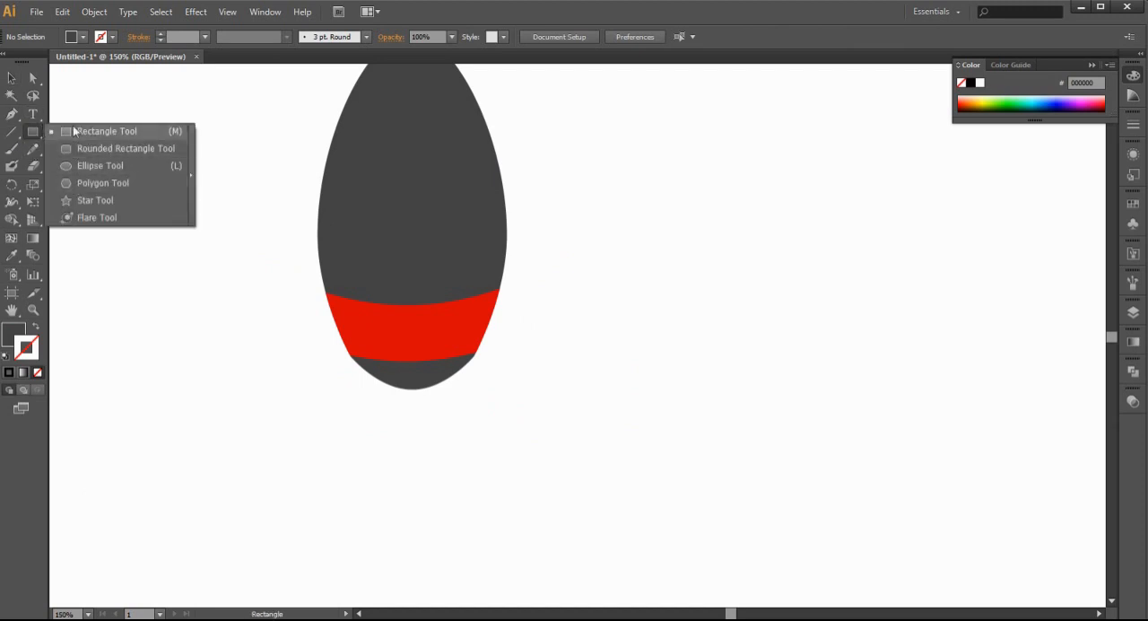
left_click(95, 201)
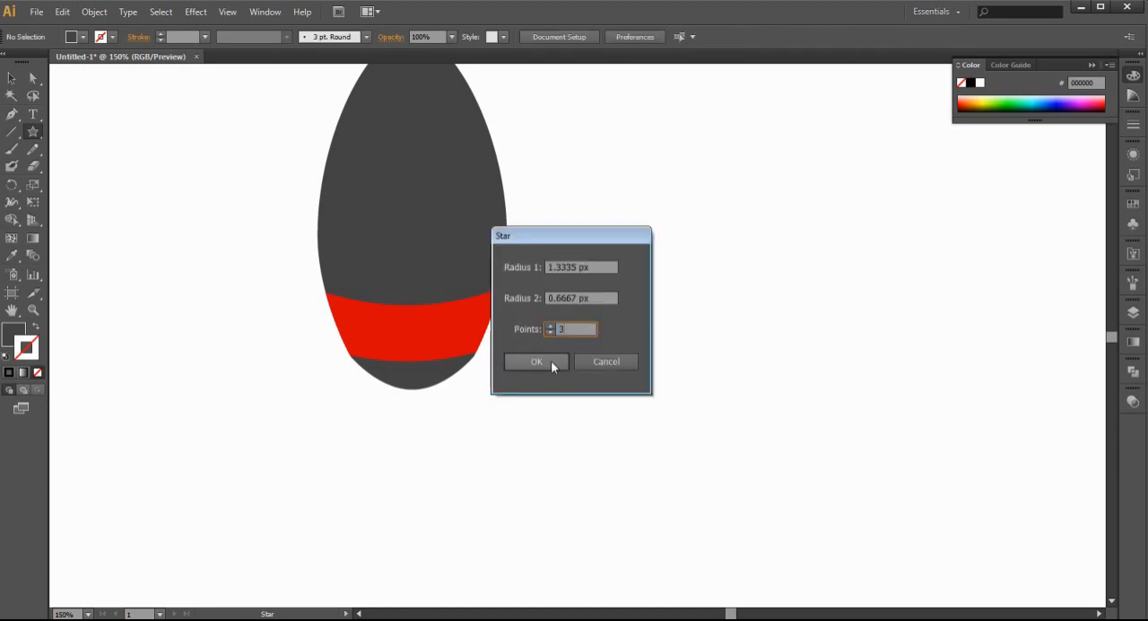
left_click(536, 360)
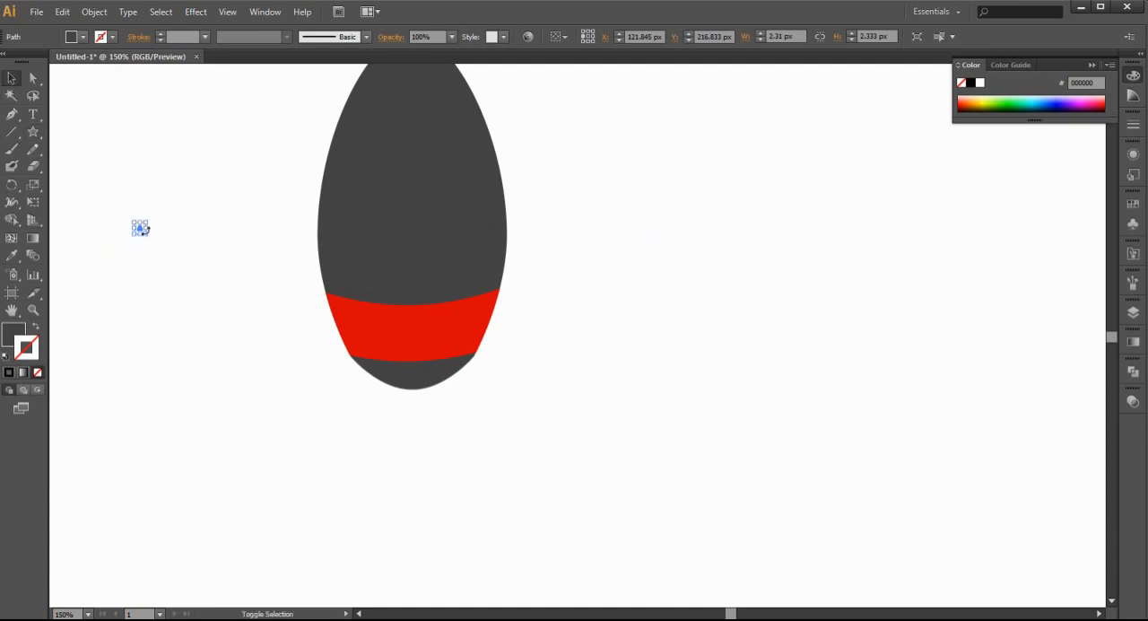
left_click_drag(140, 226, 385, 477)
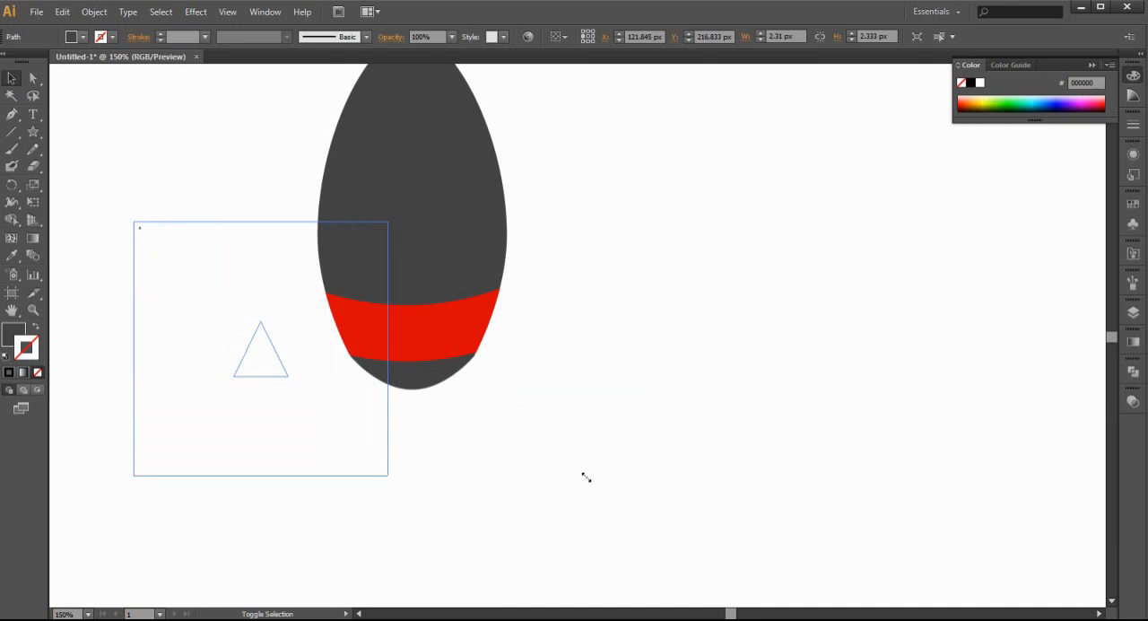
left_click_drag(260, 350, 290, 377)
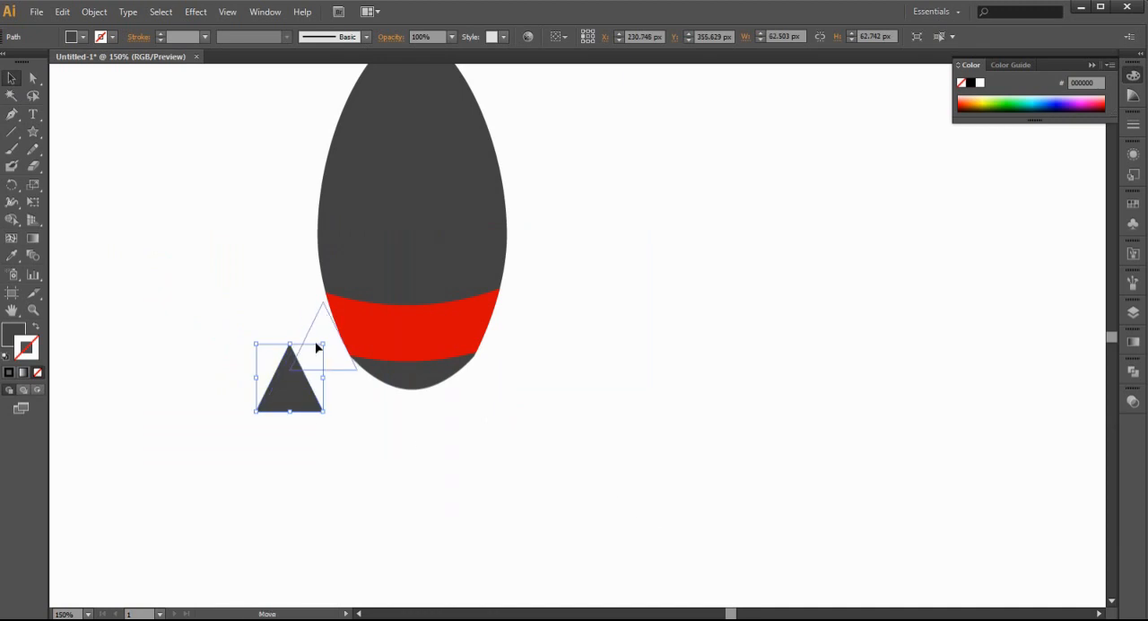
mouse_move(324, 347)
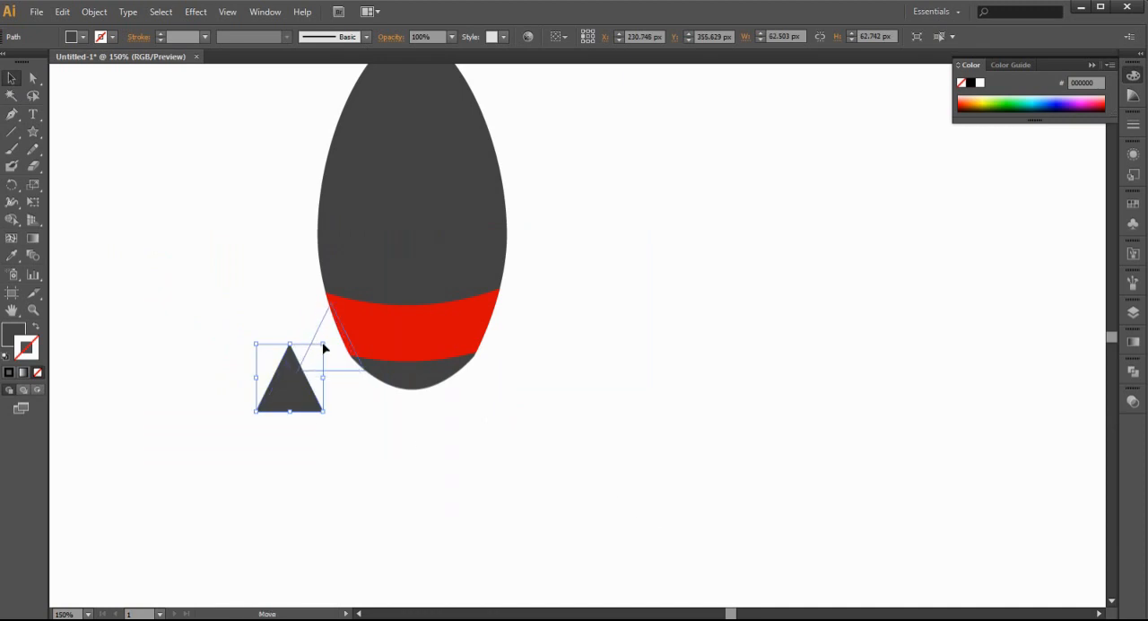
left_click_drag(291, 380, 330, 343)
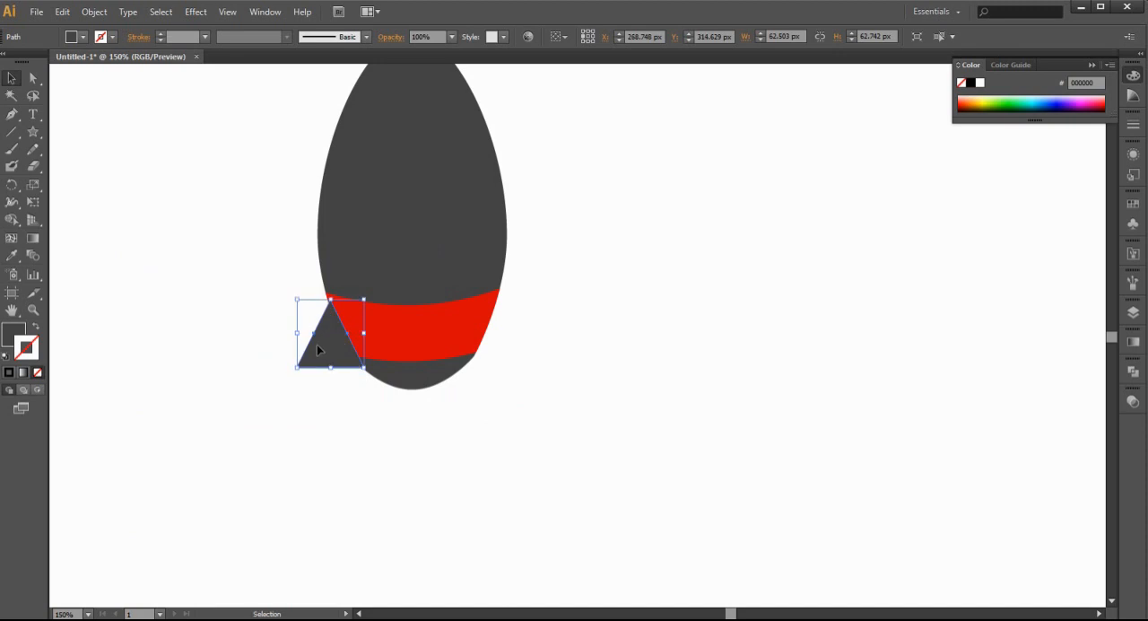
- Duplicate the fin and place the copy at the body's lower right
left_click_drag(330, 331, 549, 333)
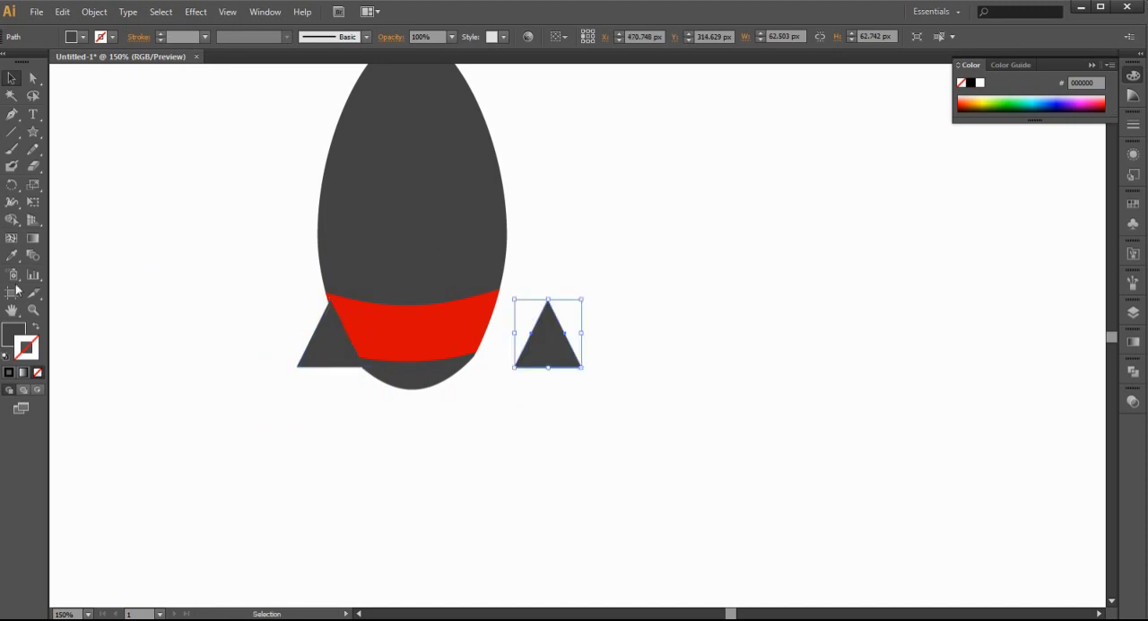
left_click_drag(547, 337, 506, 350)
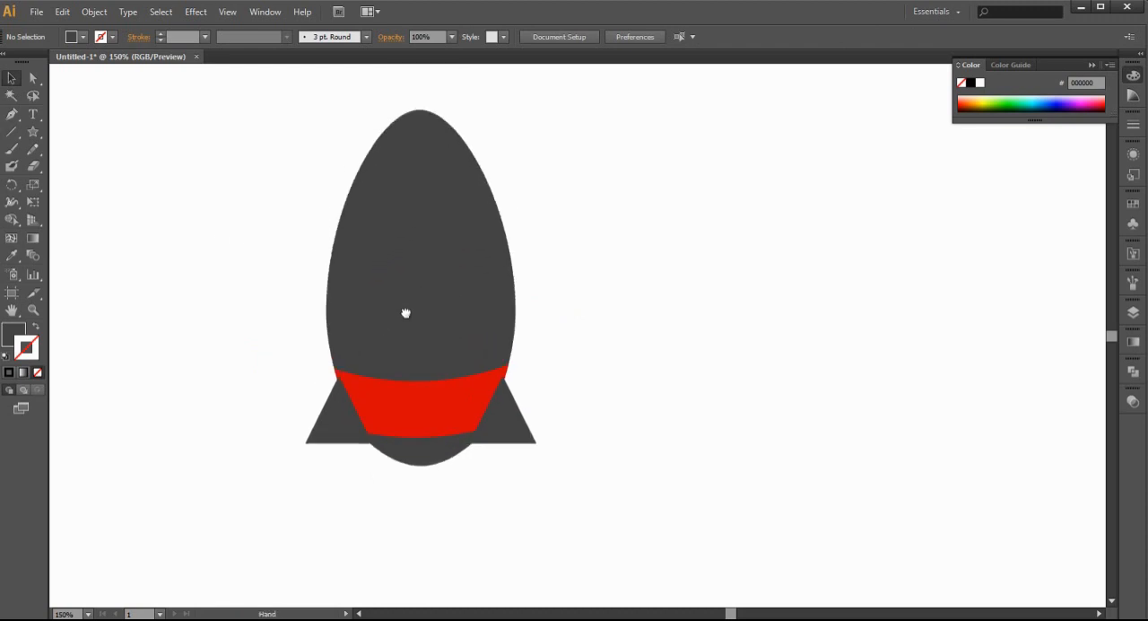
left_click(13, 79)
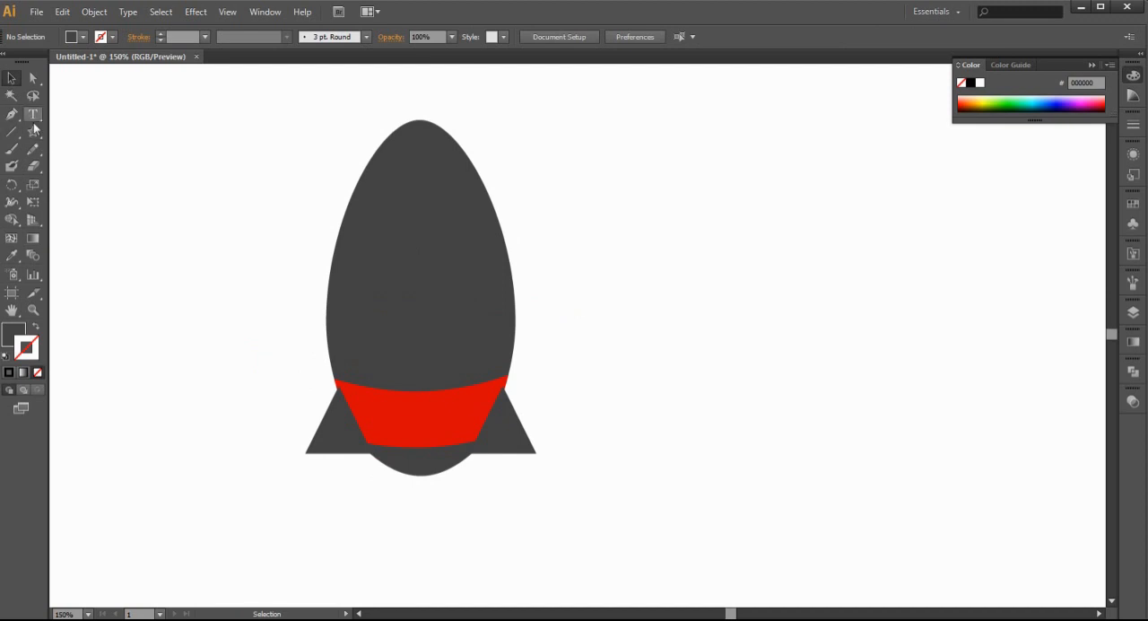
- Draw a large circle, add a white centre mesh point, and spread the highlight
left_click_drag(692, 132, 692, 262)
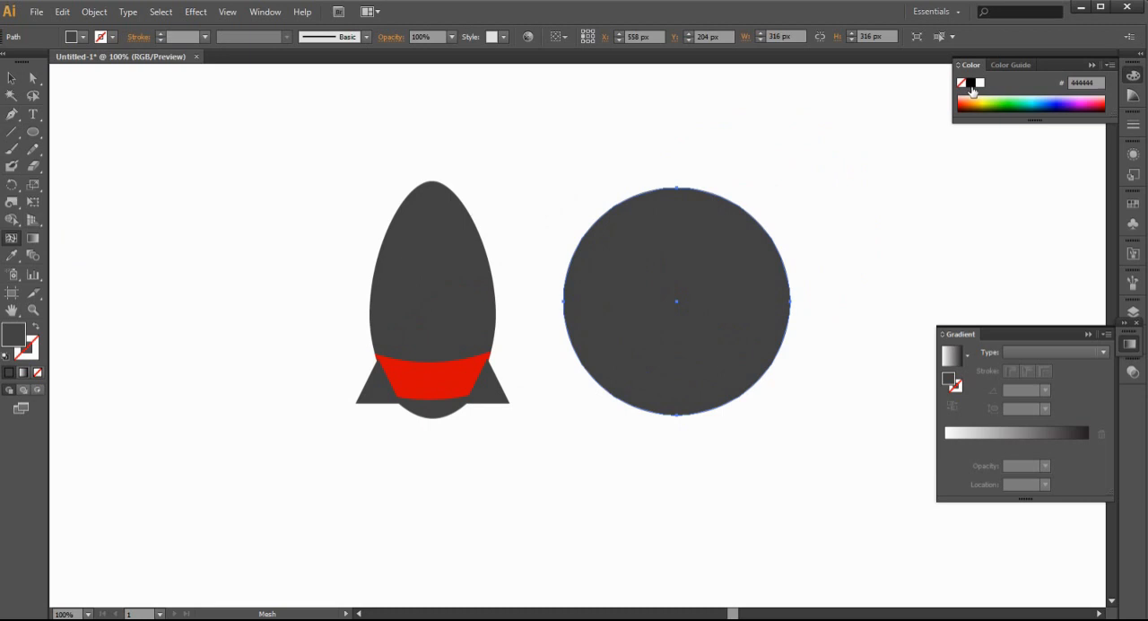
left_click(970, 94)
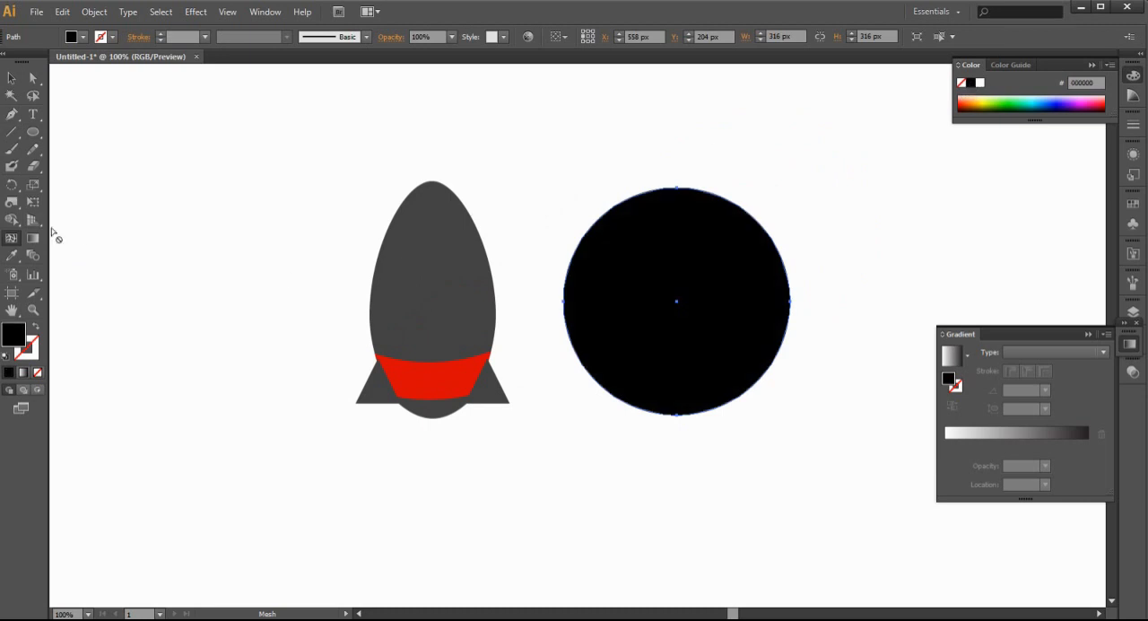
mouse_move(285, 257)
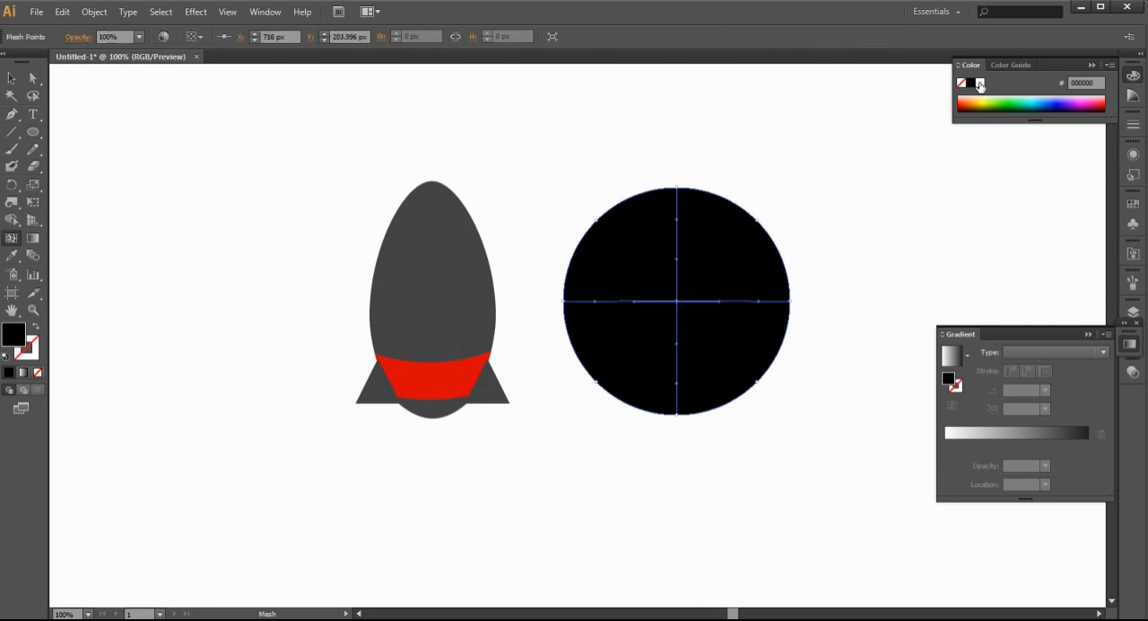
left_click(979, 82)
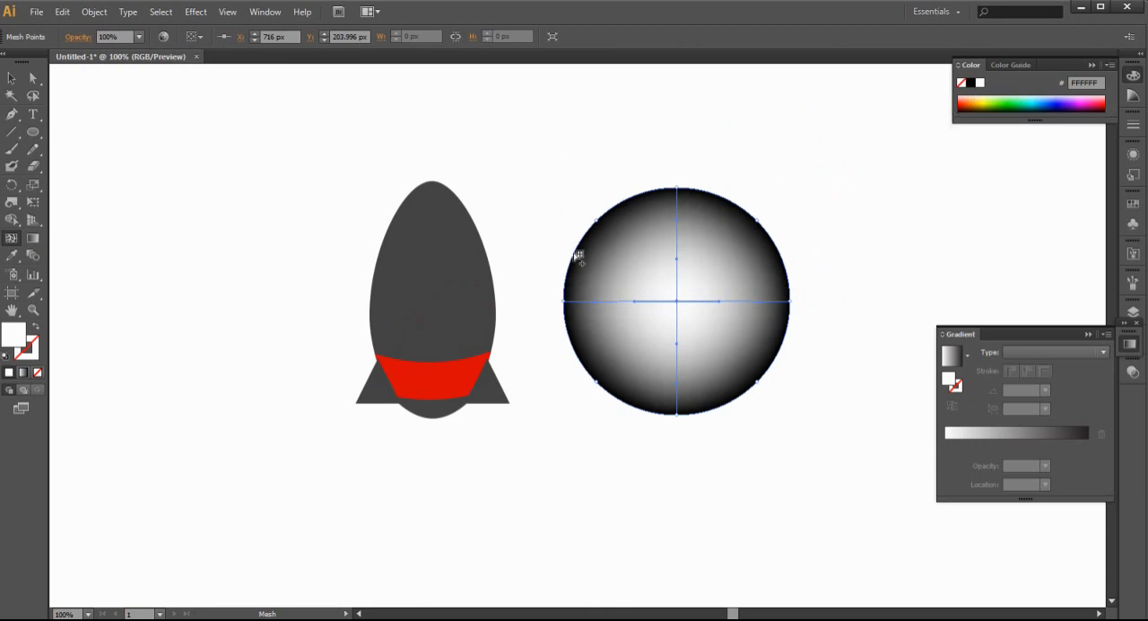
mouse_move(612, 303)
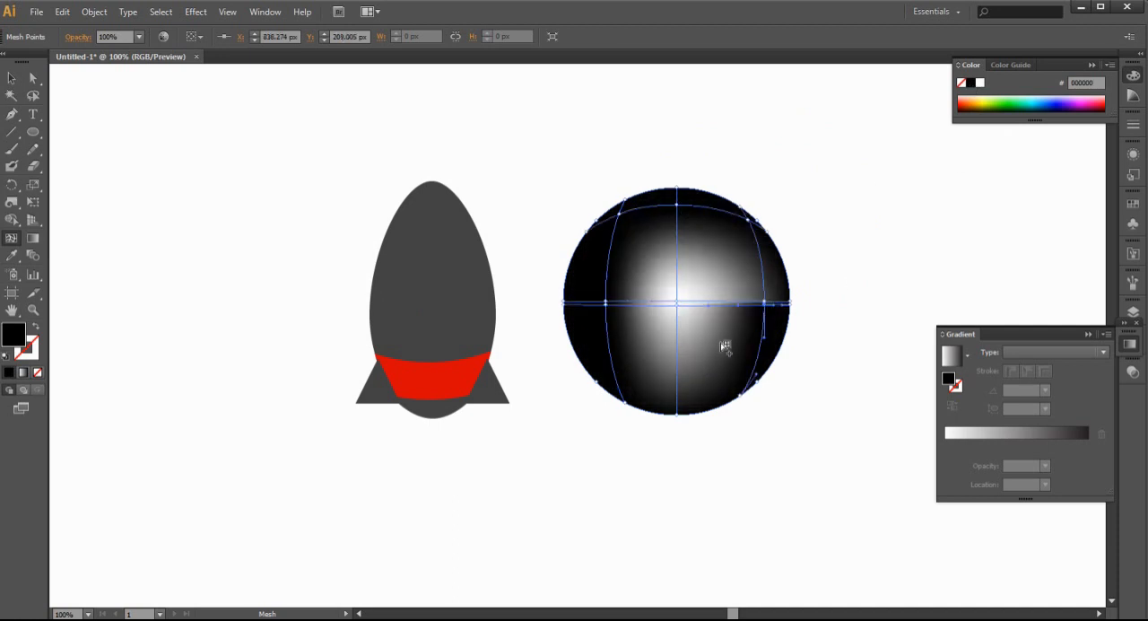
left_click_drag(725, 348, 678, 384)
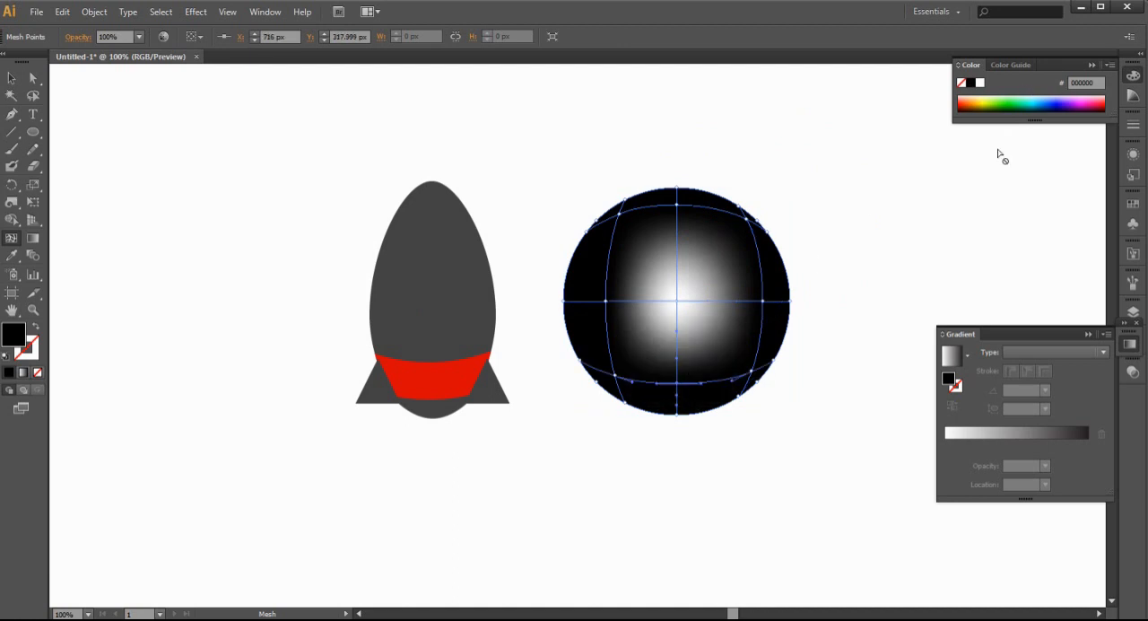
left_click(215, 220)
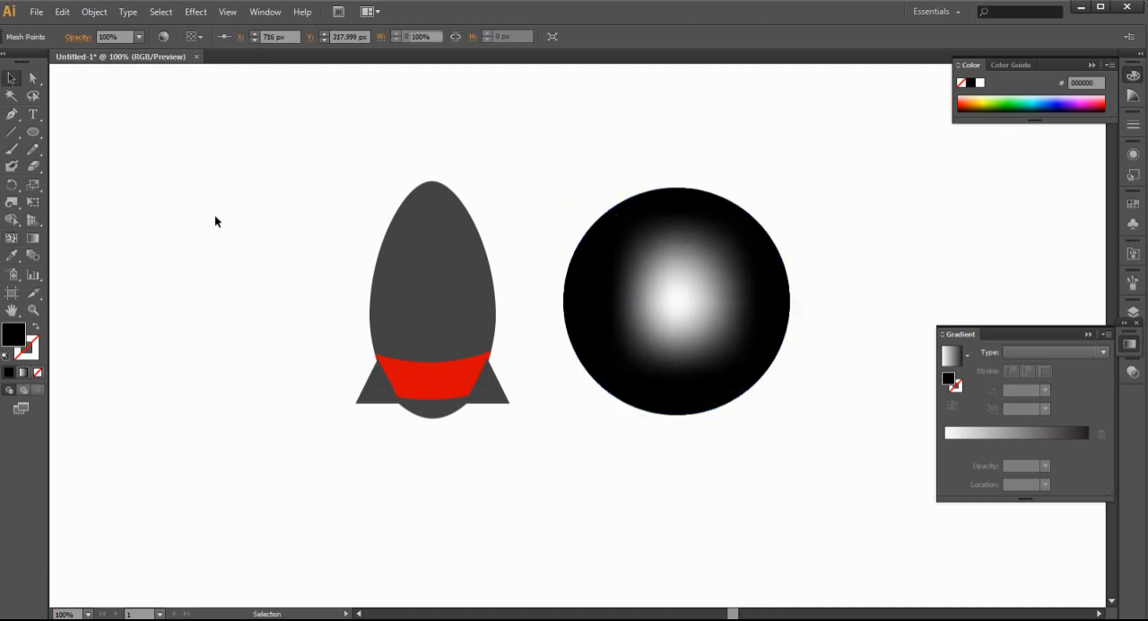
- Set the mesh circle to Screen blending and move it over the rocket body
left_click(663, 330)
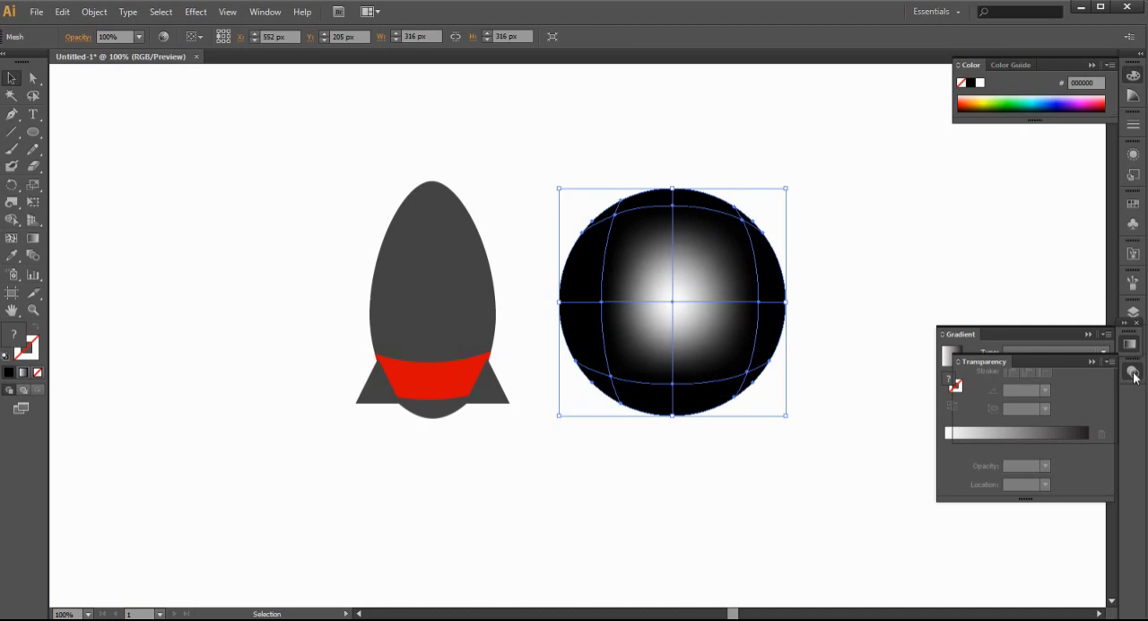
left_click(990, 378)
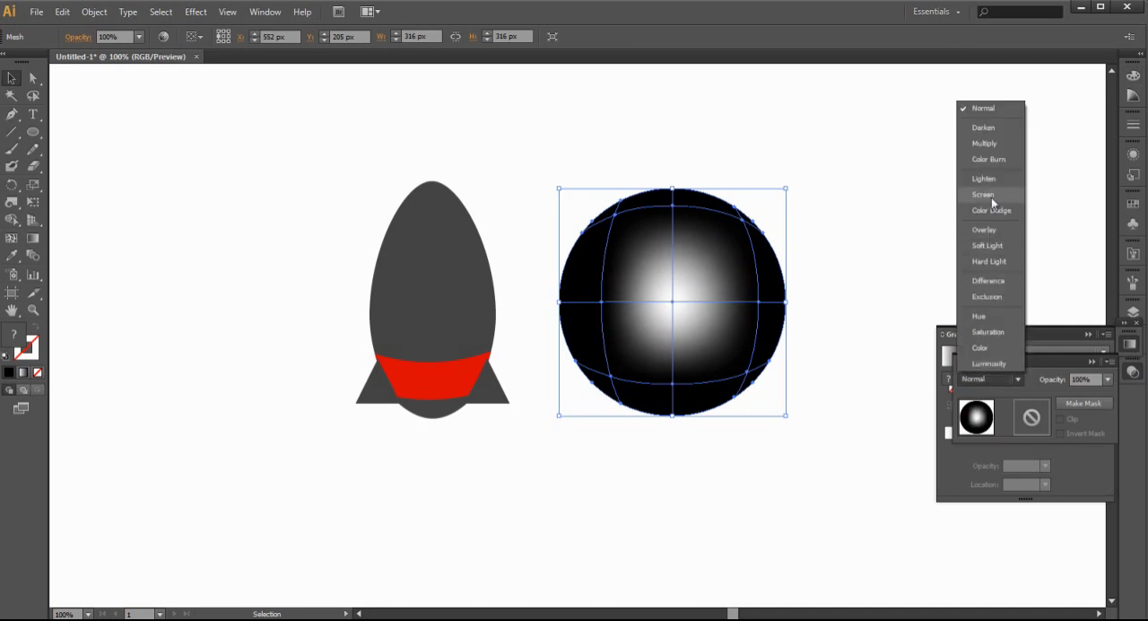
left_click(983, 195)
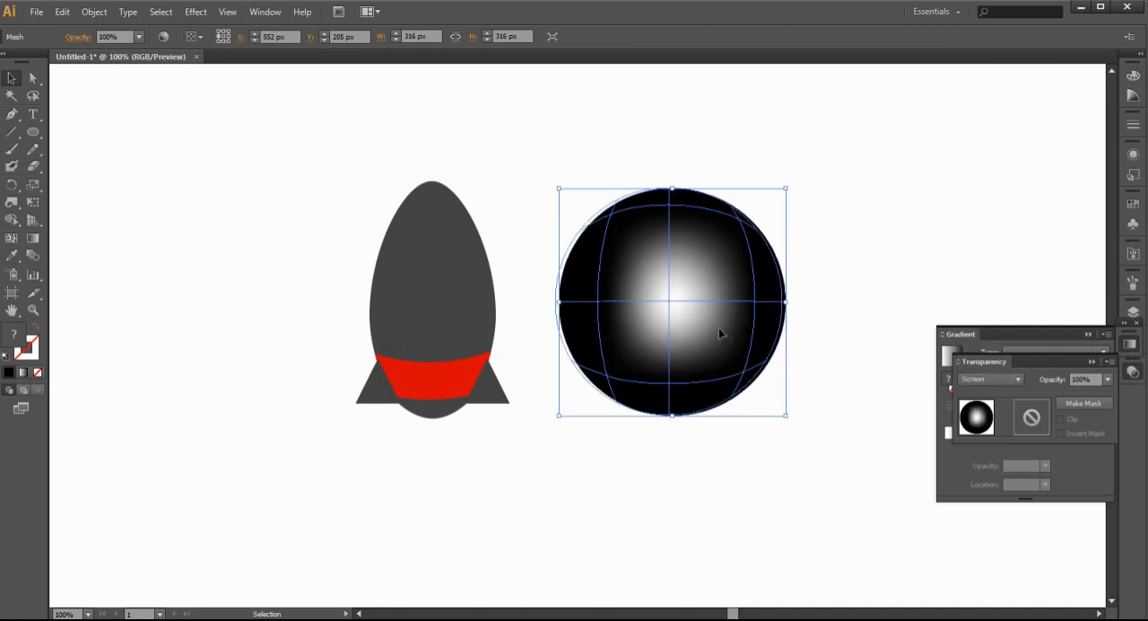
left_click_drag(673, 301, 437, 298)
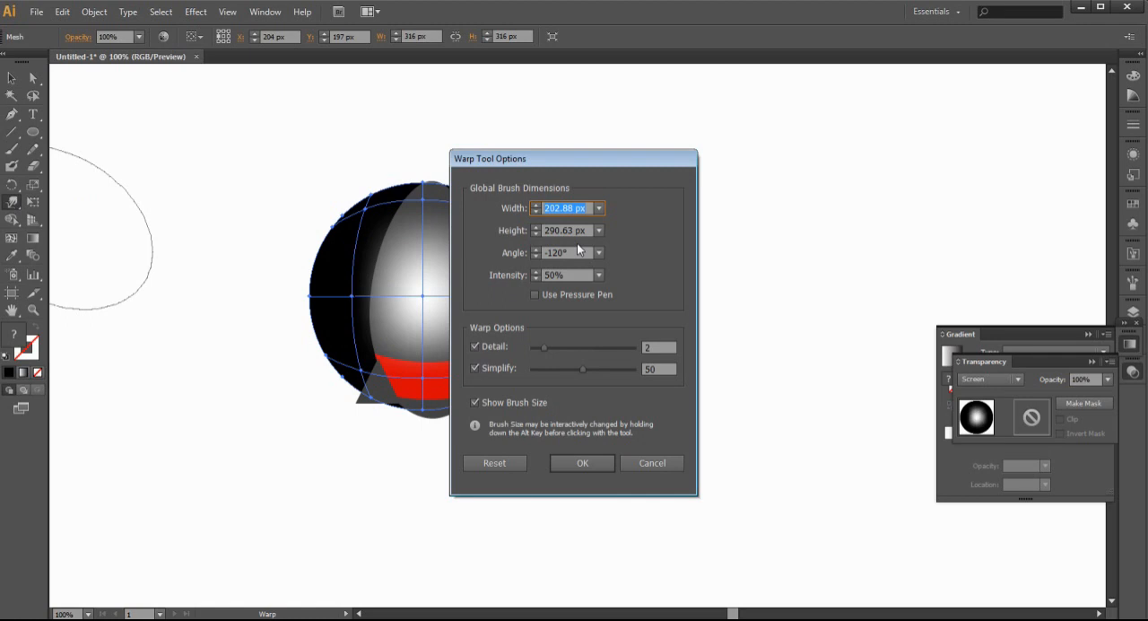
- Set a new warp brush angle and warp the mesh into a crescent highlight sliver
left_click(599, 251)
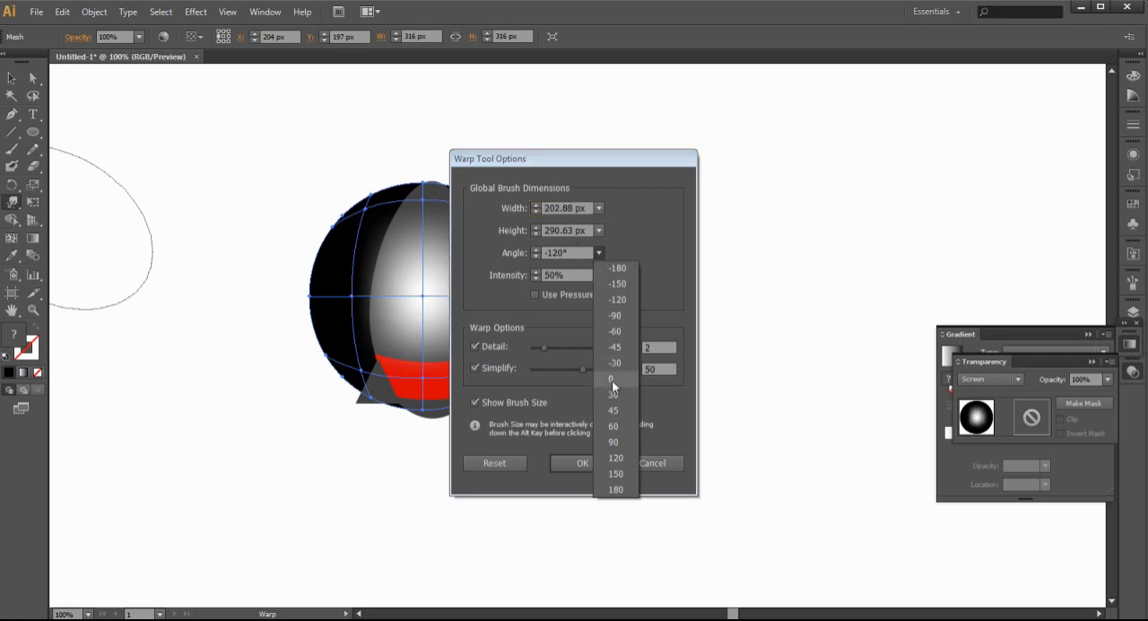
left_click(581, 463)
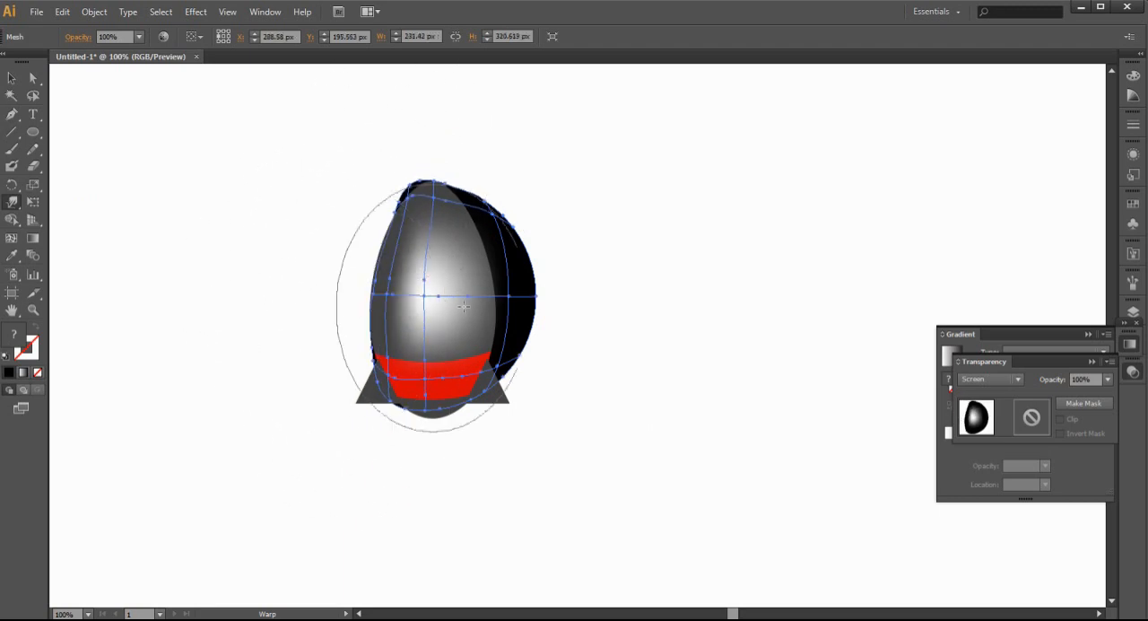
left_click_drag(464, 307, 512, 219)
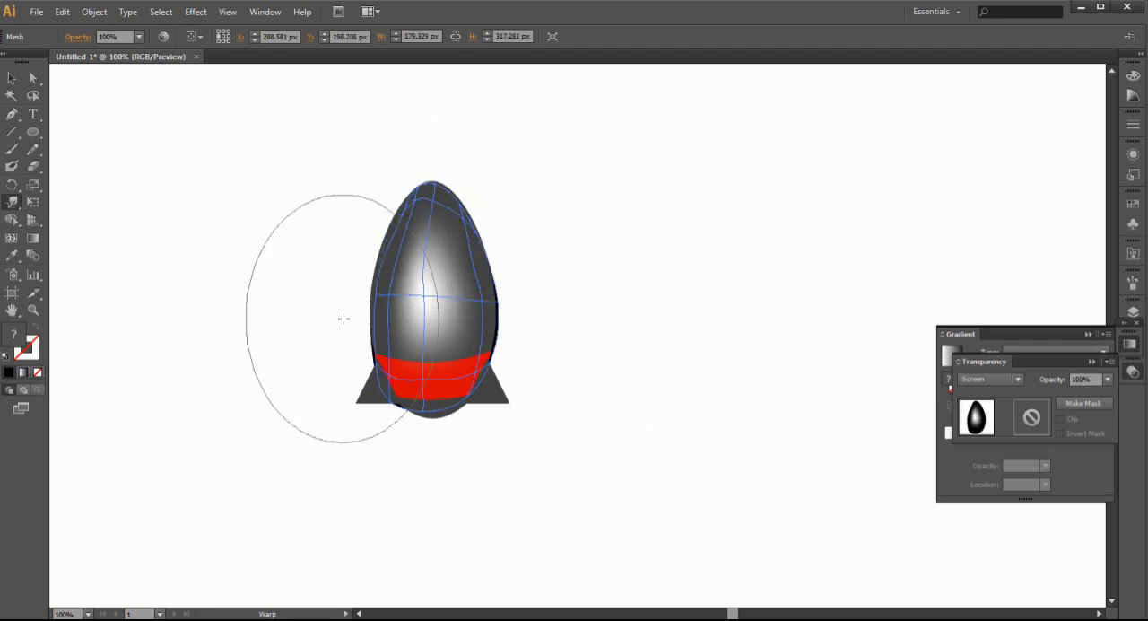
left_click_drag(344, 318, 498, 317)
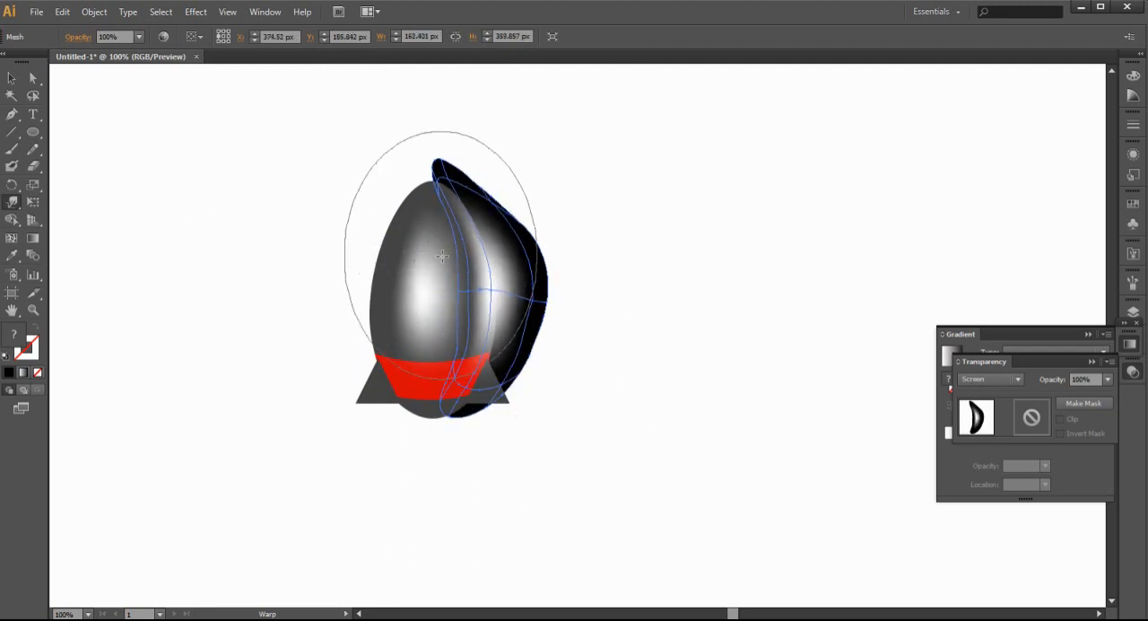
left_click_drag(440, 254, 421, 439)
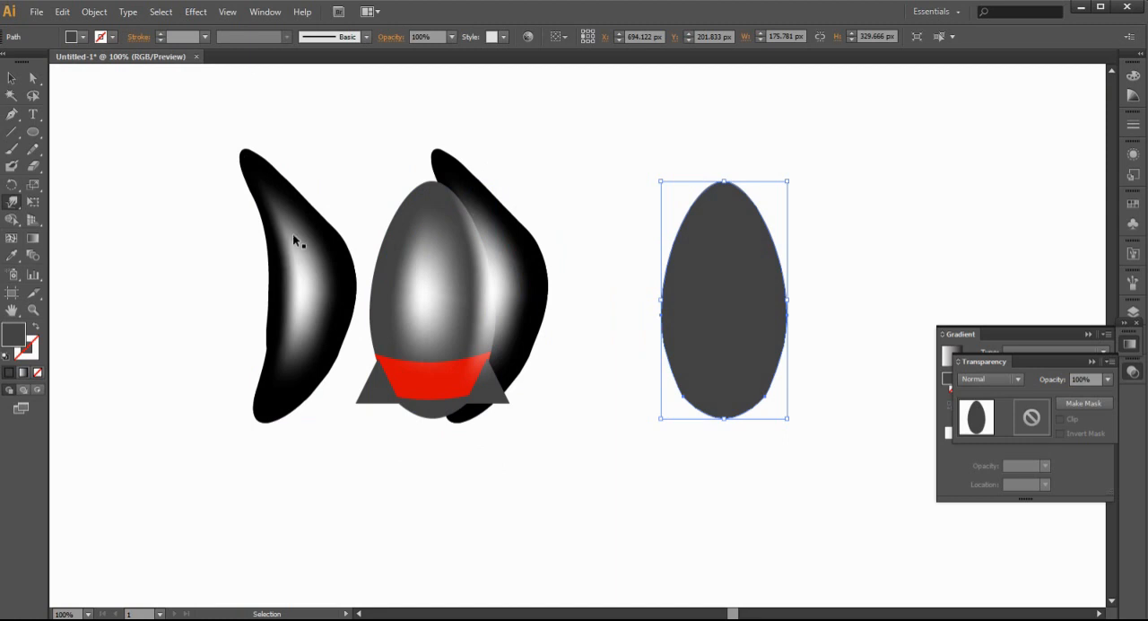
- Arrange the crescent highlights with the body copy and warp another mesh piece into a tall pointed highlight
left_click(12, 204)
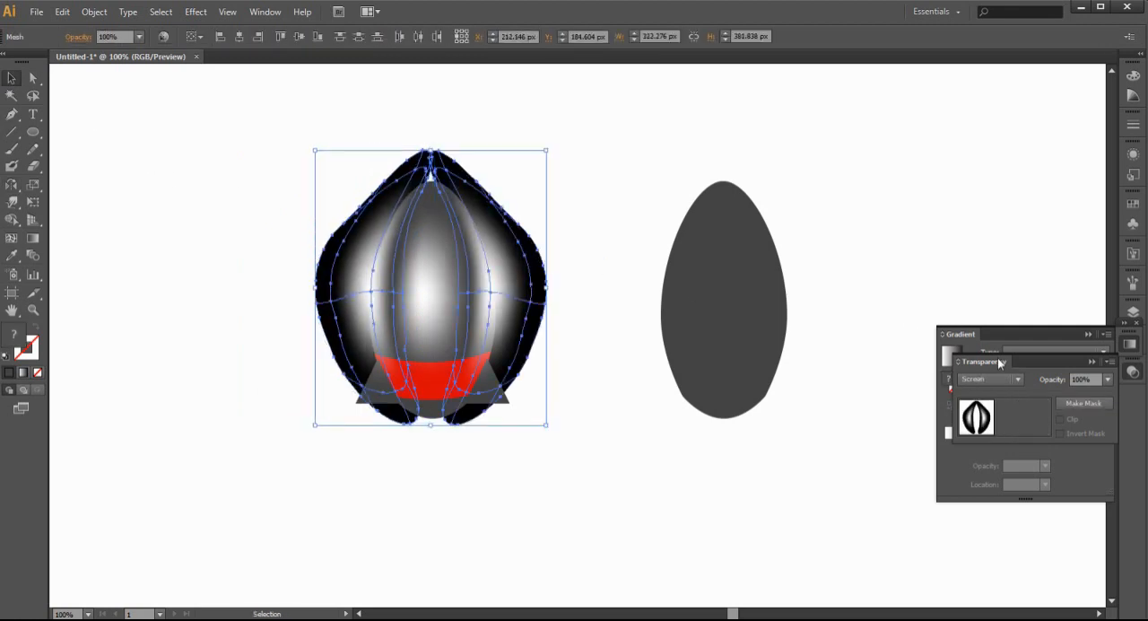
left_click(1109, 378)
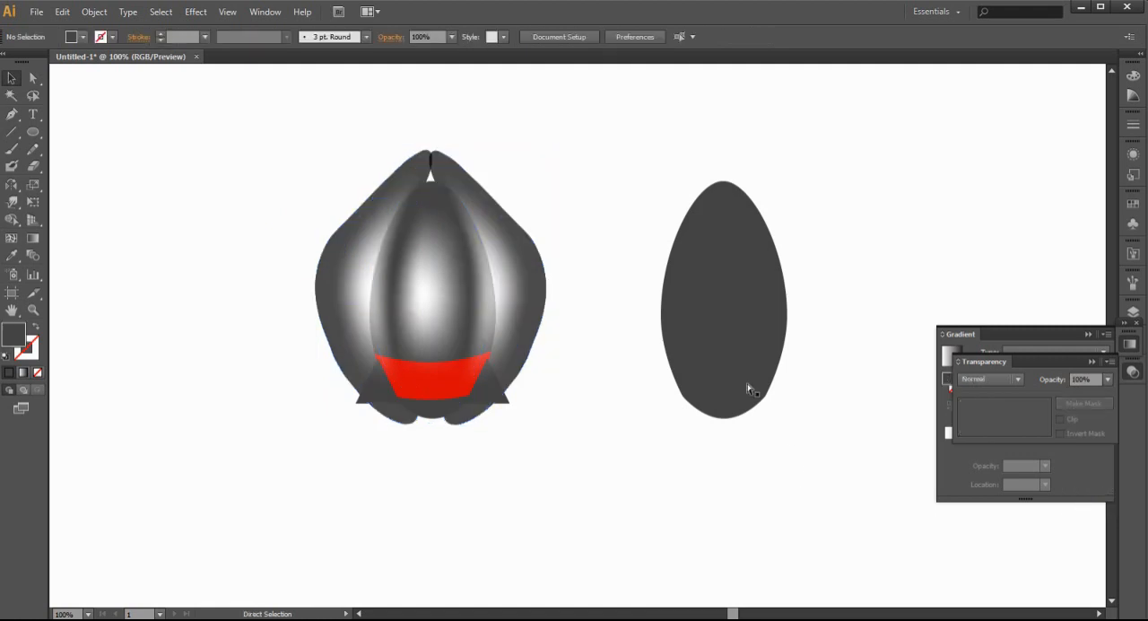
left_click(439, 251)
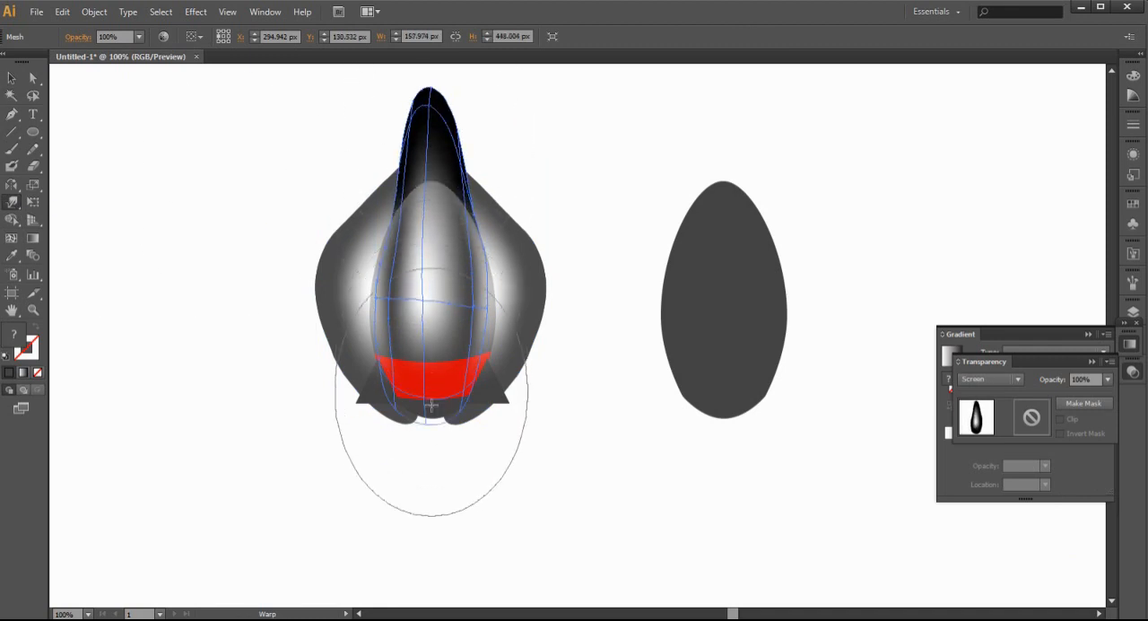
left_click_drag(430, 405, 436, 427)
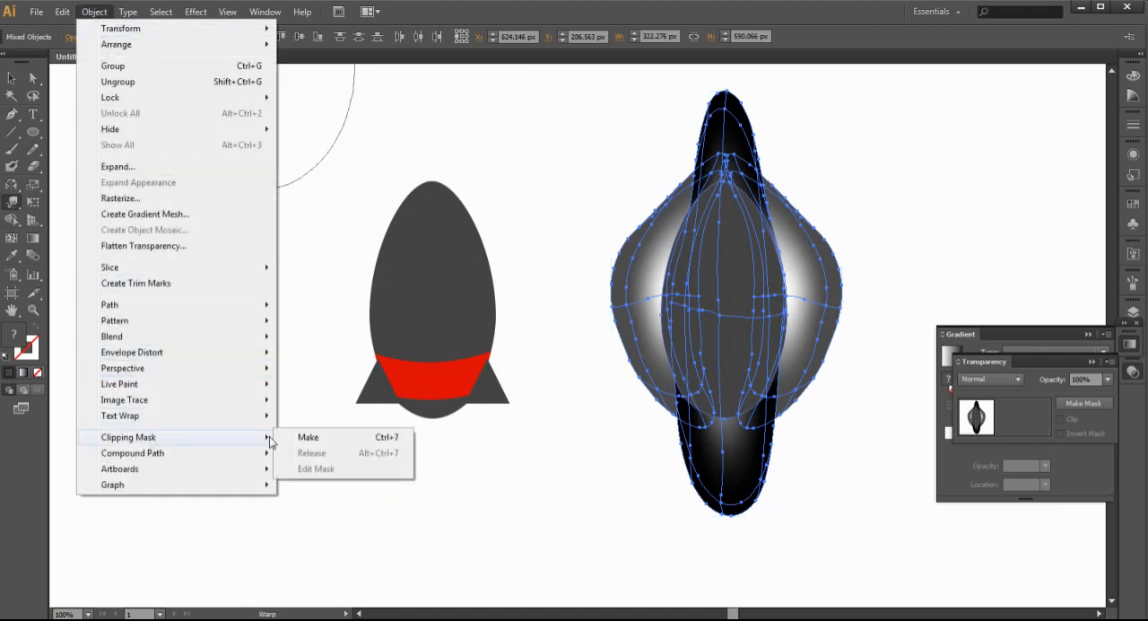
- Make the clipping mask so the glossy pieces sit inside the body, then warp the shine to refine it
left_click(308, 438)
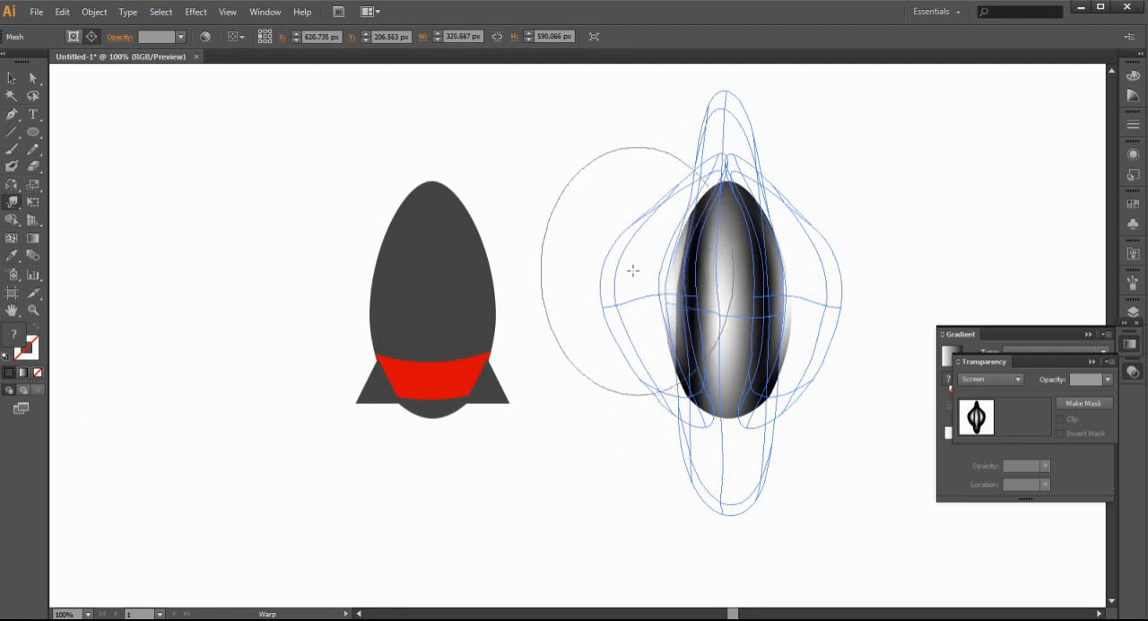
left_click_drag(632, 271, 825, 305)
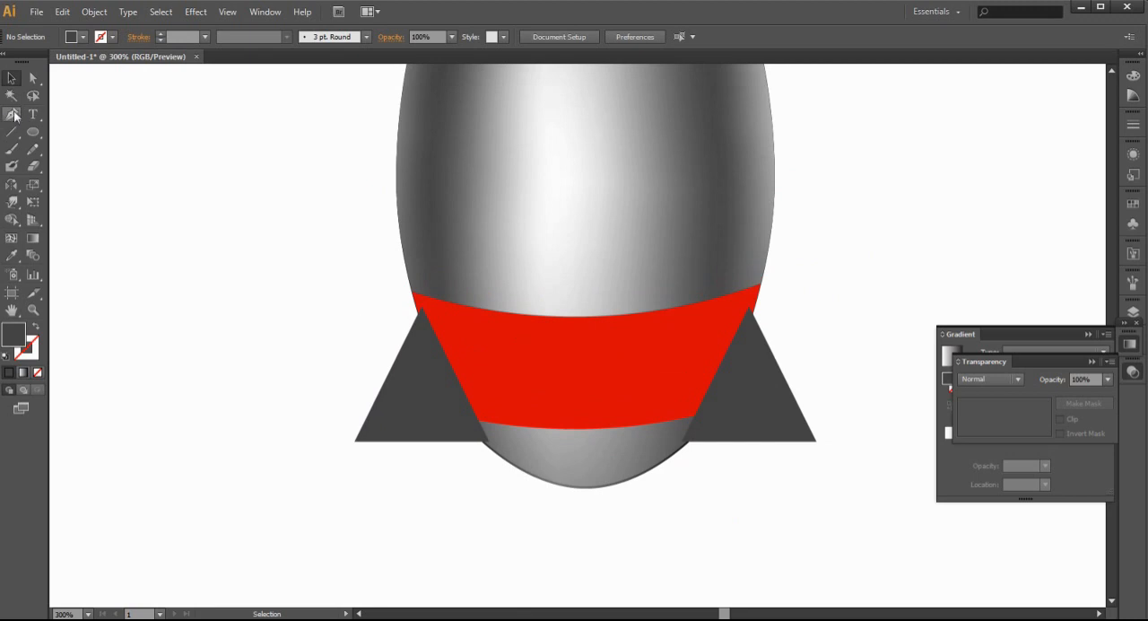
- Draw a thin gradient highlight strip along the fin edge and set its blending mode to Screen
left_click(421, 394)
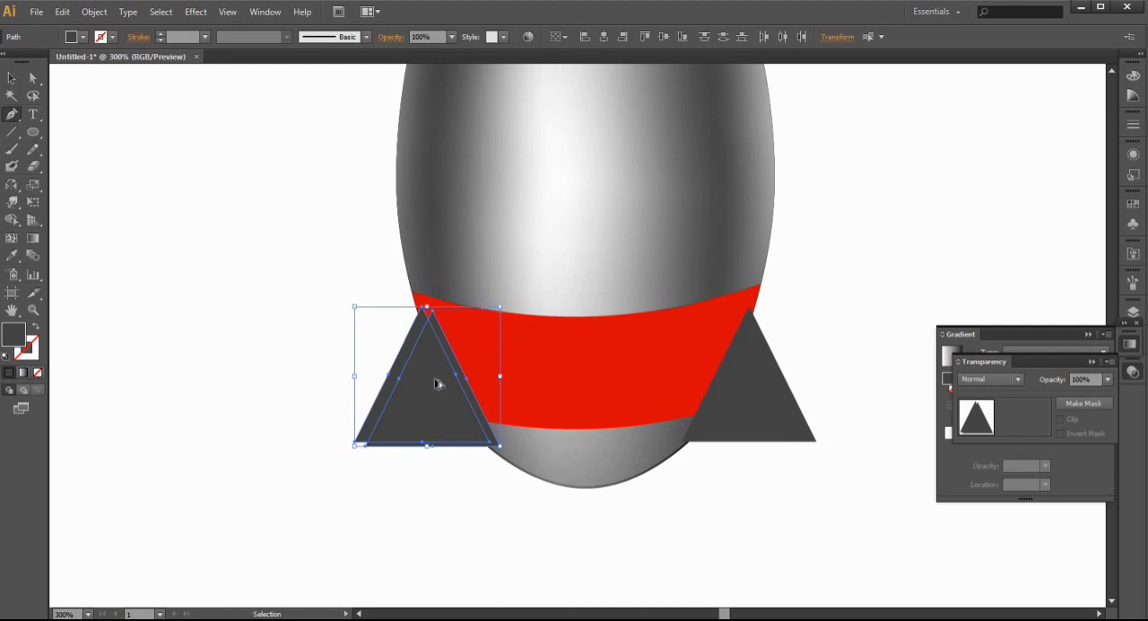
left_click_drag(427, 376, 269, 376)
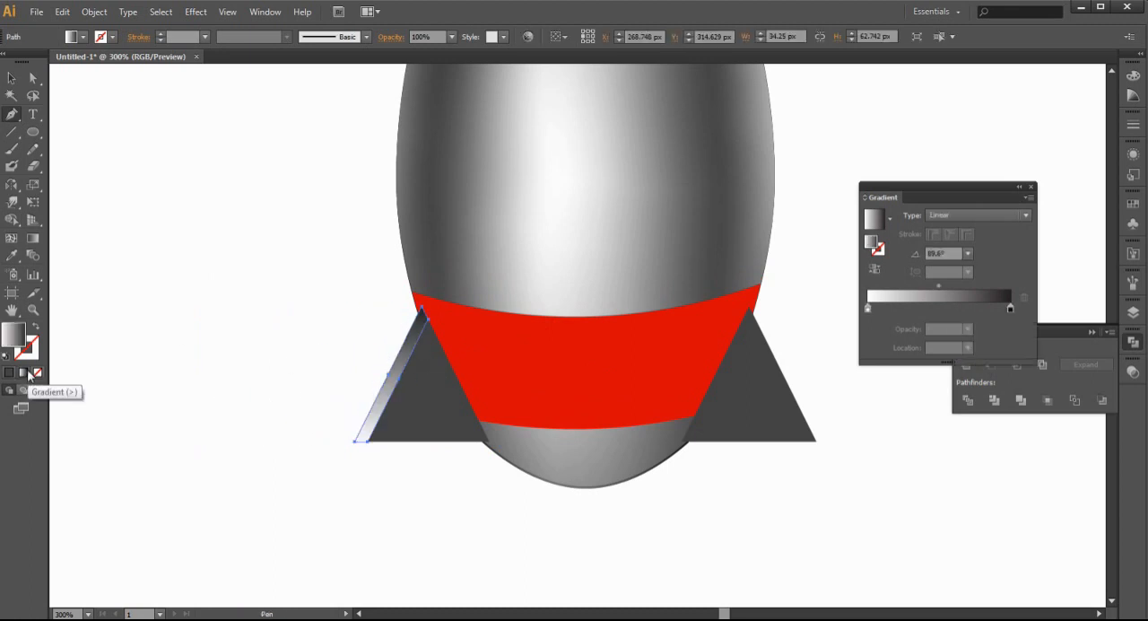
mouse_move(1091, 334)
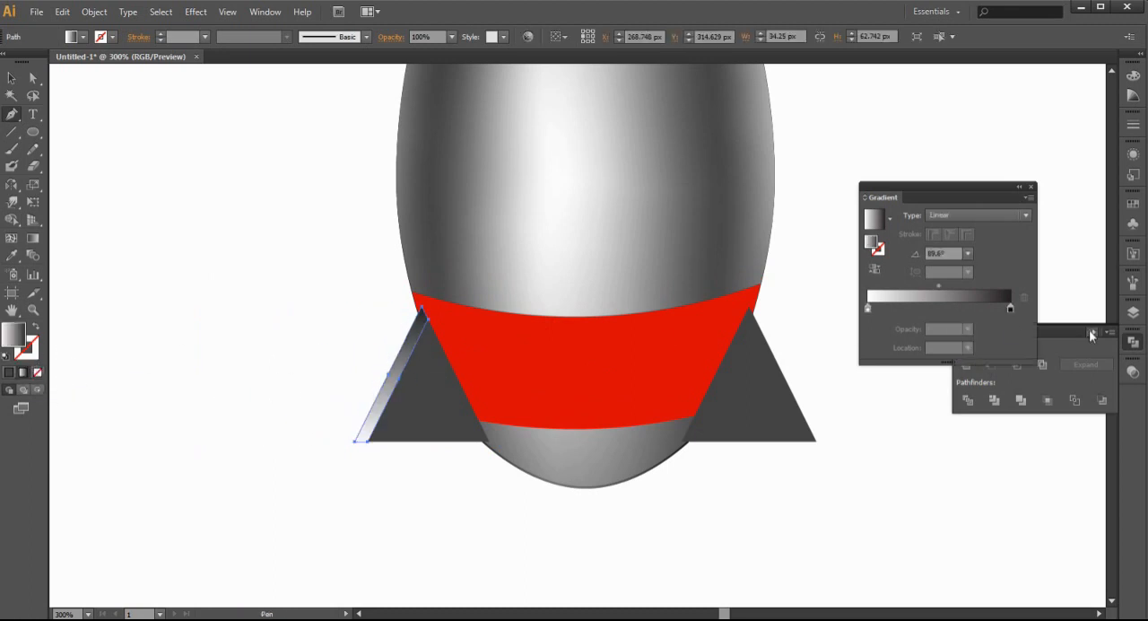
left_click(986, 379)
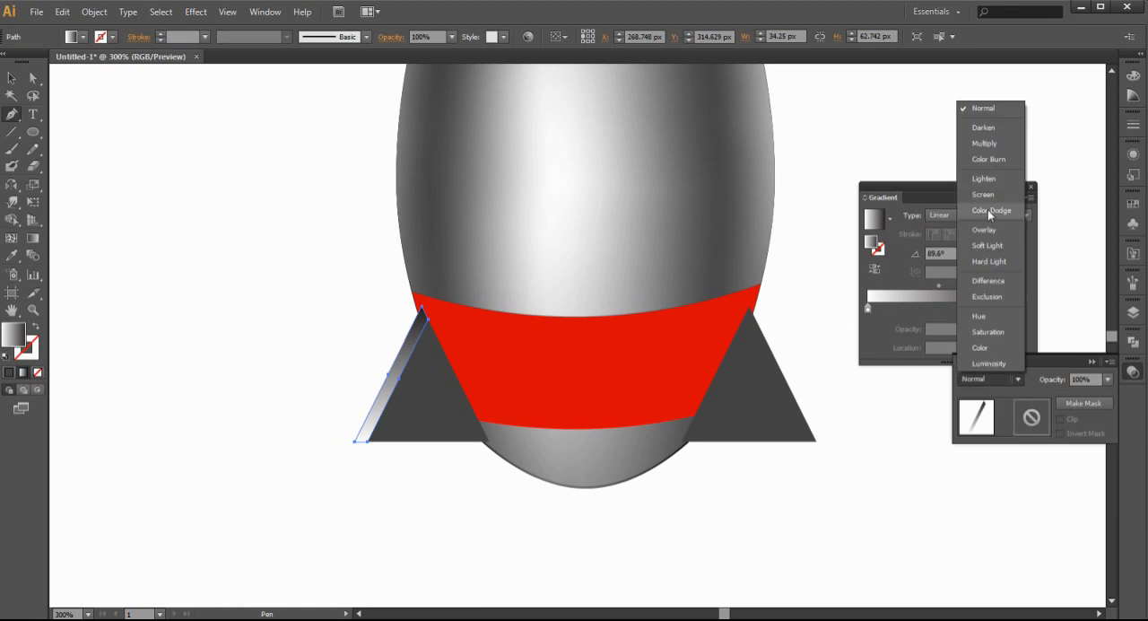
left_click(983, 194)
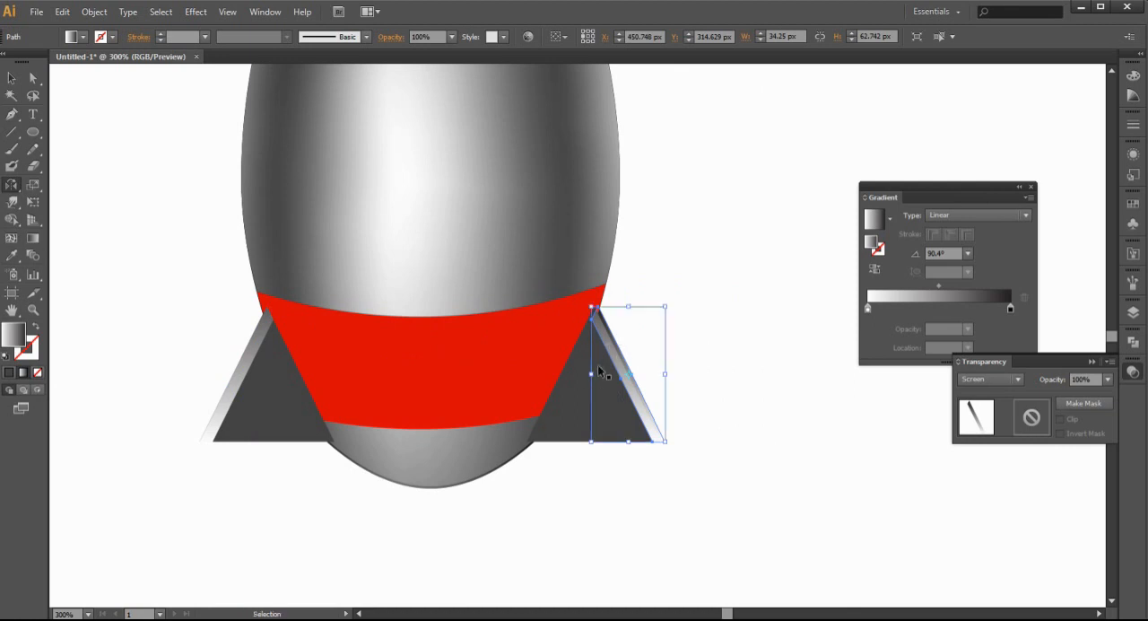
left_click(695, 350)
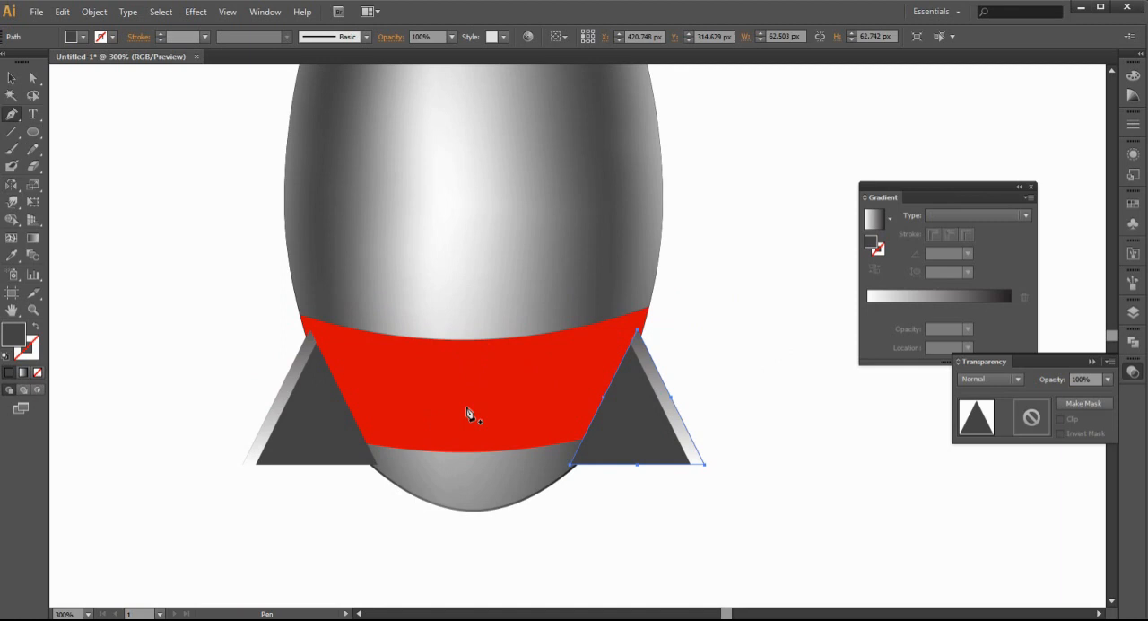
mouse_move(463, 348)
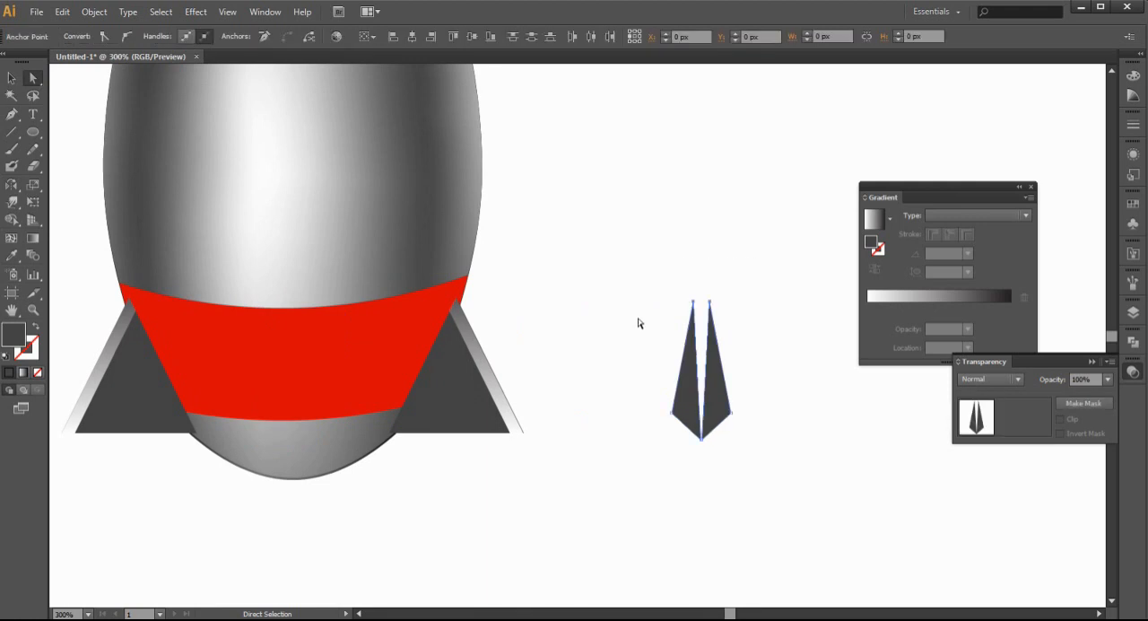
- Average the top points of both fin halves into one and move the merged center fin onto the red band
left_click(701, 373)
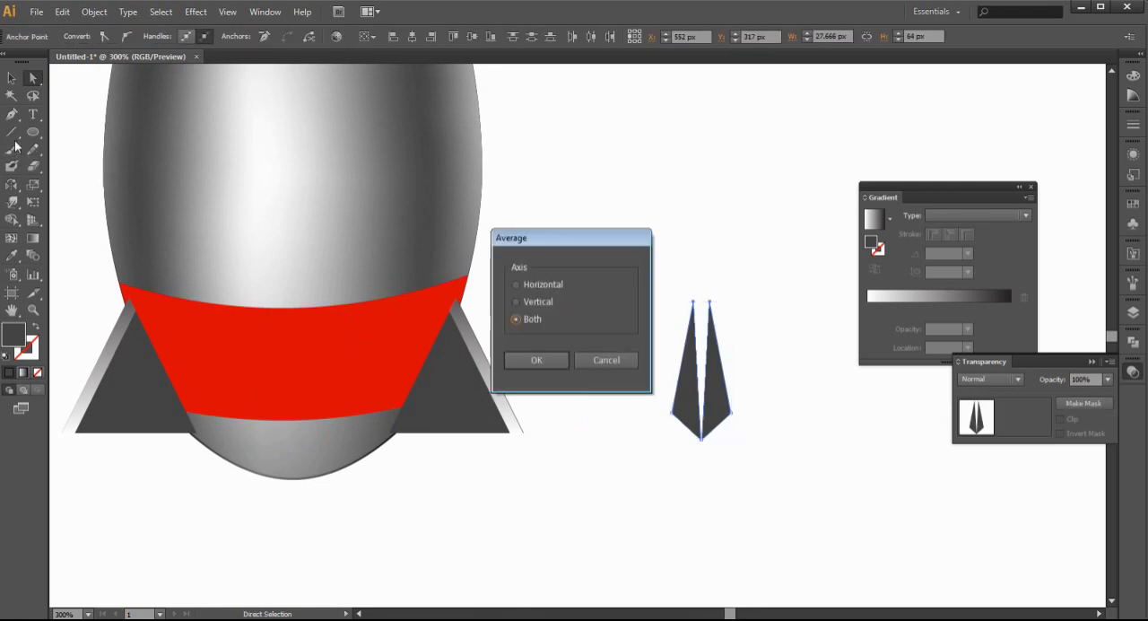
left_click(536, 359)
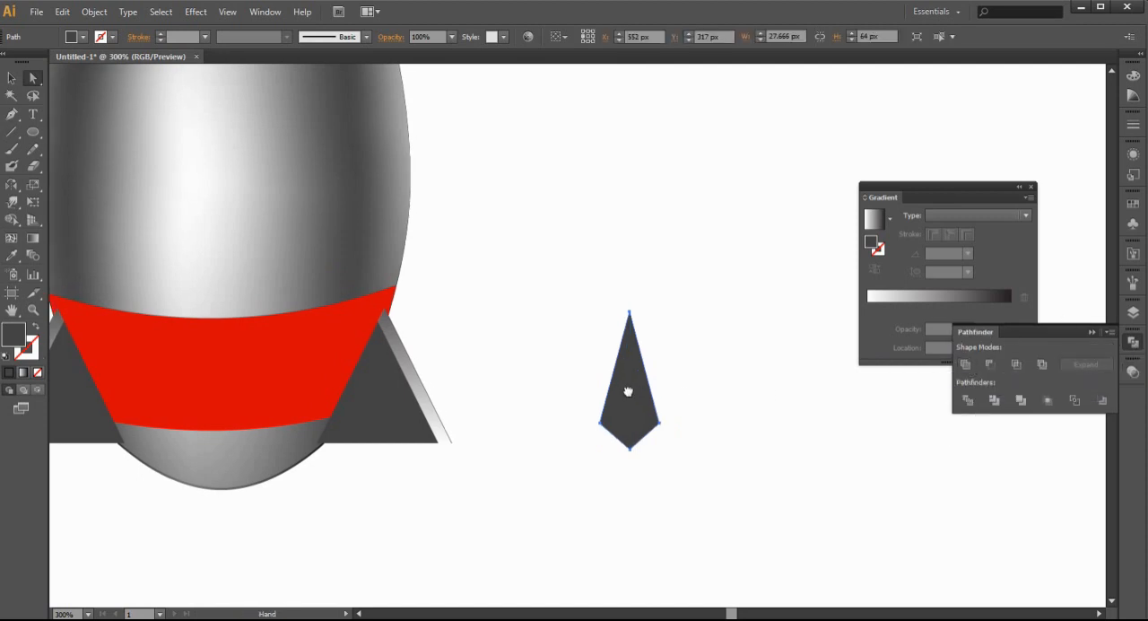
left_click_drag(628, 380, 753, 367)
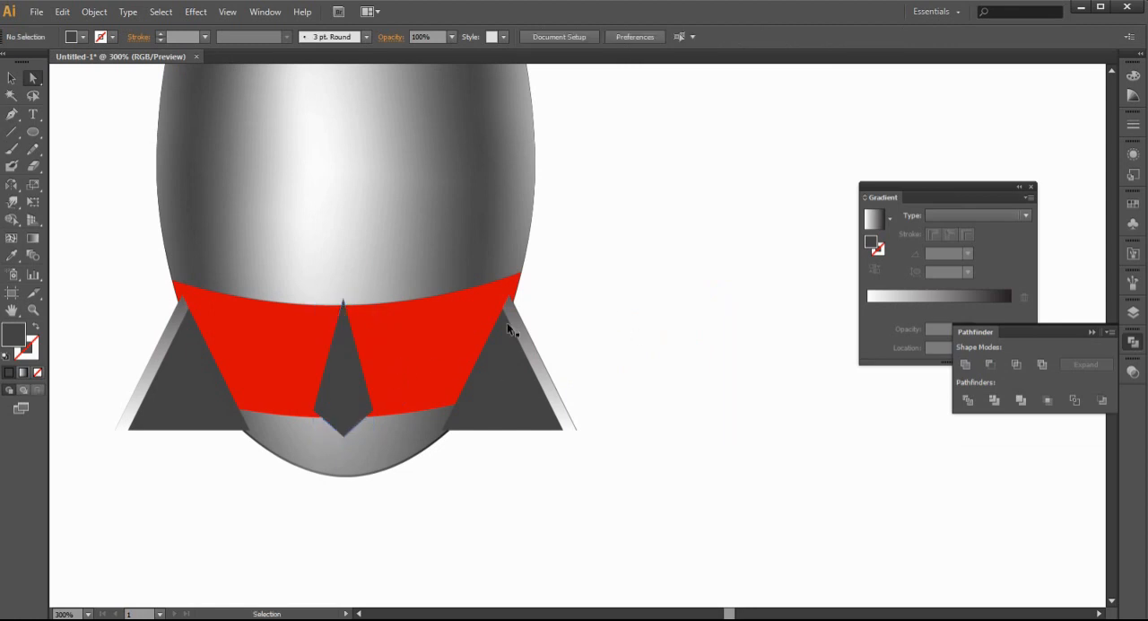
left_click(11, 117)
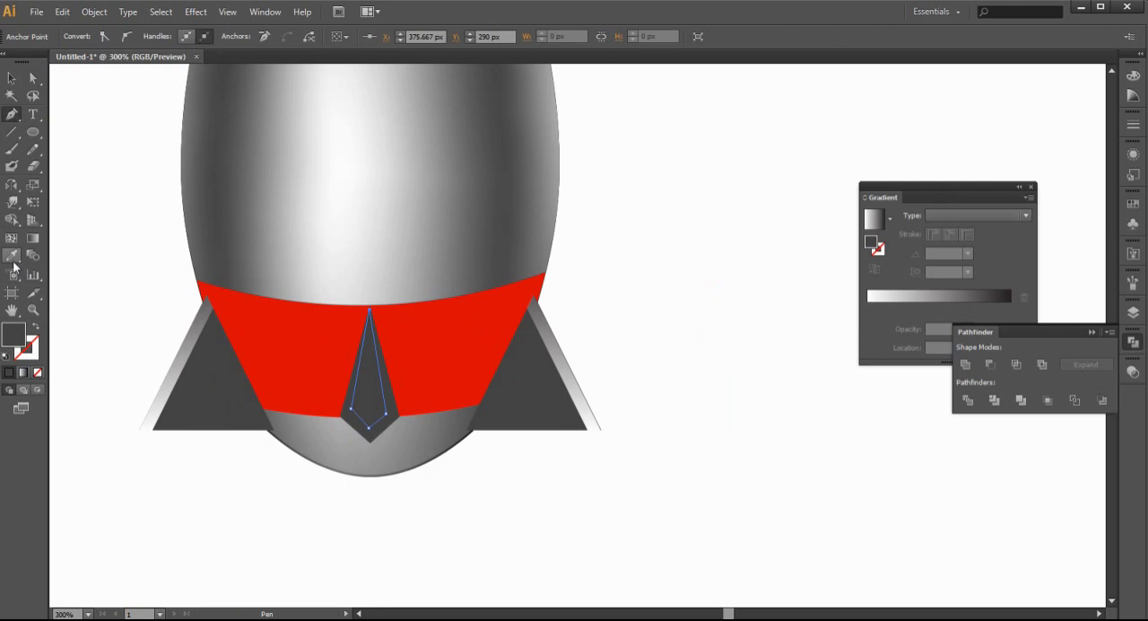
- Finish the facet shape inside the center fin and fill it with a Screen-blended linear gradient
left_click(10, 254)
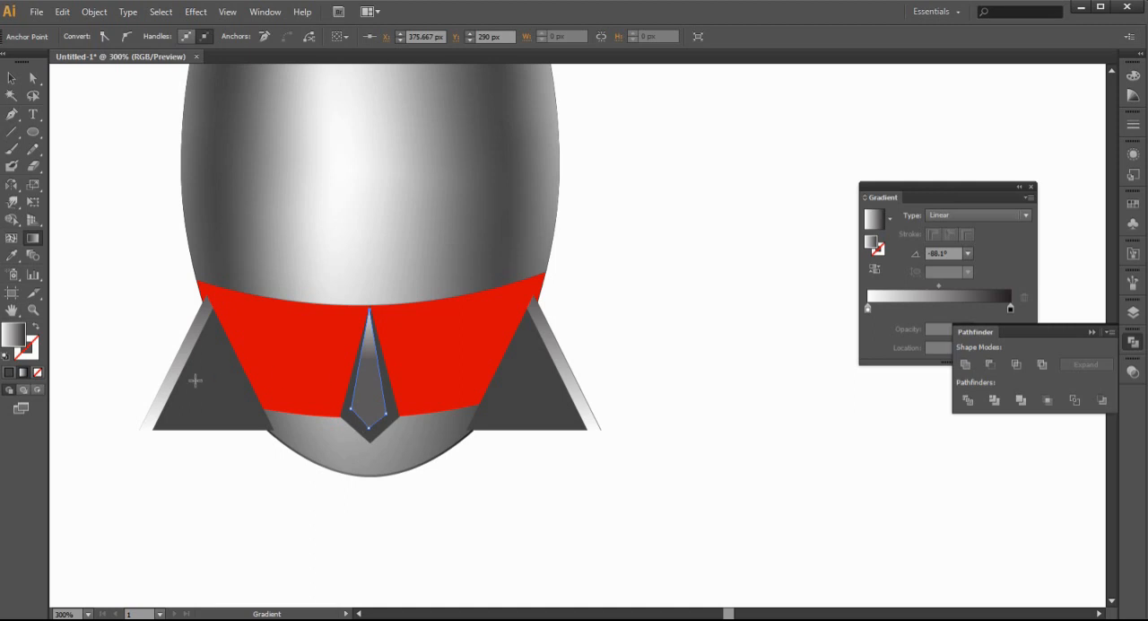
left_click(987, 379)
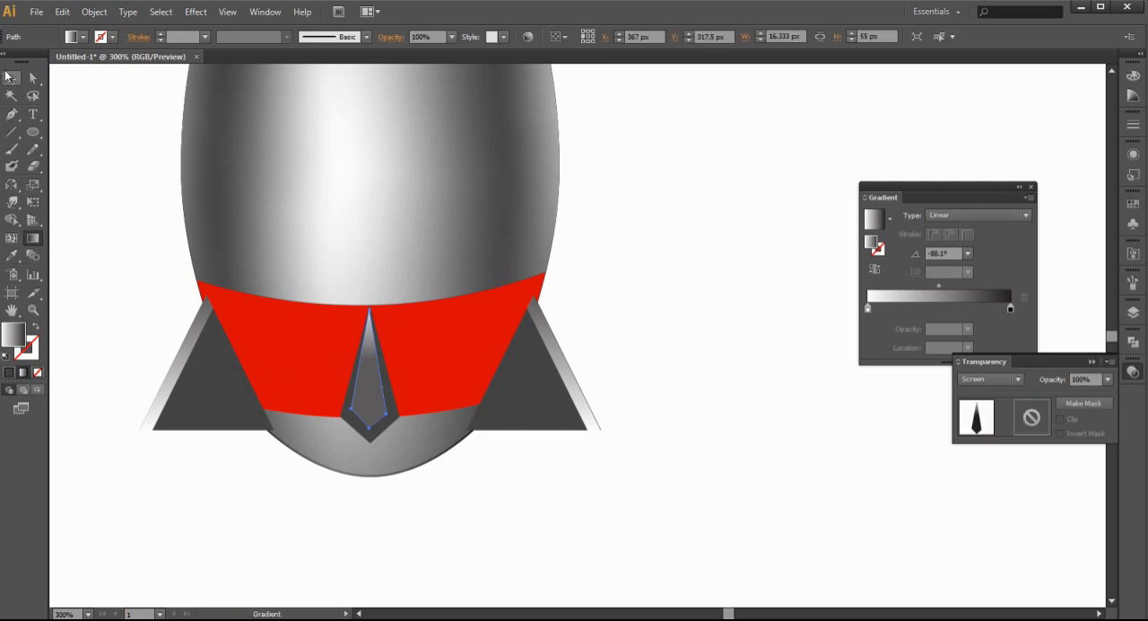
left_click(369, 431)
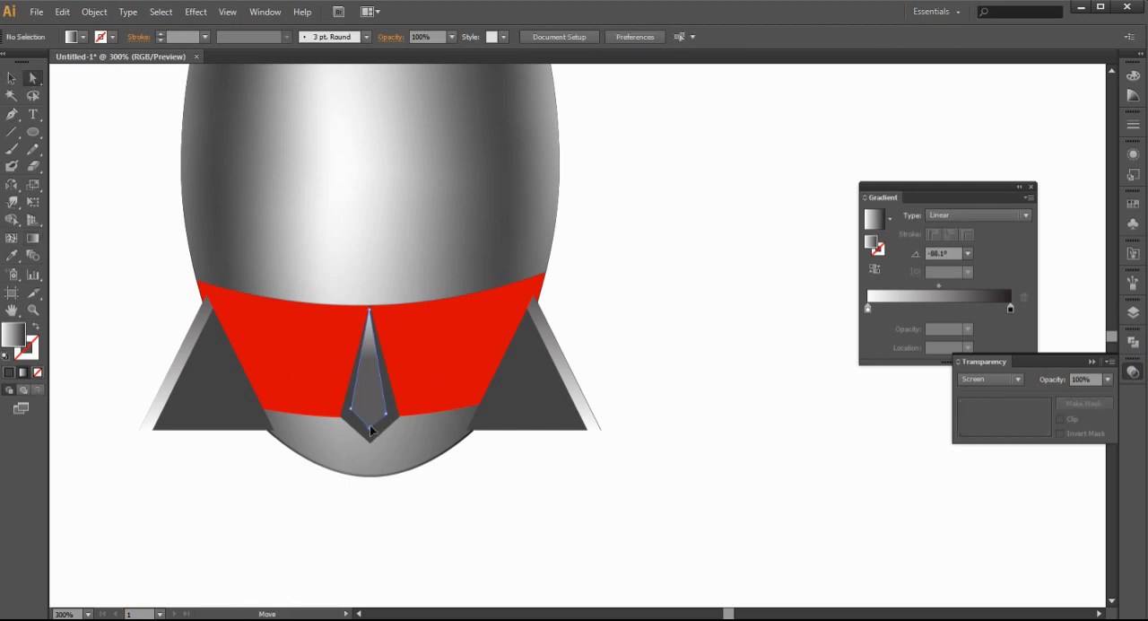
left_click(369, 414)
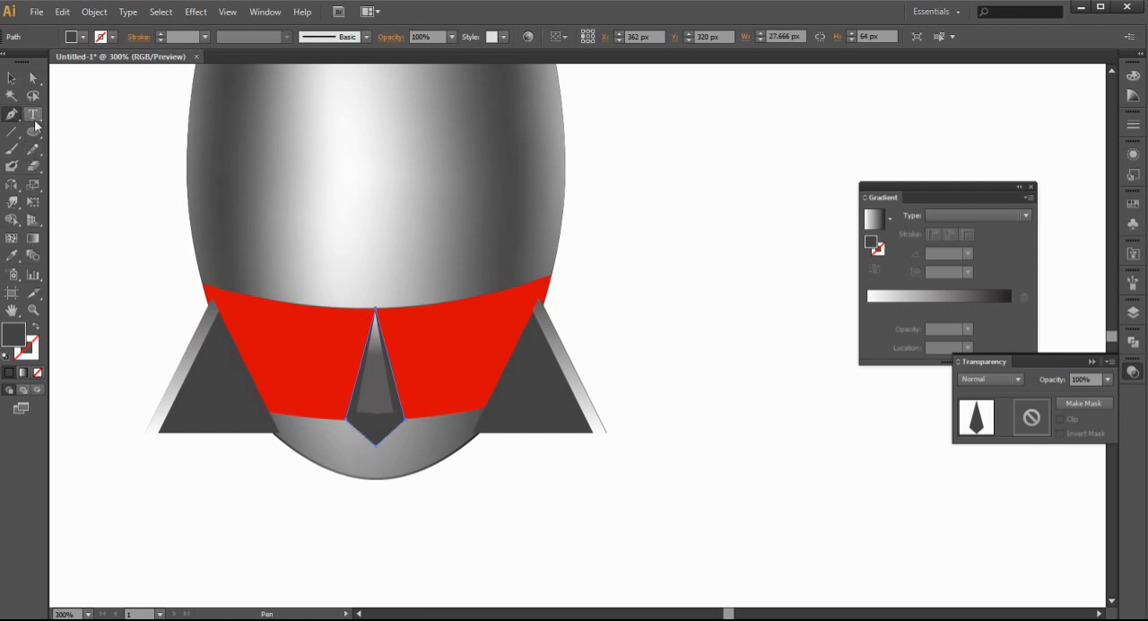
- Cut the fin path with the Scissors tool and set the bottom tip piece to 20% opacity
left_click(32, 129)
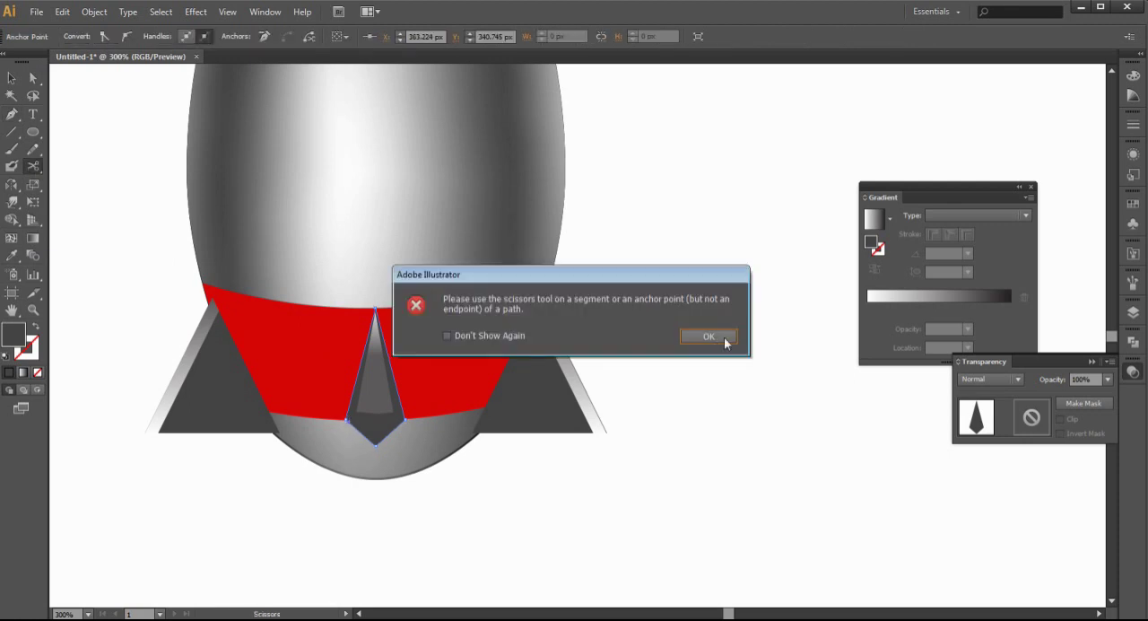
left_click(706, 336)
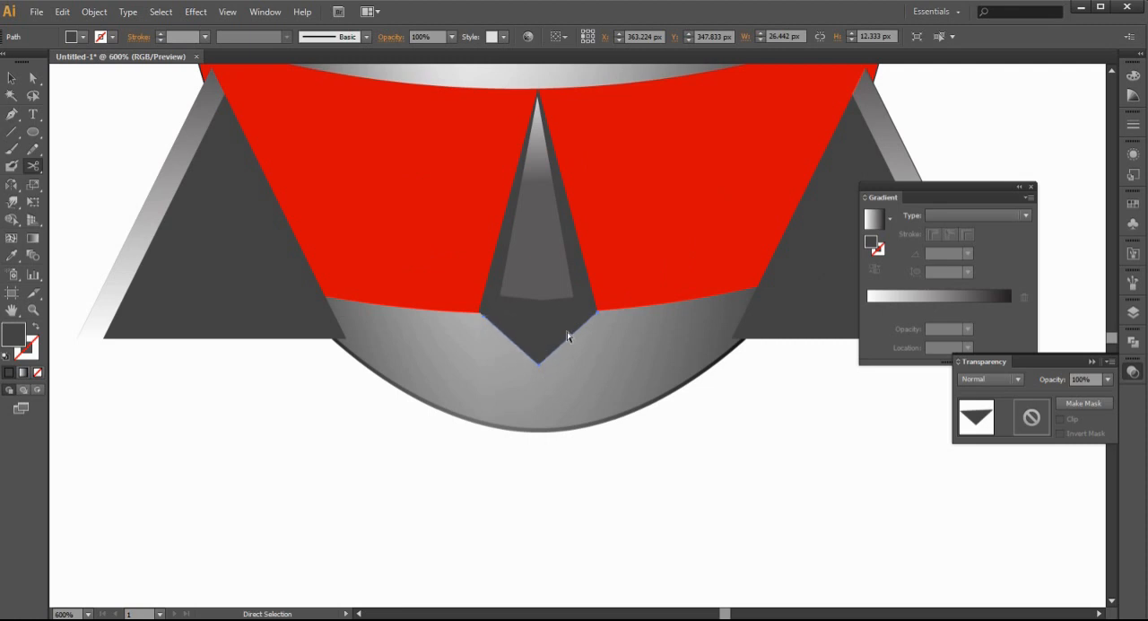
left_click(1105, 378)
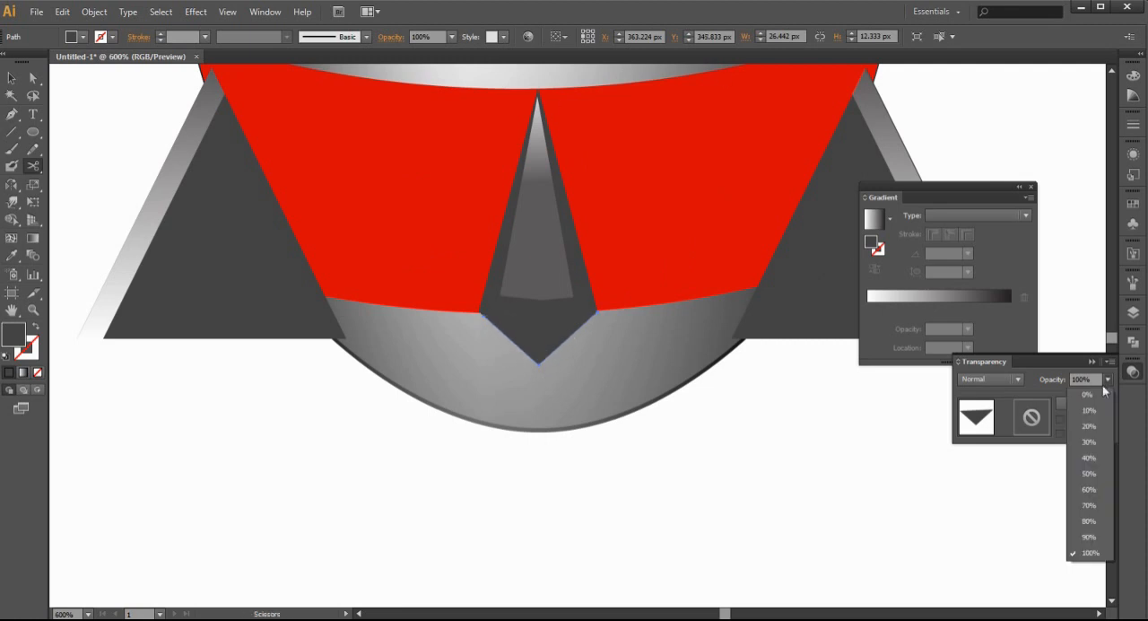
left_click(1089, 425)
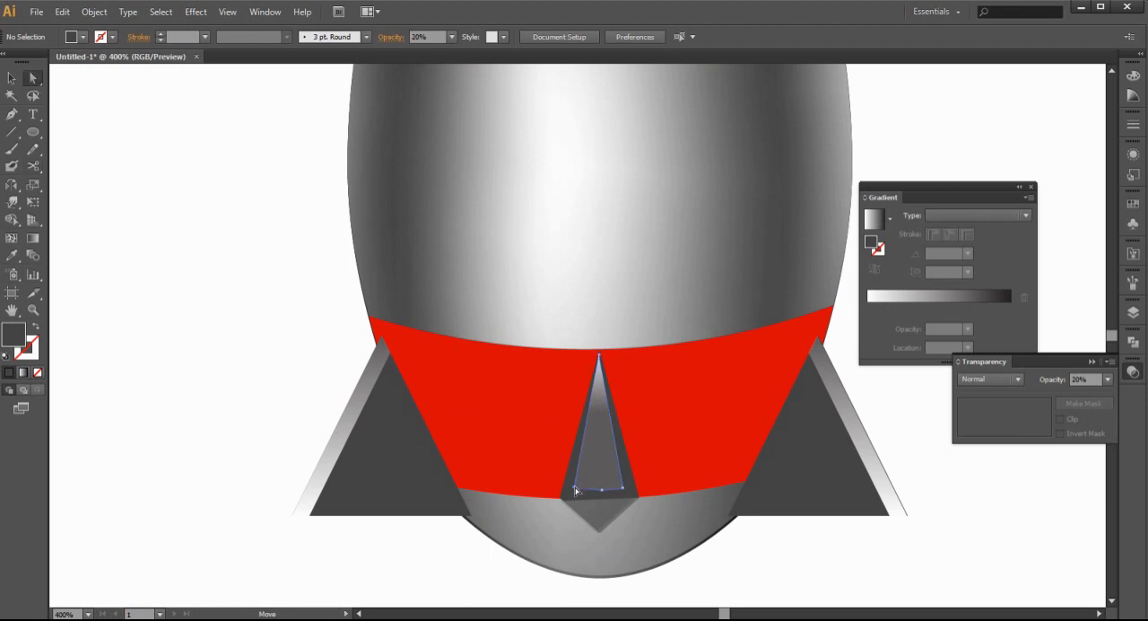
left_click(599, 491)
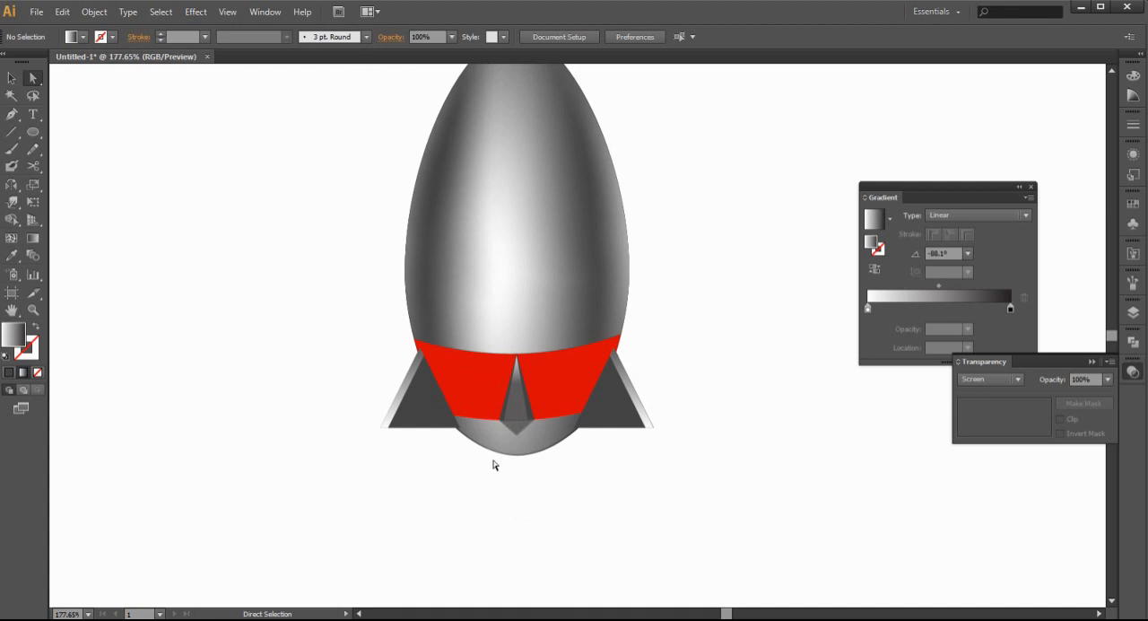
- Fill the red band with a gradient and drag its stops to give a bright red center with dark red edges
left_click(511, 376)
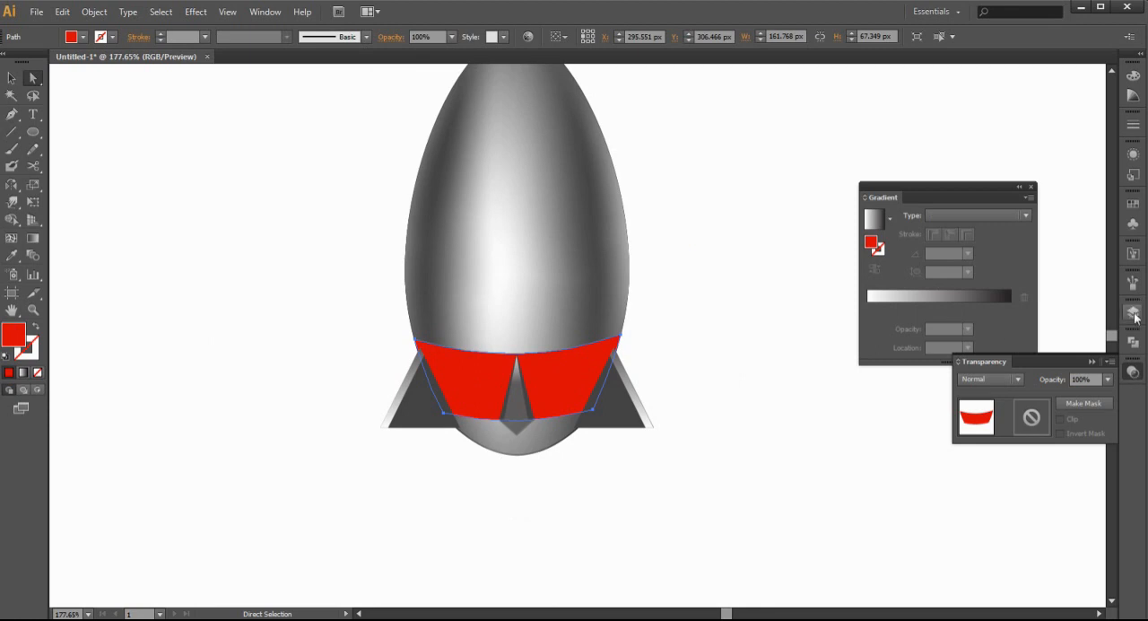
mouse_move(1135, 359)
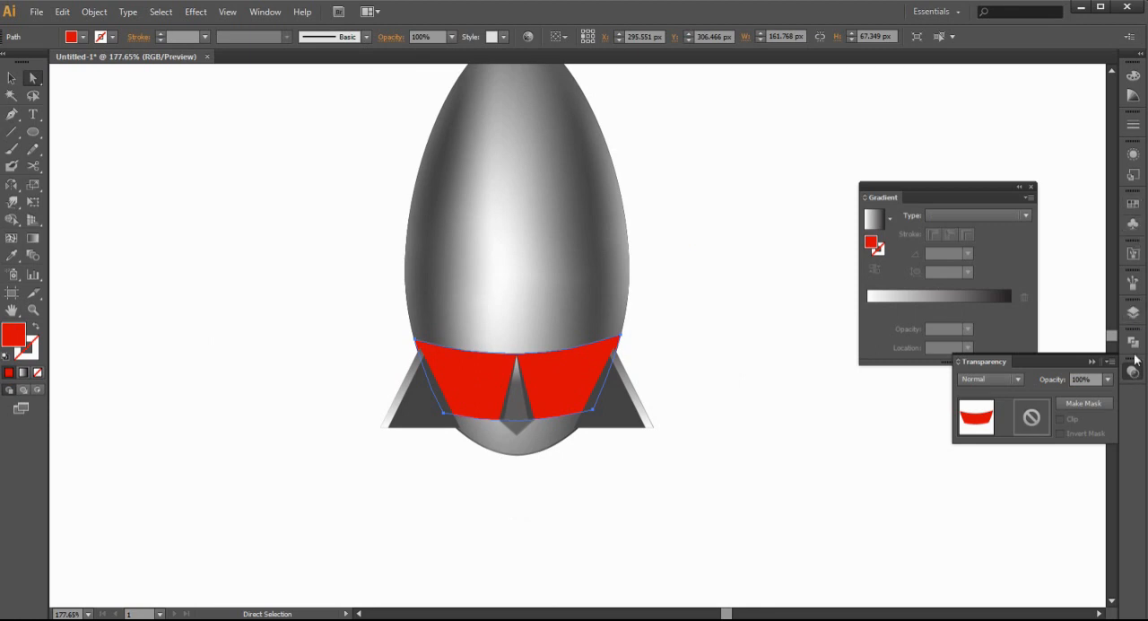
mouse_move(1044, 366)
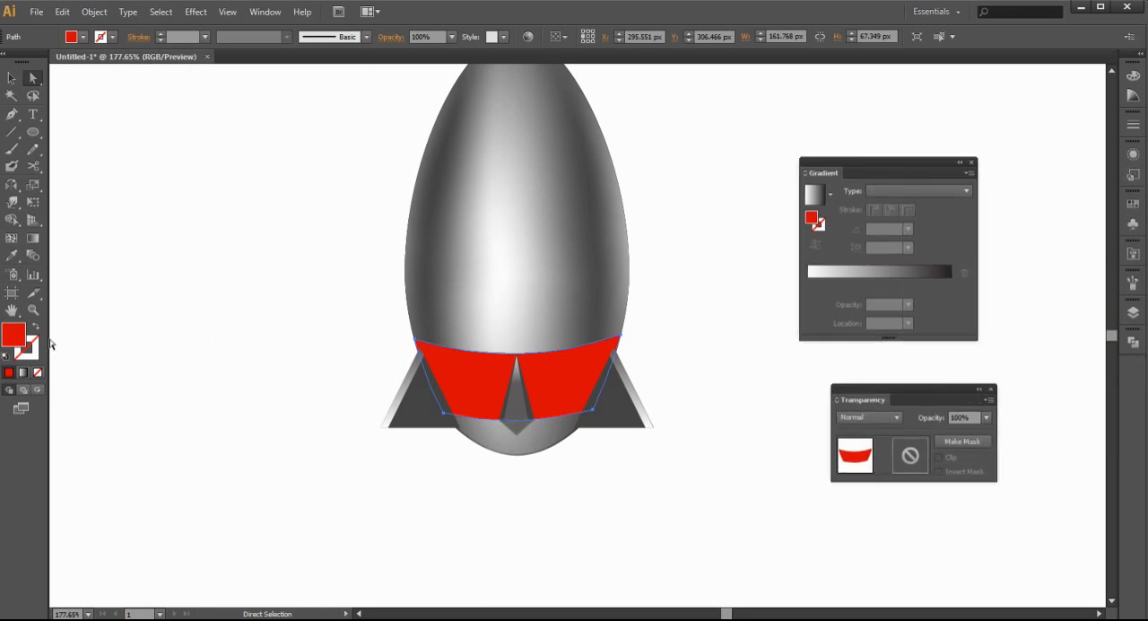
left_click(918, 190)
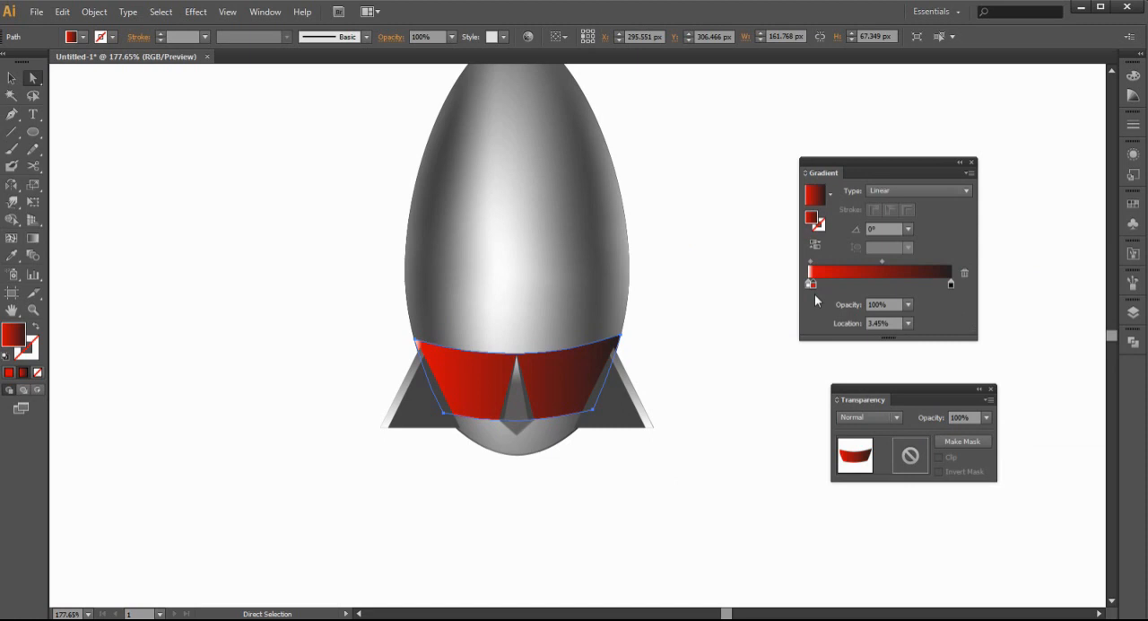
left_click_drag(811, 284, 821, 284)
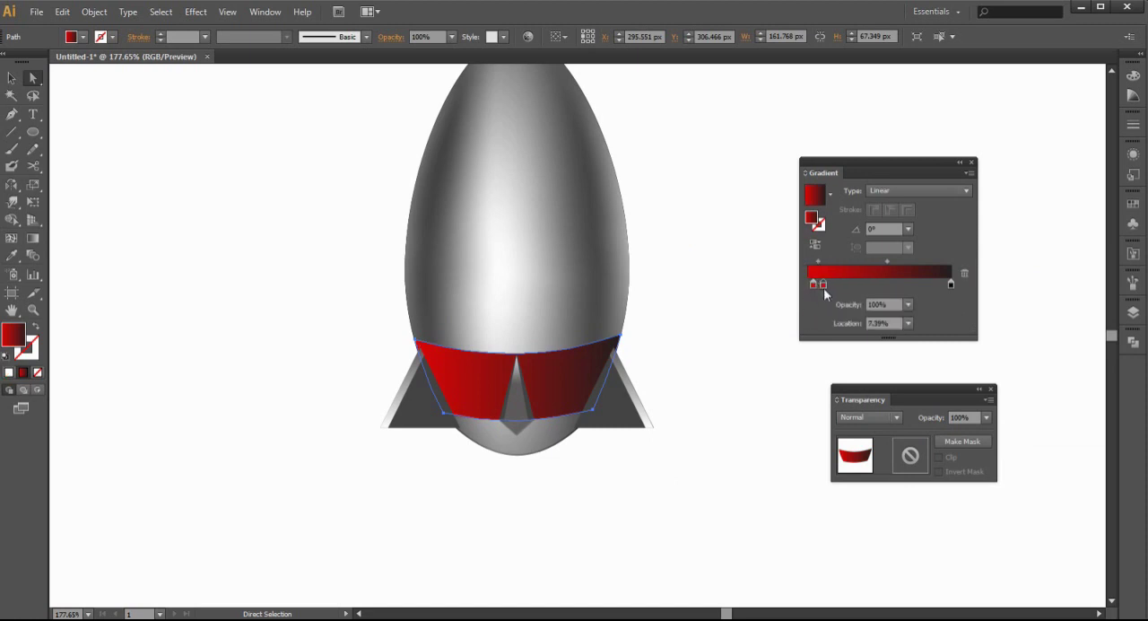
left_click_drag(824, 283, 882, 283)
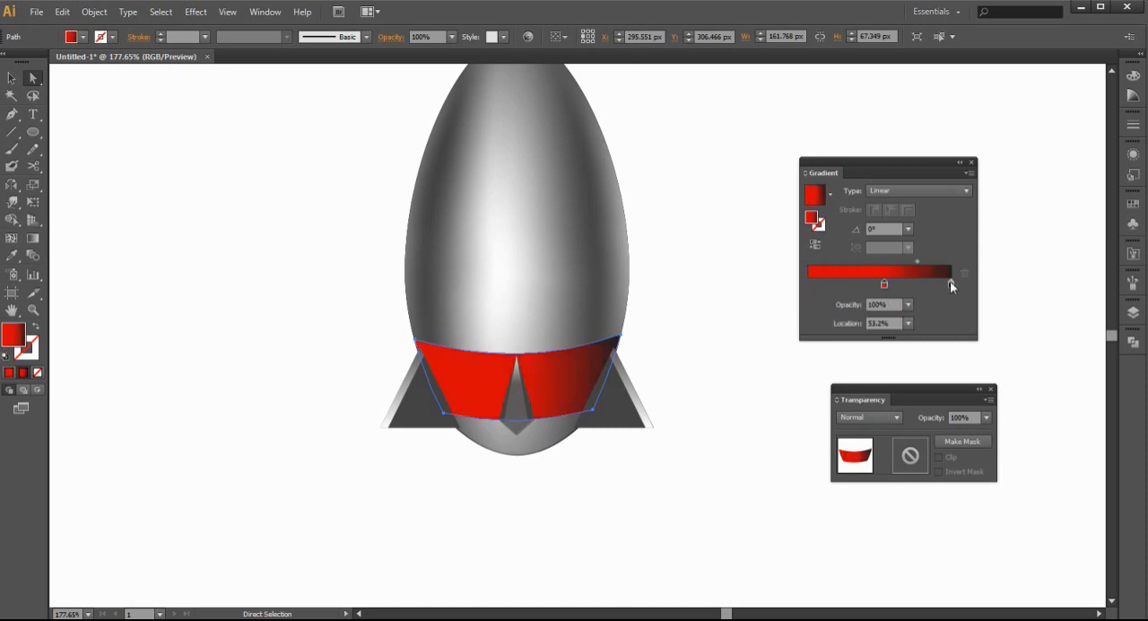
left_click_drag(882, 283, 807, 283)
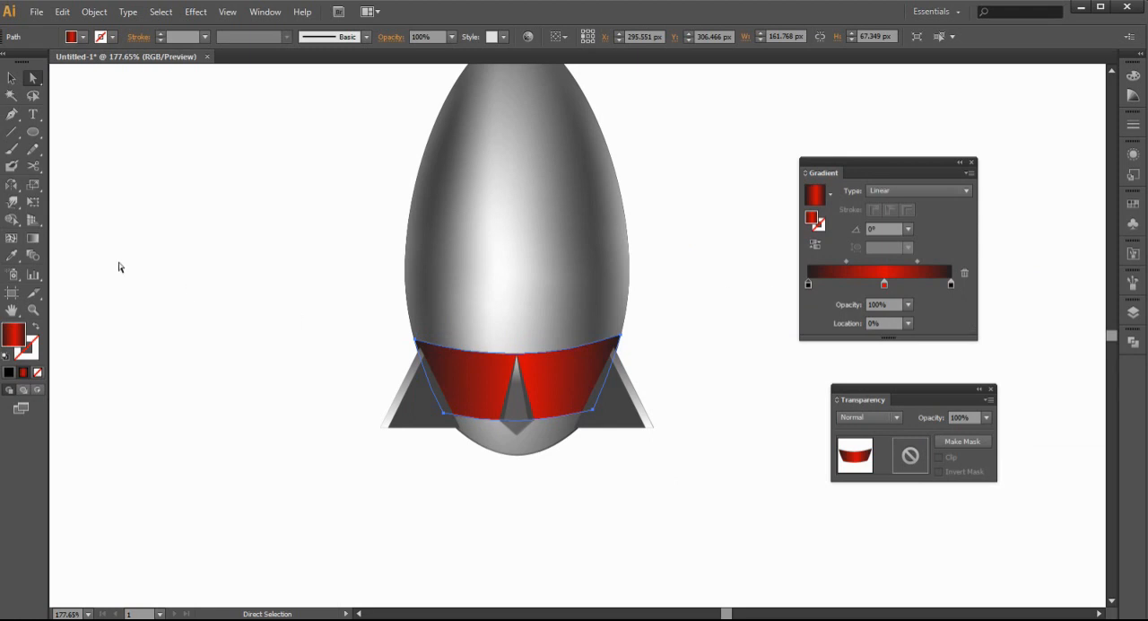